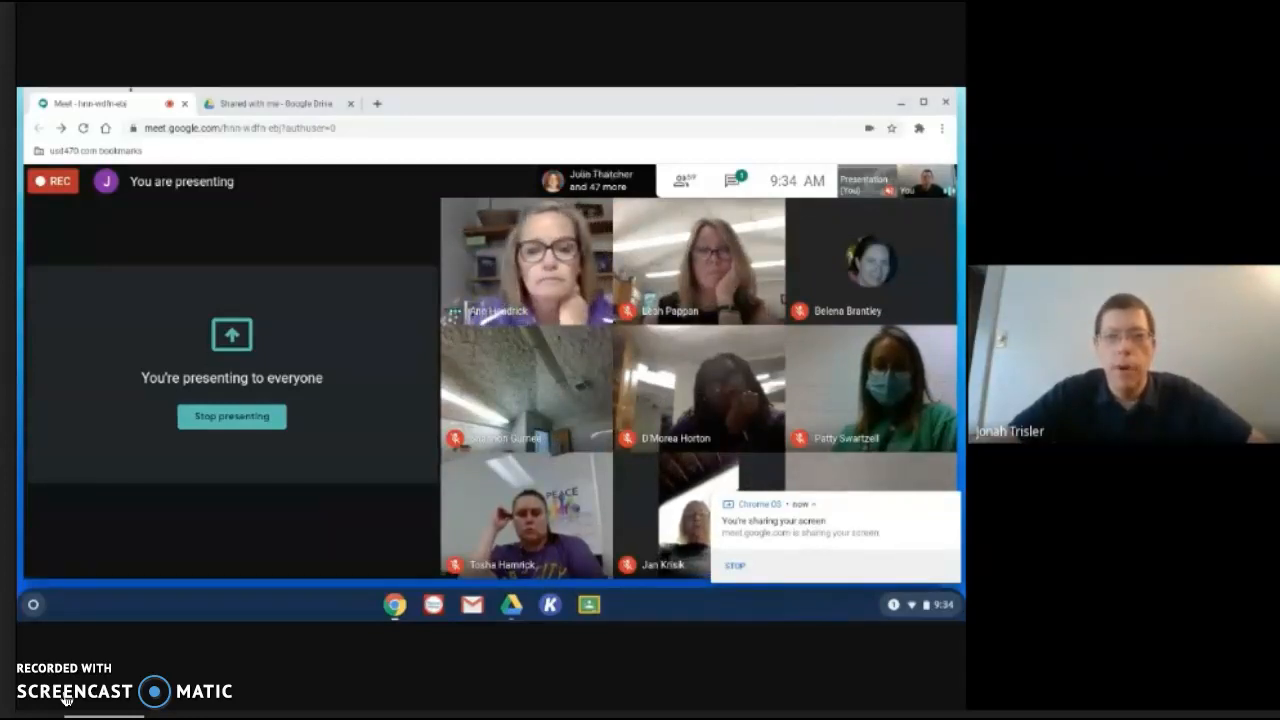
- Switch to the 'Shared with me - Google Drive' browser tab while presenting
click(270, 103)
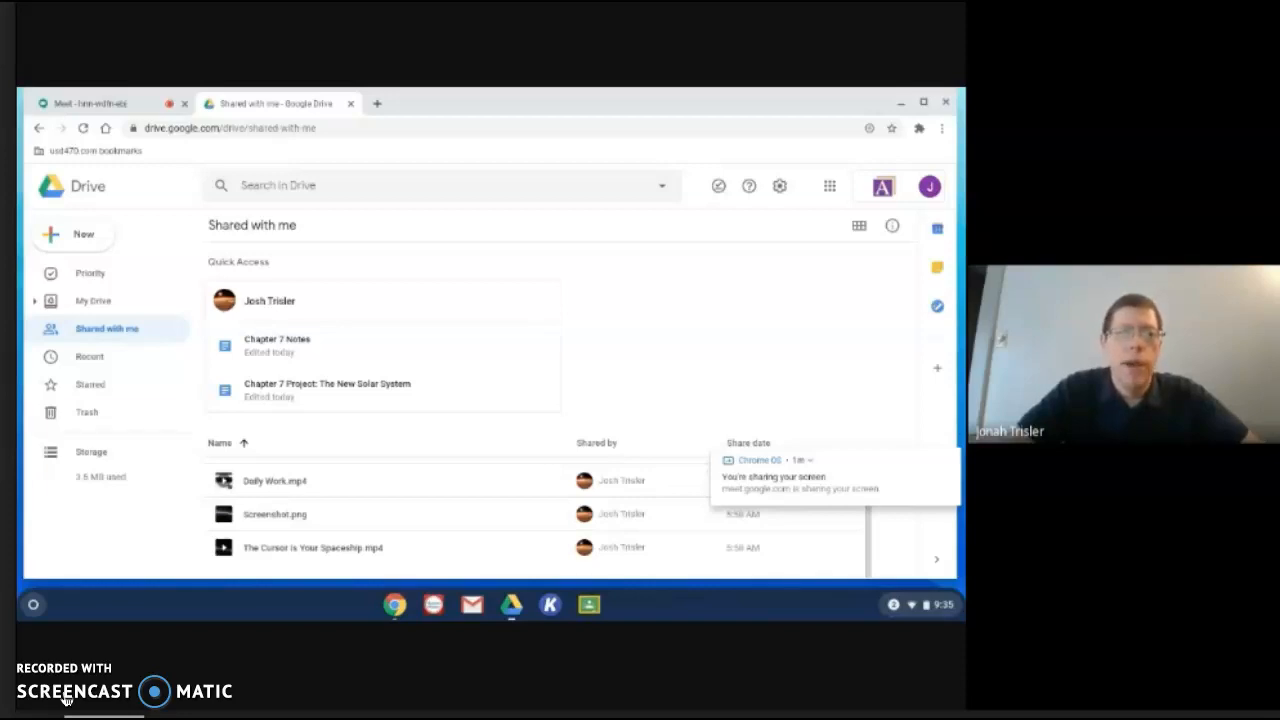
mouse_move(628, 310)
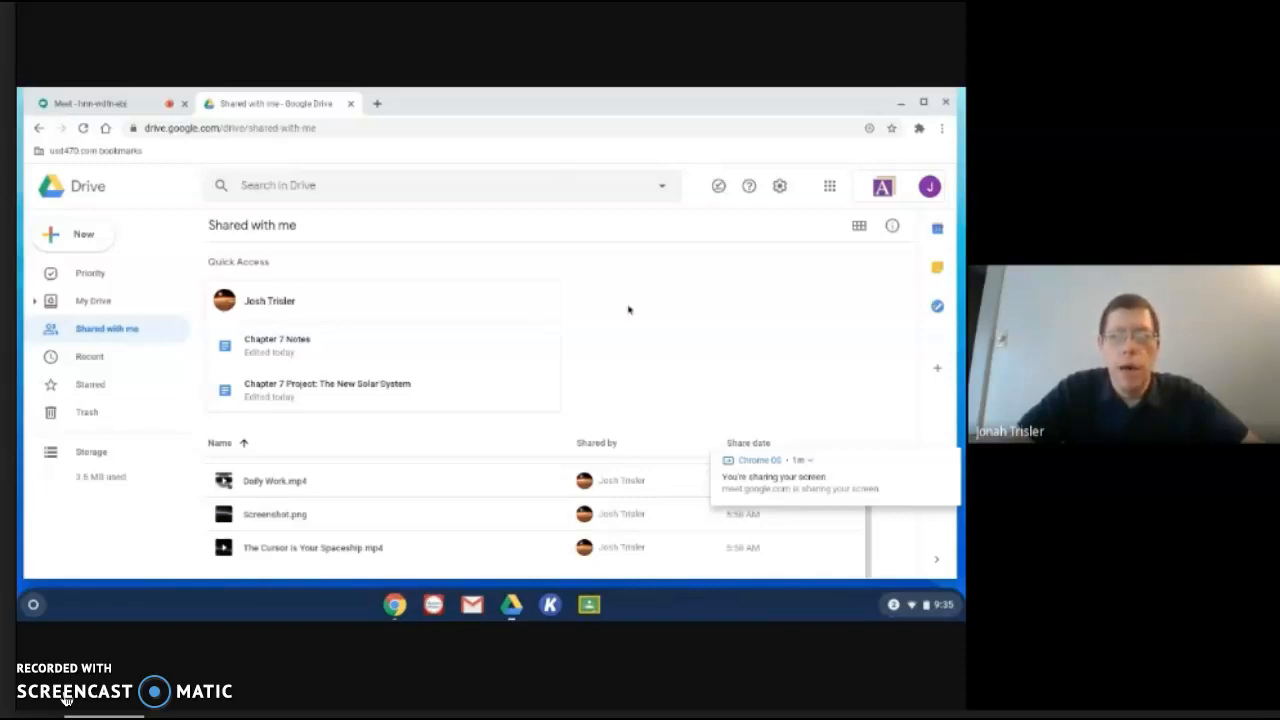
mouse_move(385, 437)
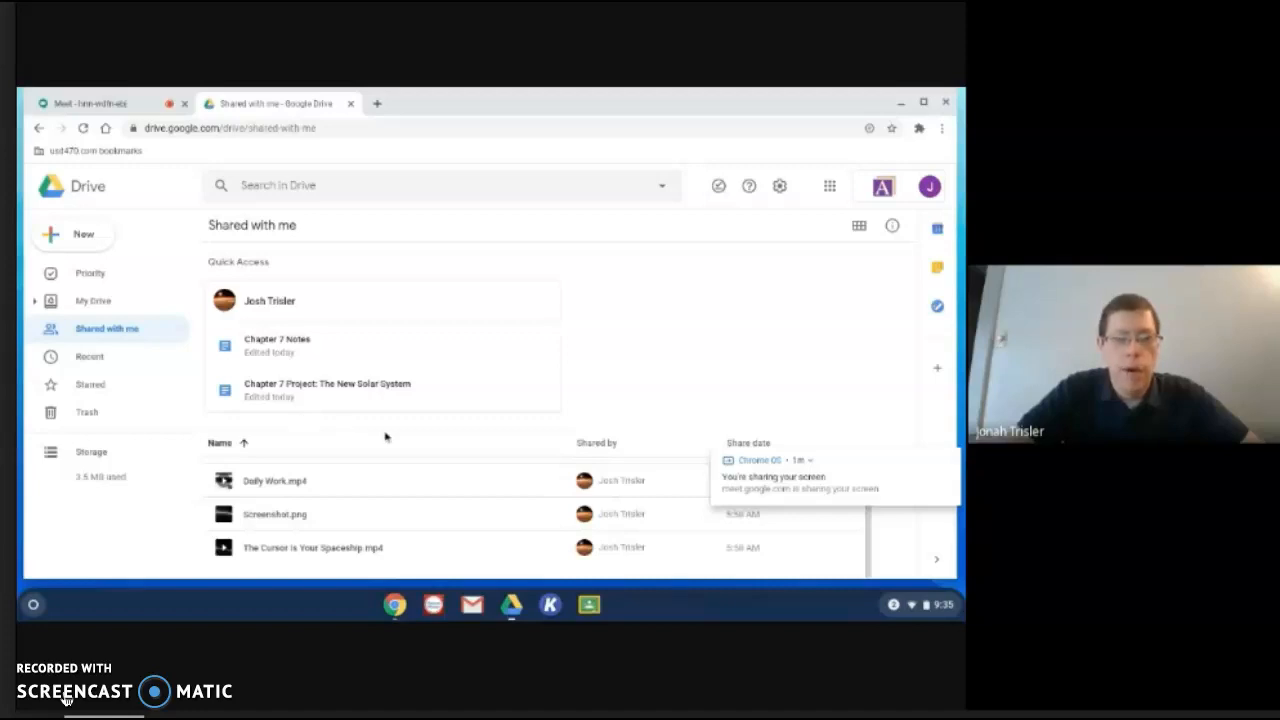
mouse_move(946, 416)
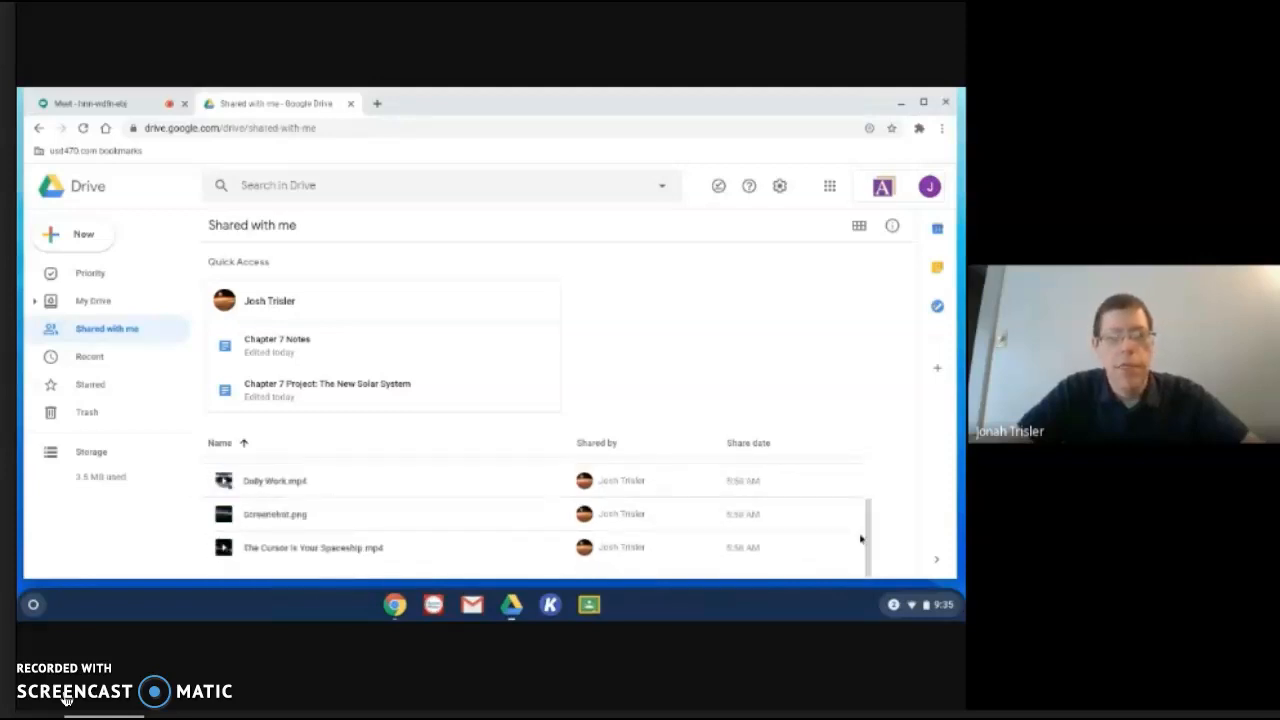
mouse_move(696, 342)
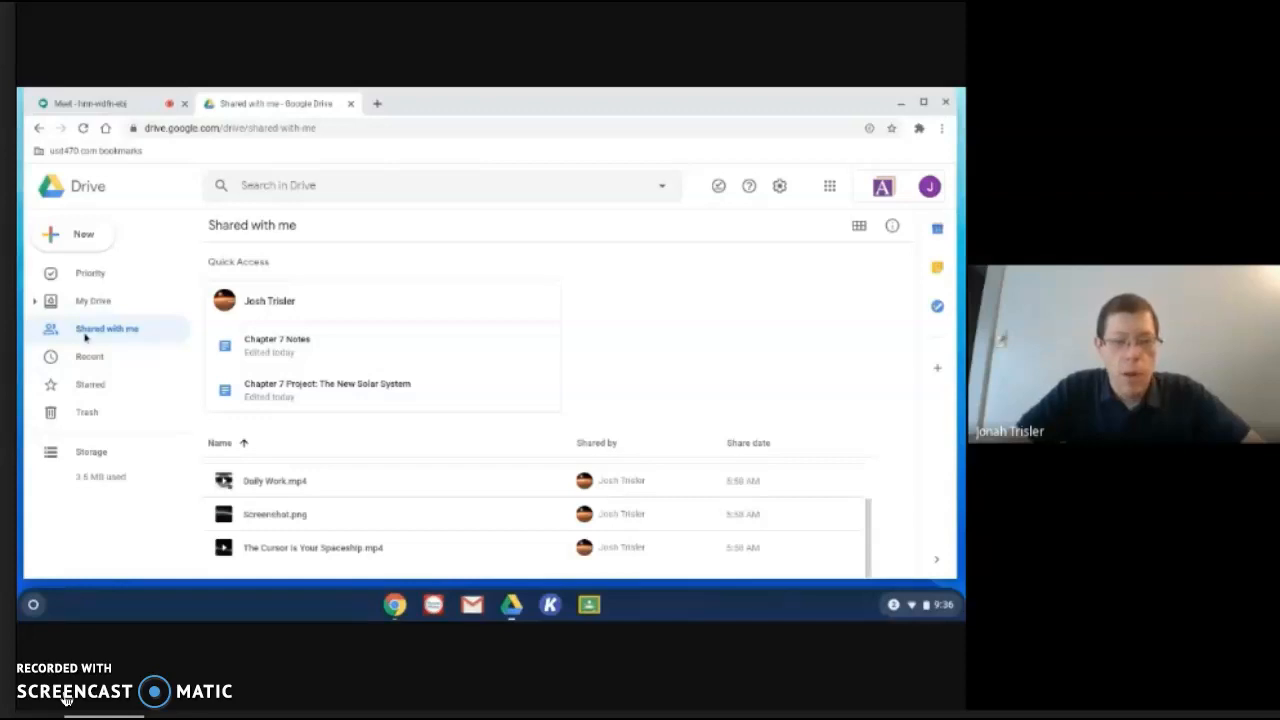
mouse_move(310, 485)
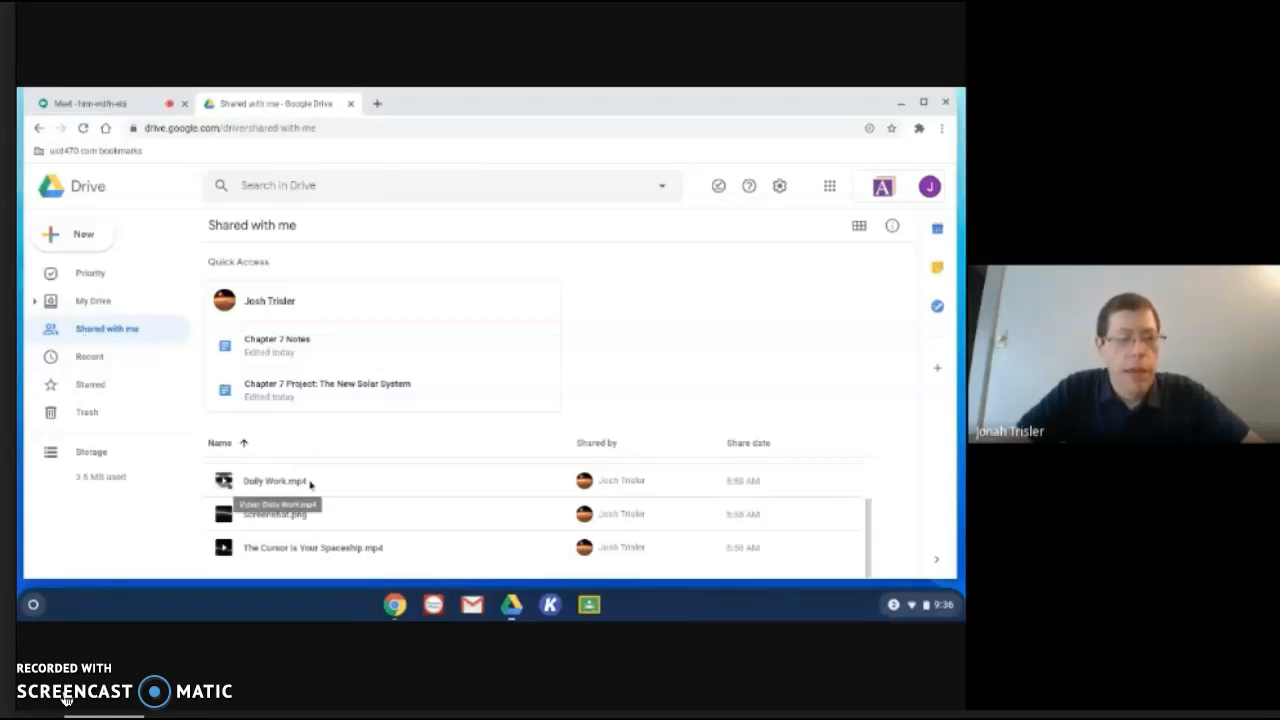
mouse_move(338, 490)
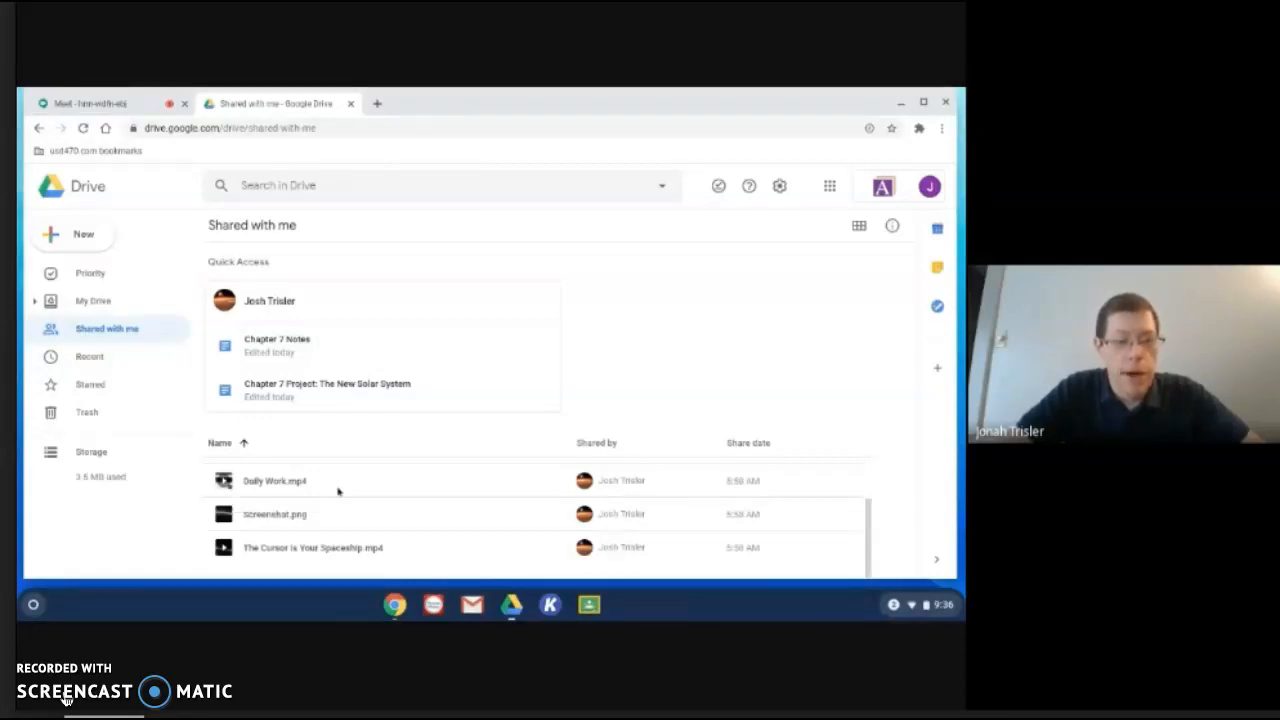
- Select Chapter 7 Notes, Chapter 7 Project and Daily Work.mp4, then choose Make a copy
click(275, 481)
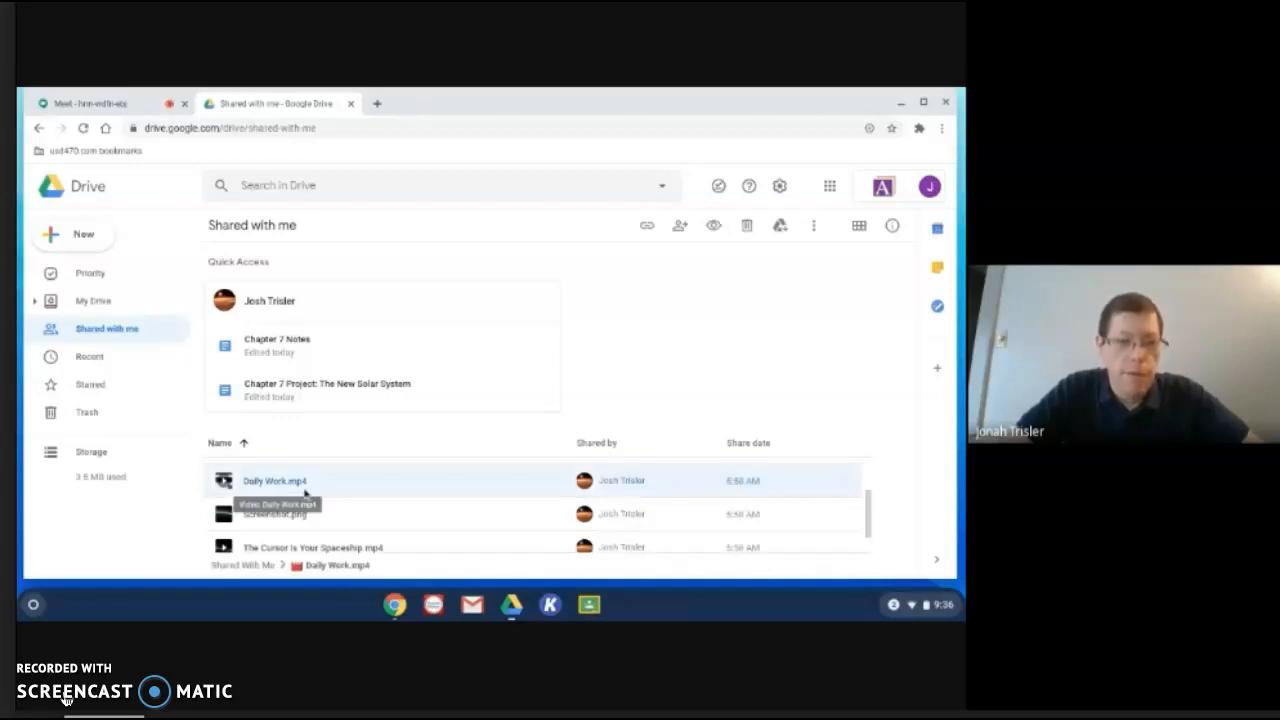
mouse_move(275, 513)
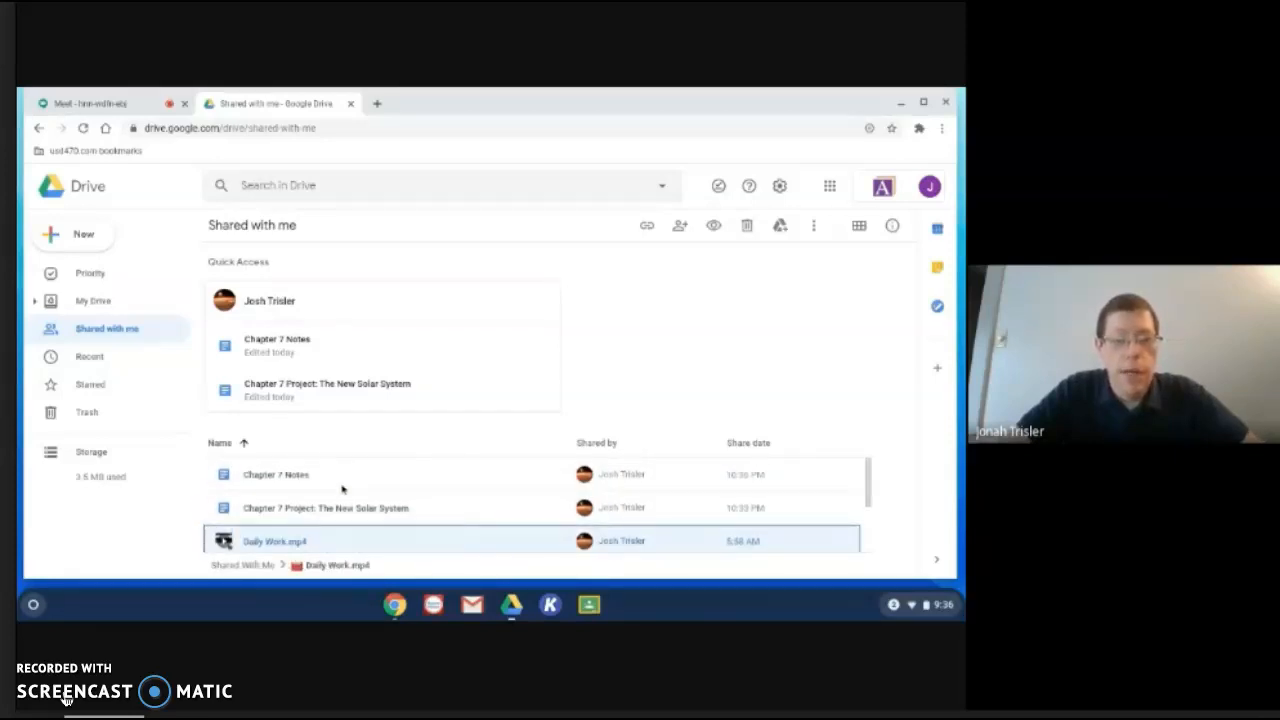
click(325, 507)
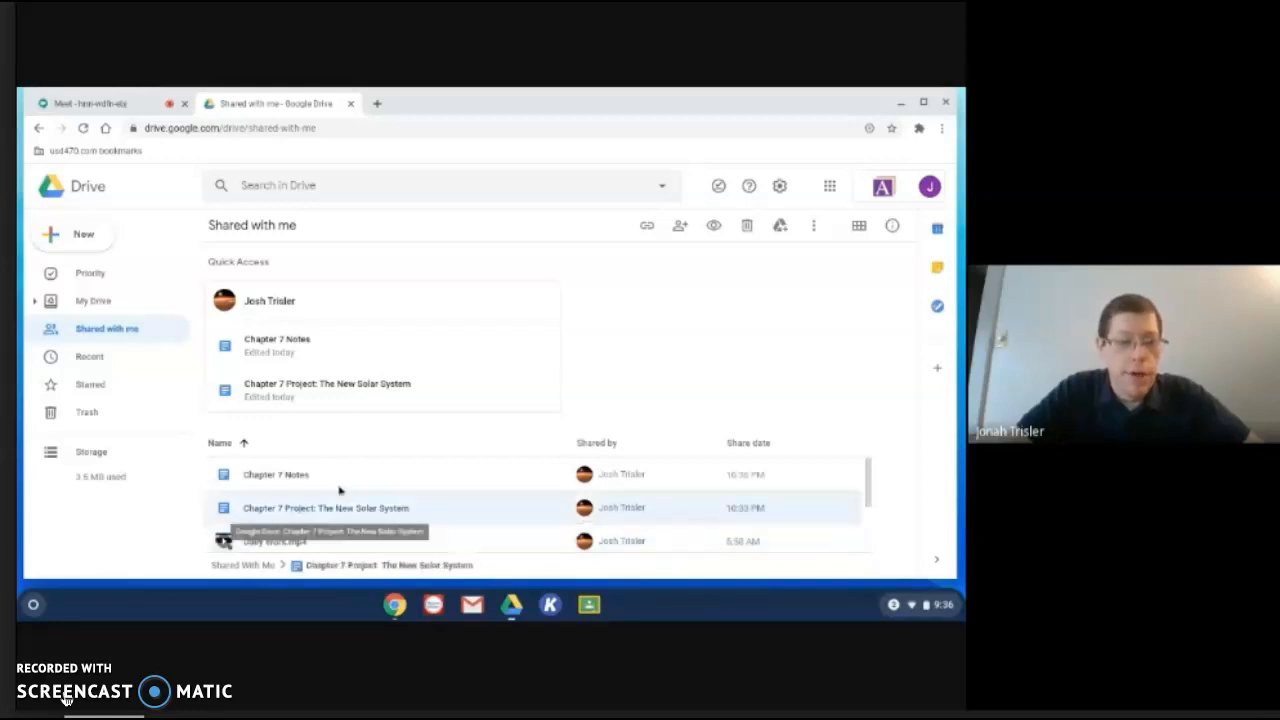
click(275, 474)
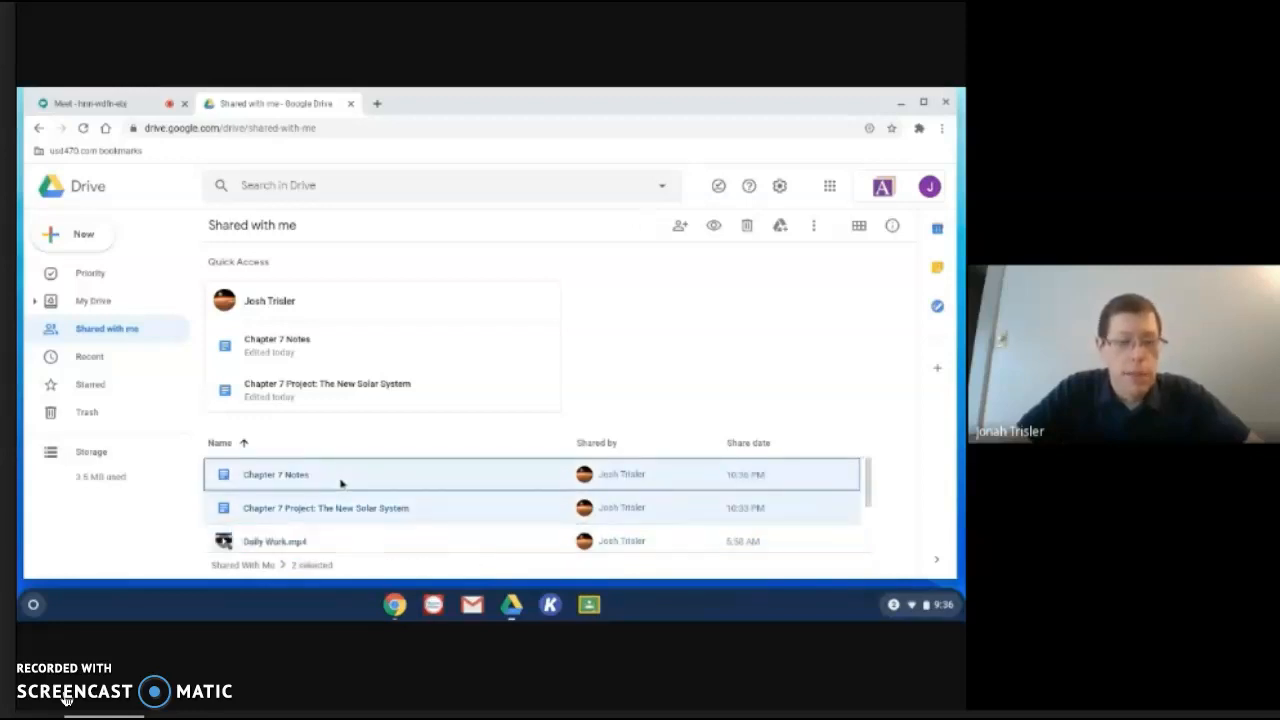
click(325, 507)
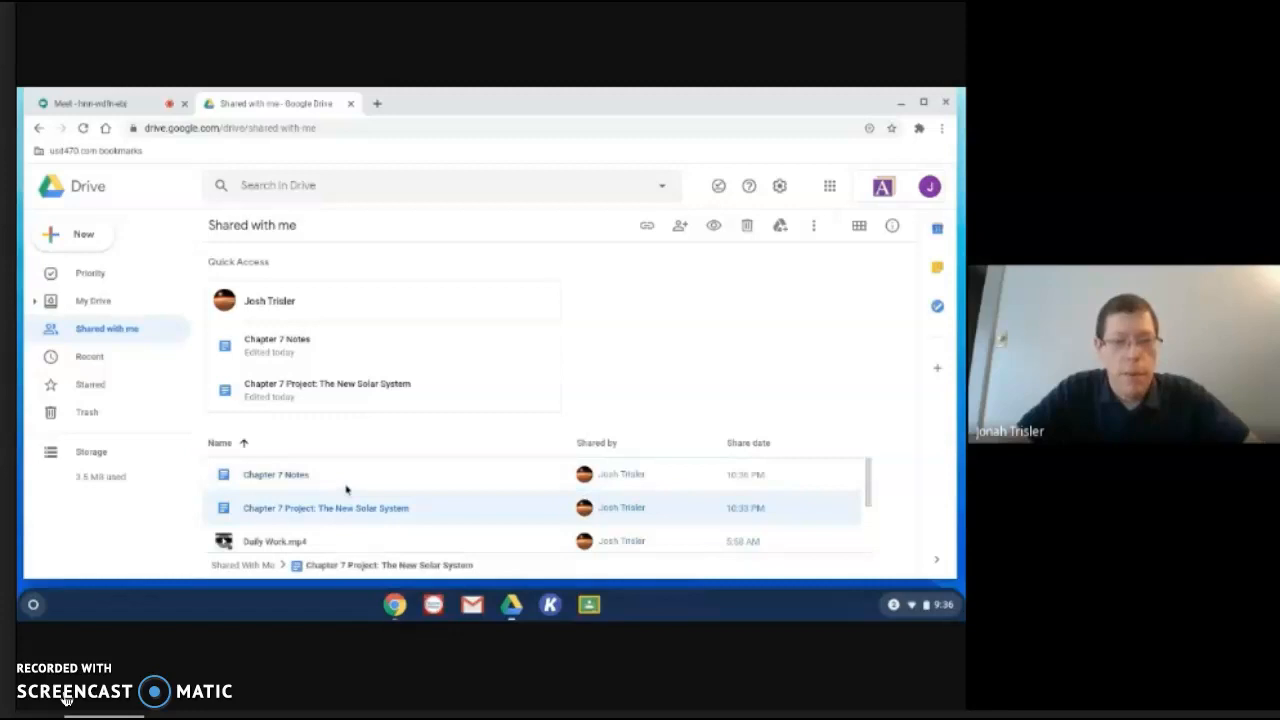
click(276, 474)
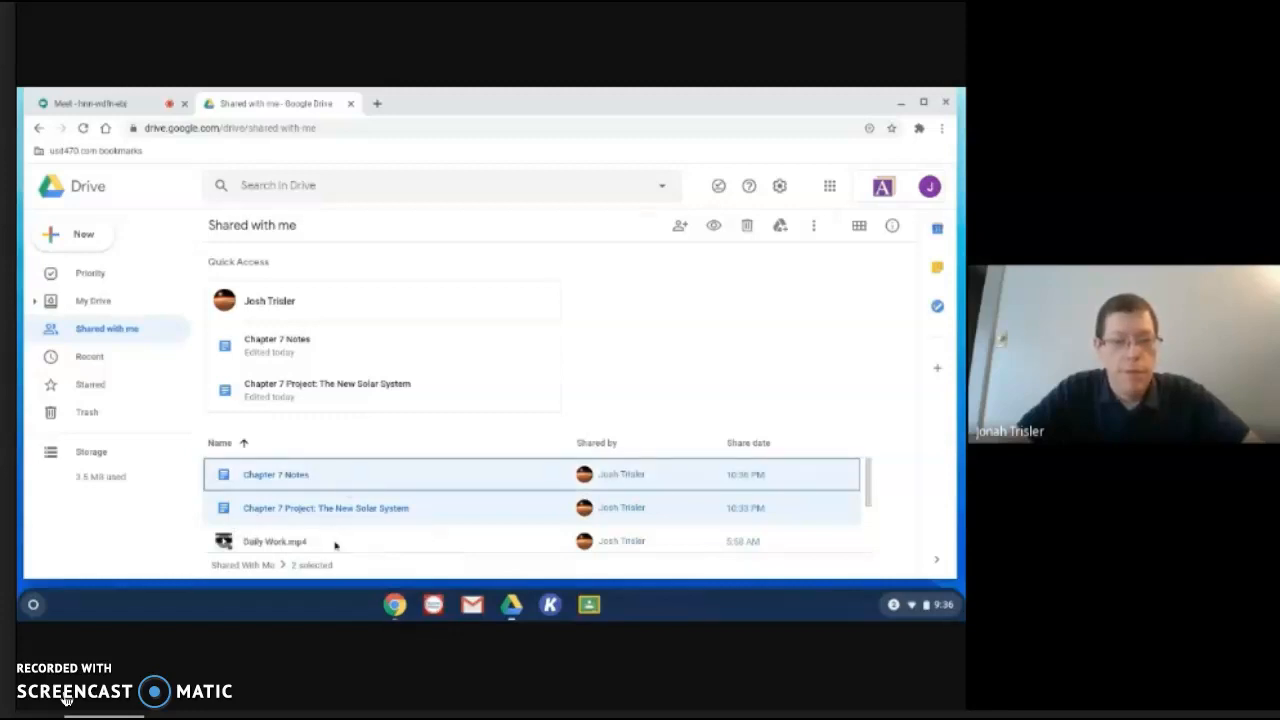
click(275, 541)
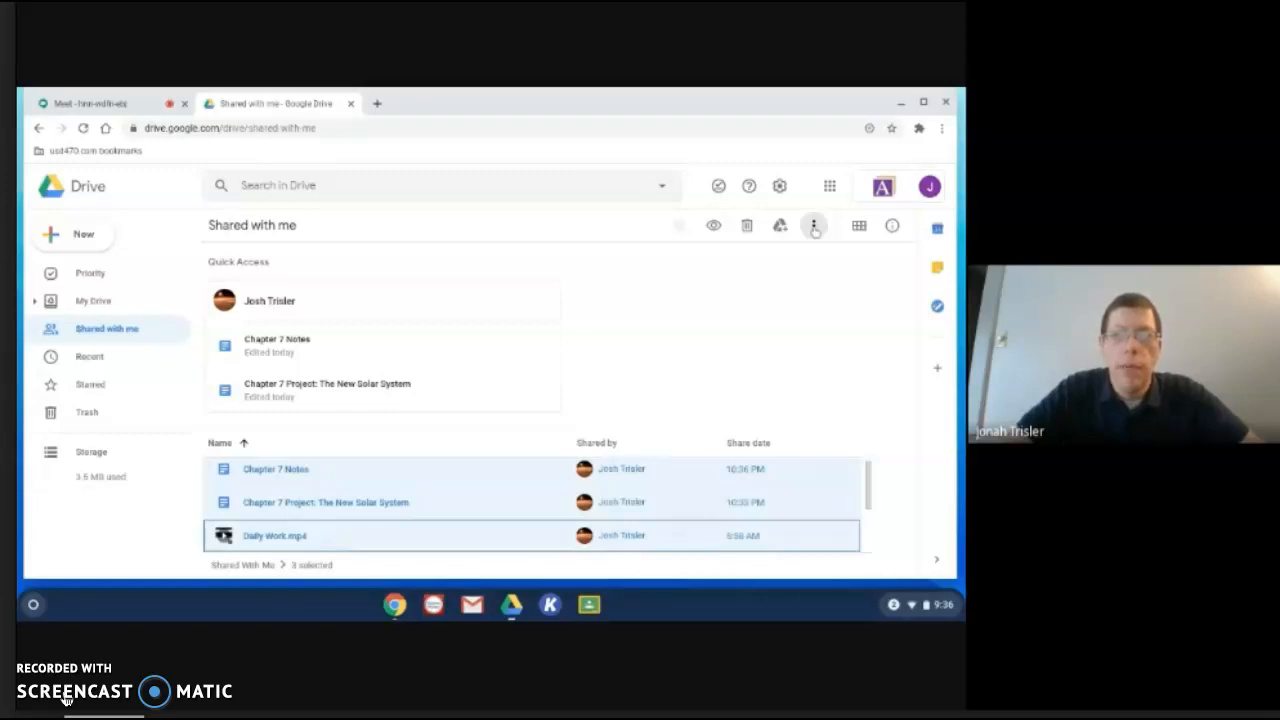
click(814, 225)
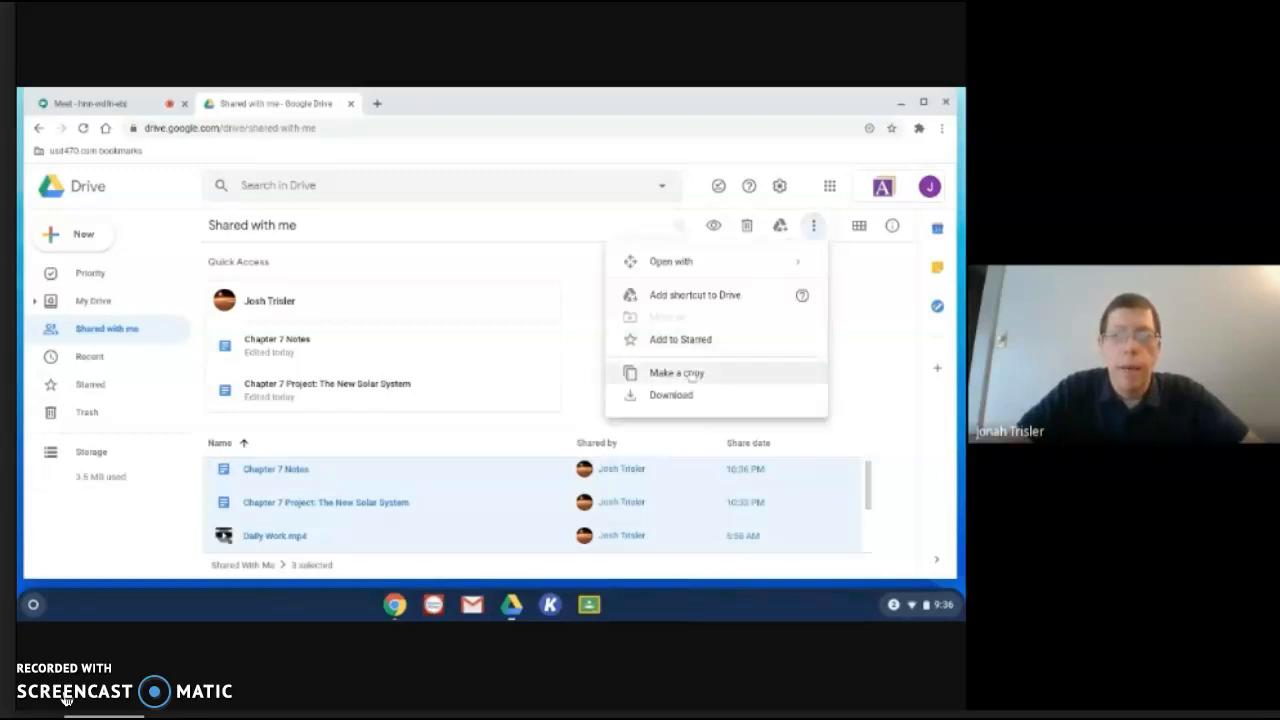
click(676, 372)
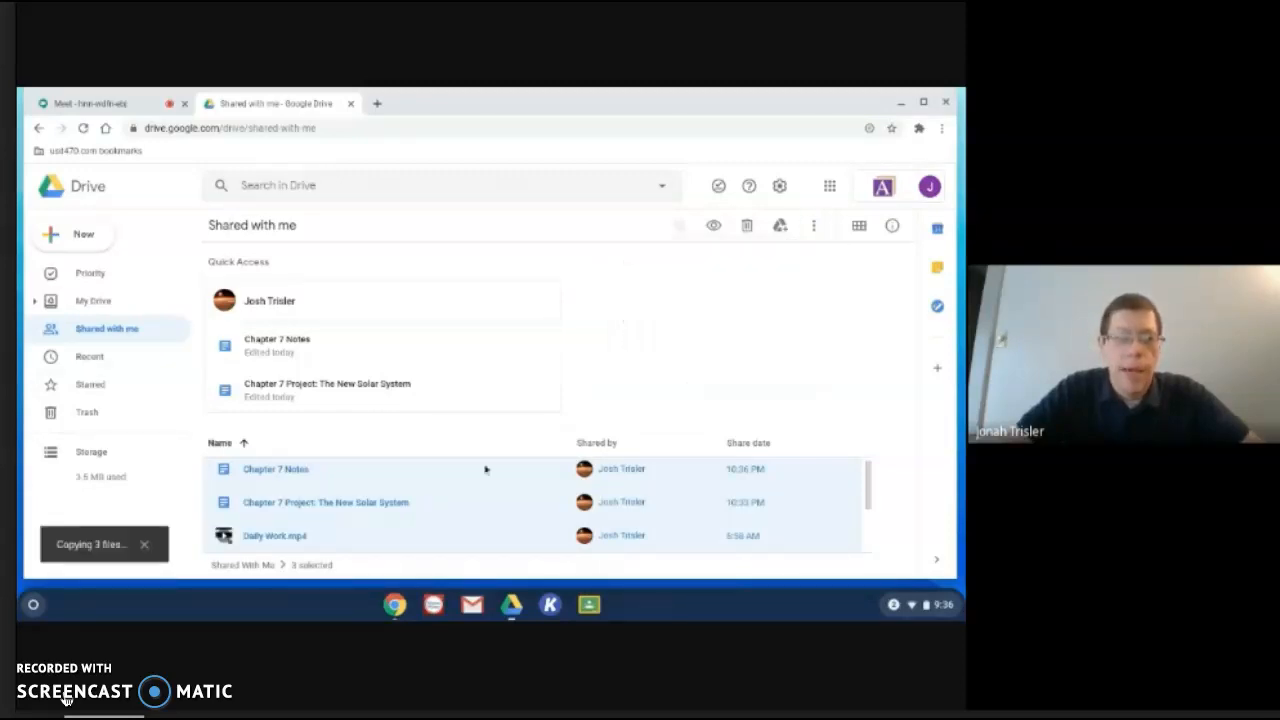
mouse_move(284, 489)
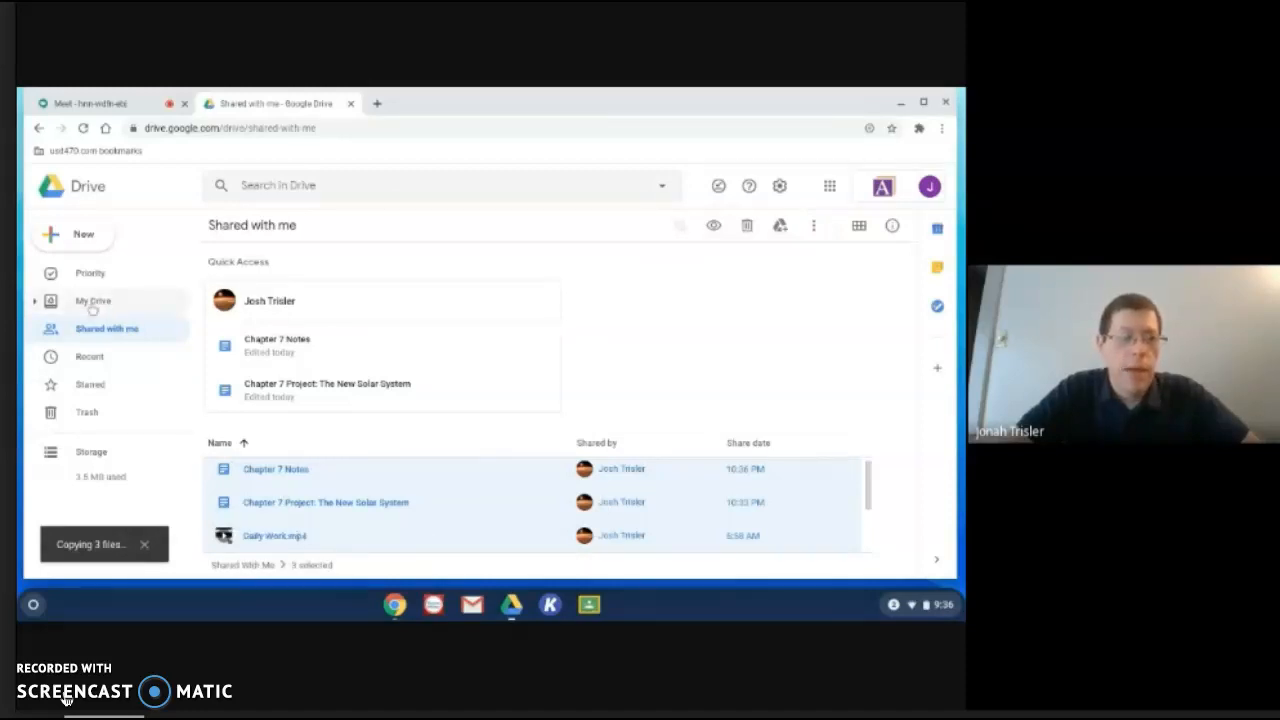
- Open My Drive and select Copy of Chapter 7 Notes
click(93, 300)
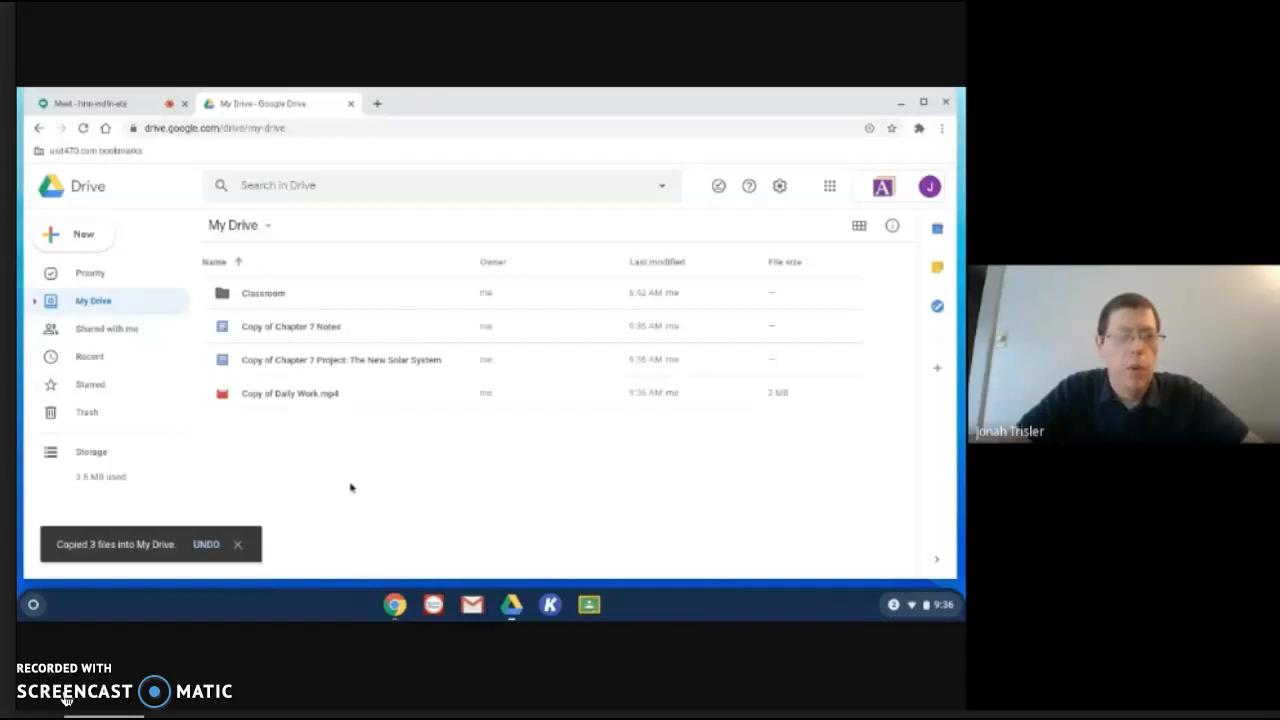
mouse_move(415, 372)
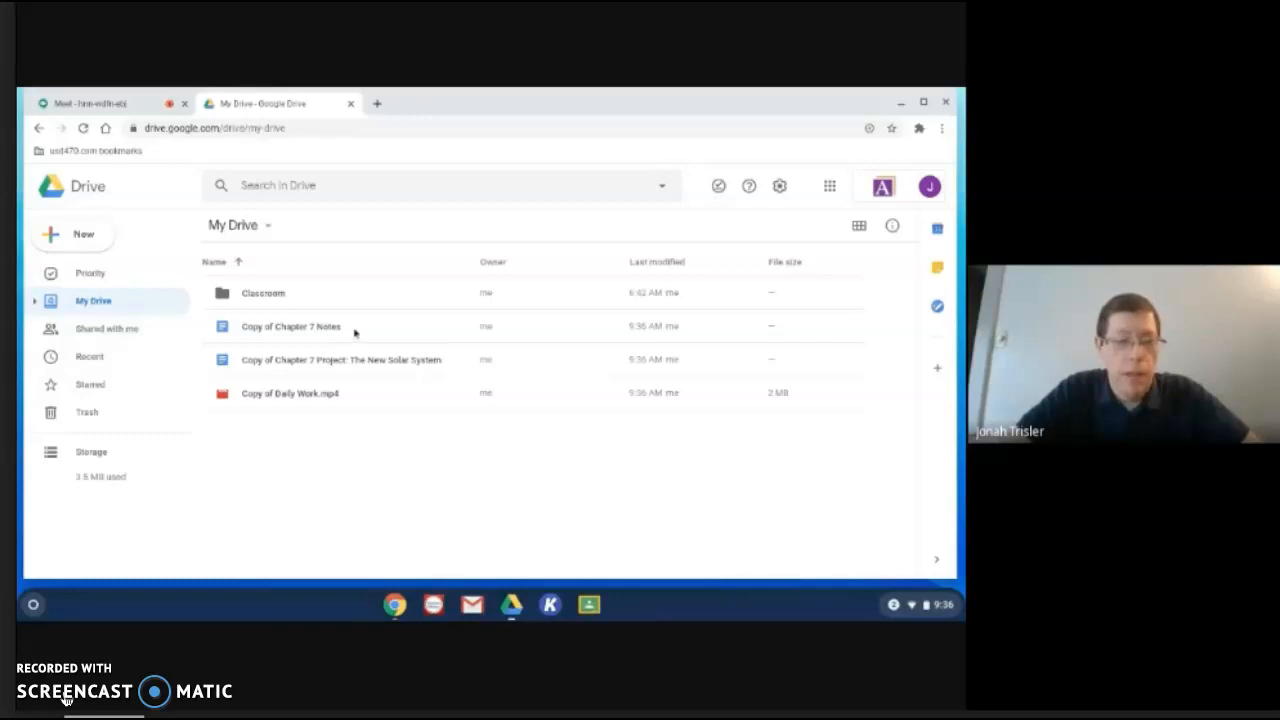
mouse_move(327, 488)
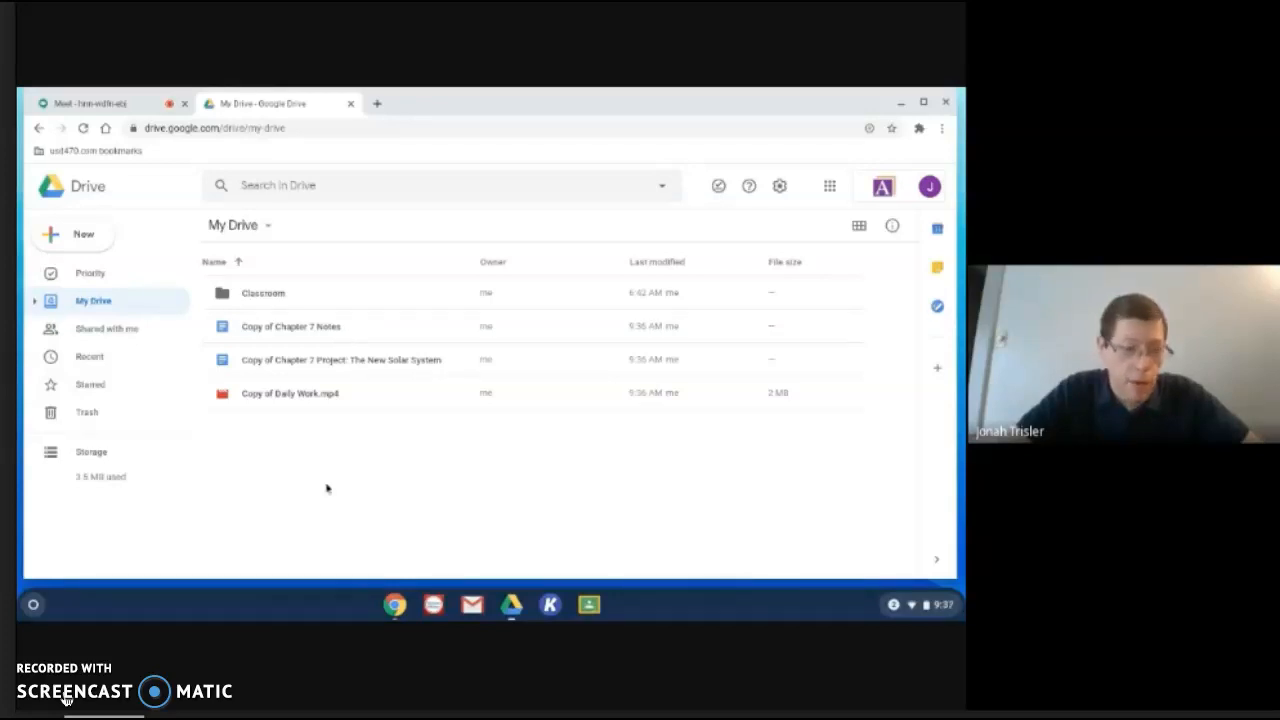
mouse_move(363, 338)
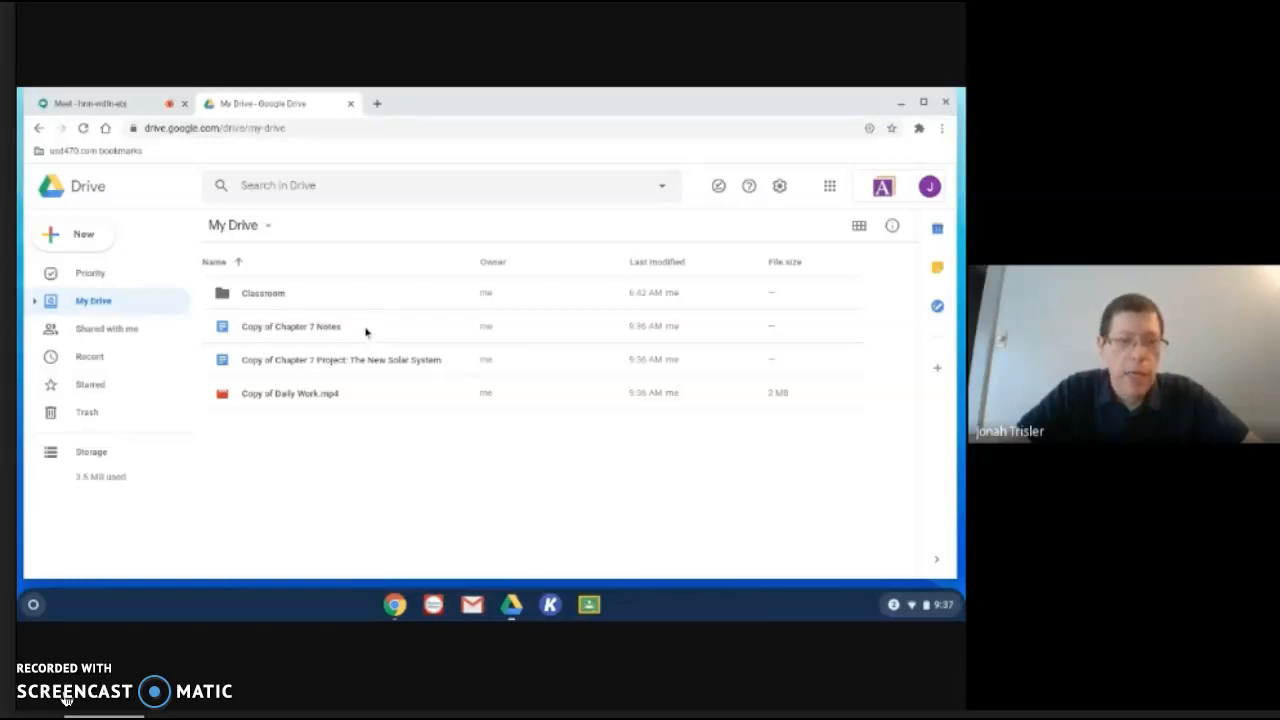
click(291, 326)
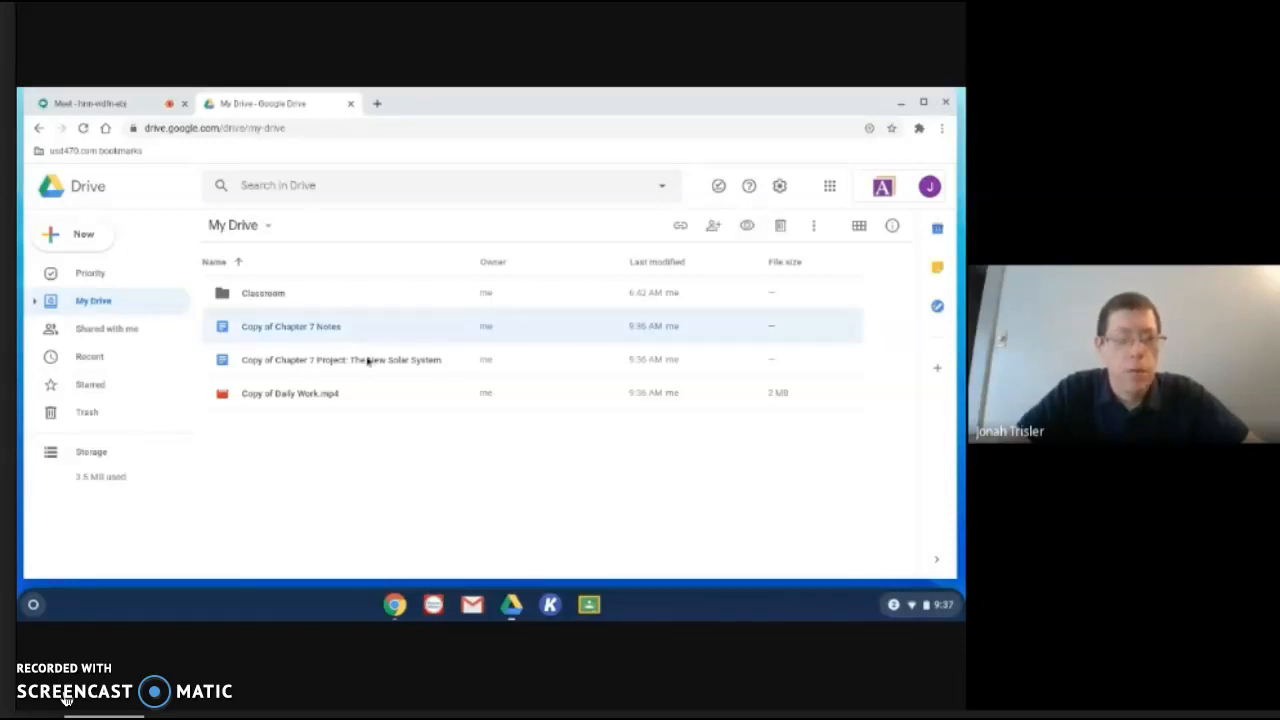
mouse_move(340, 359)
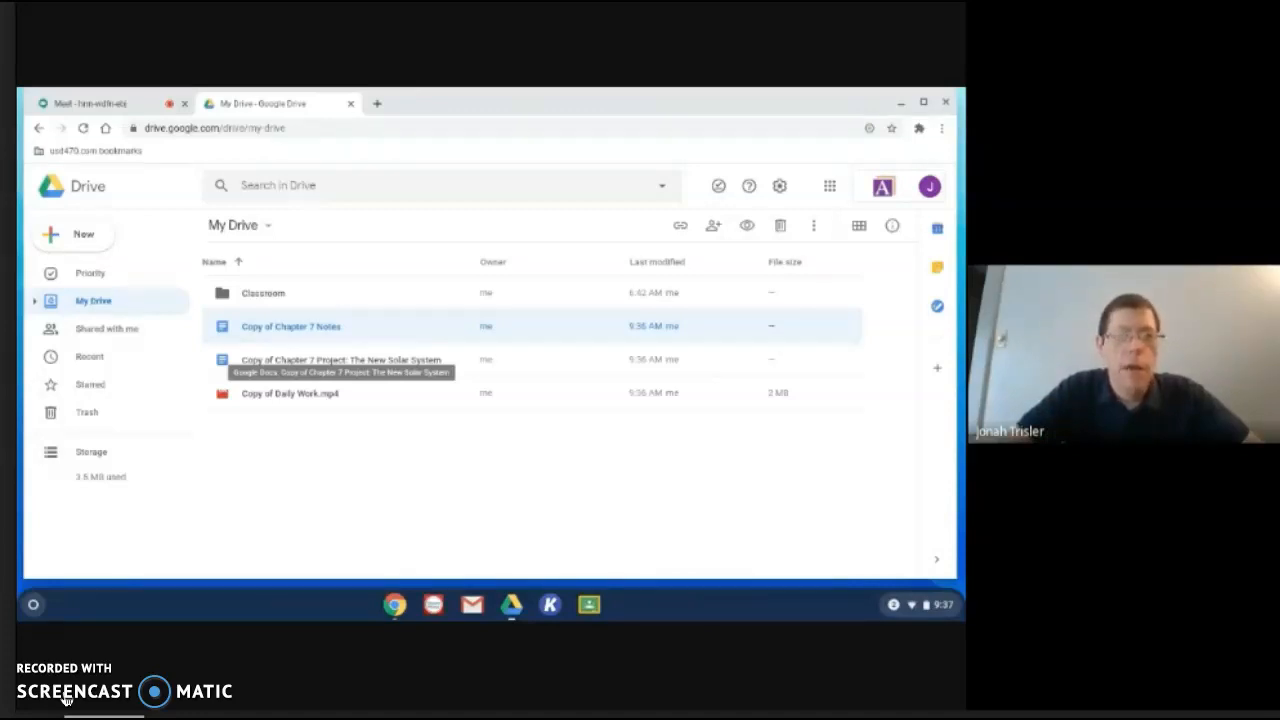
mouse_move(378, 330)
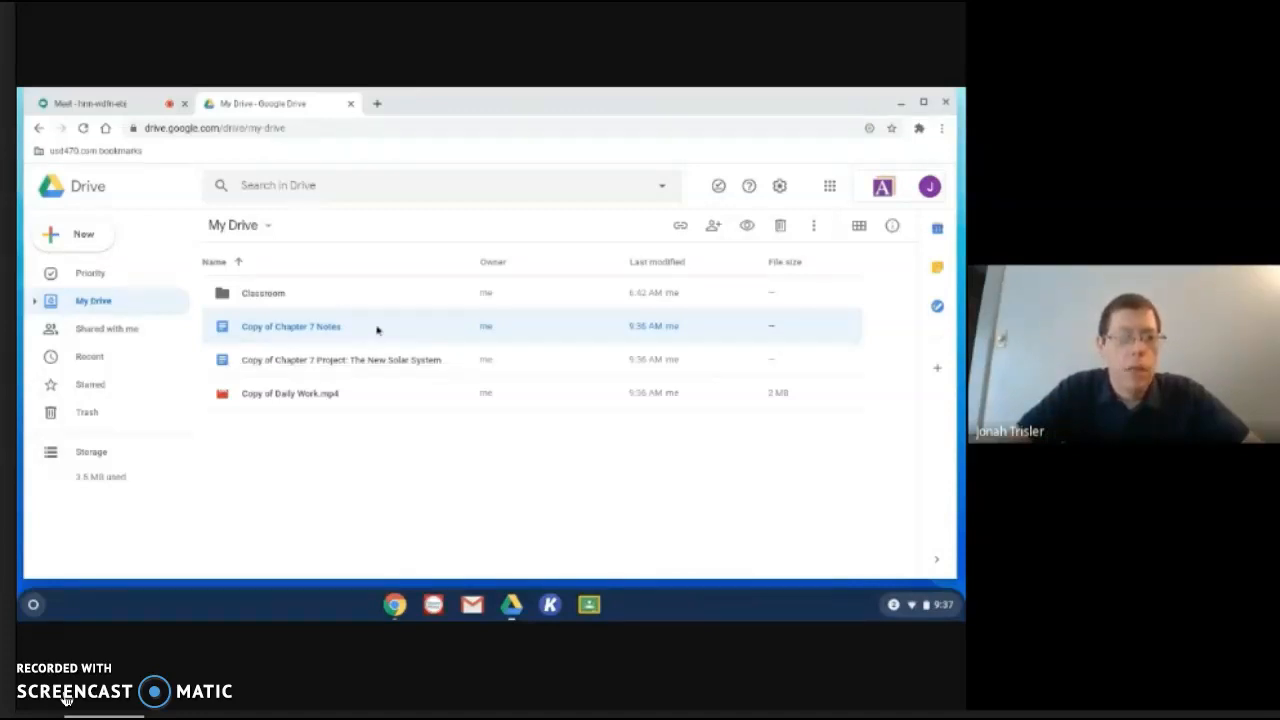
mouse_move(262, 313)
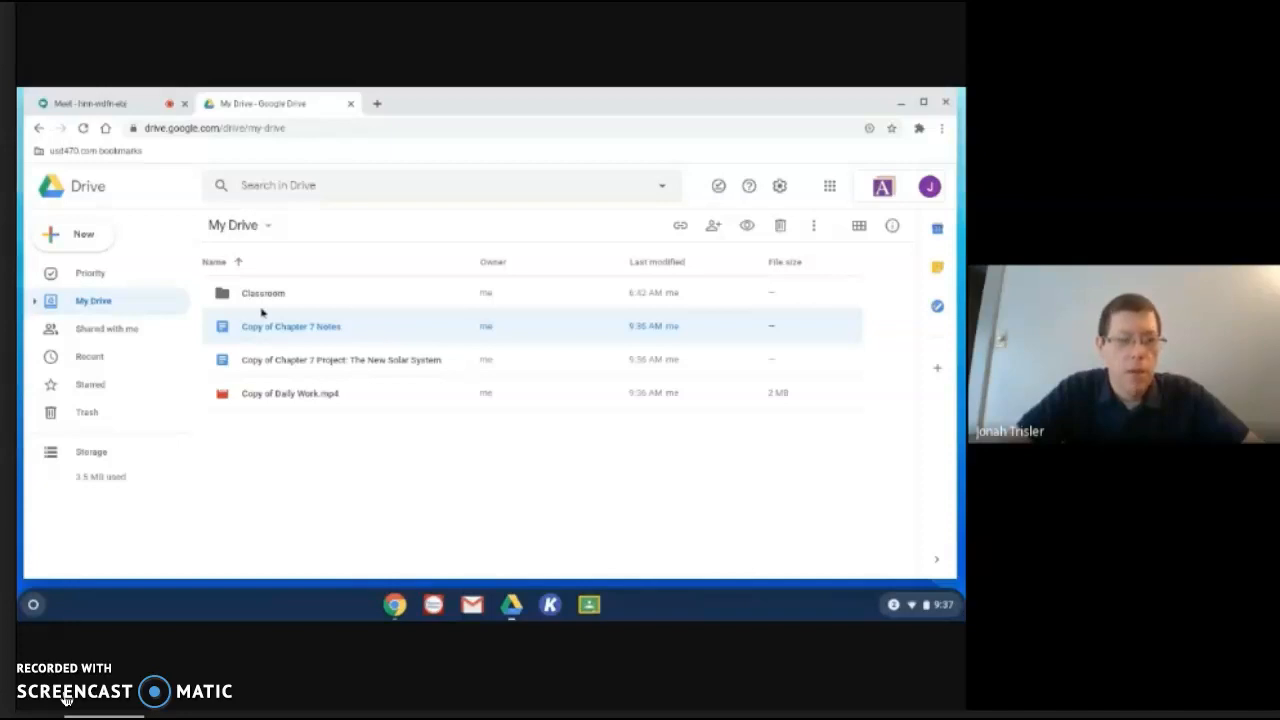
mouse_move(398, 348)
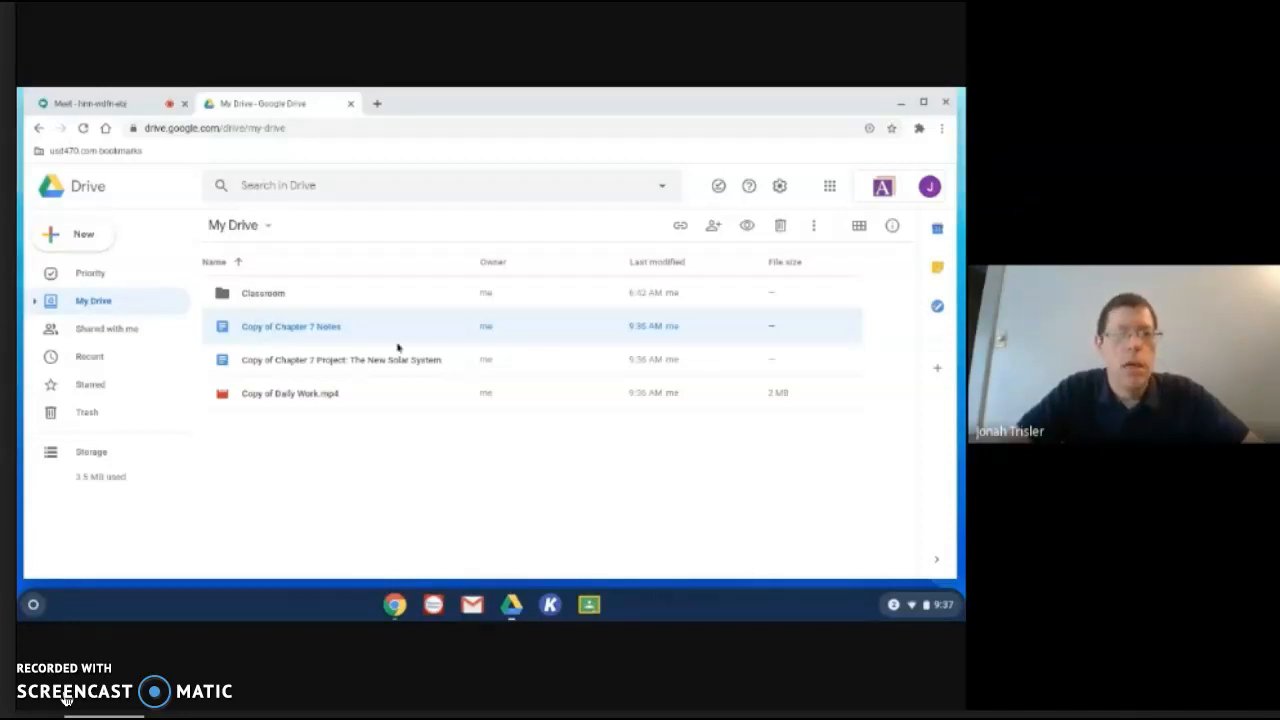
mouse_move(393, 355)
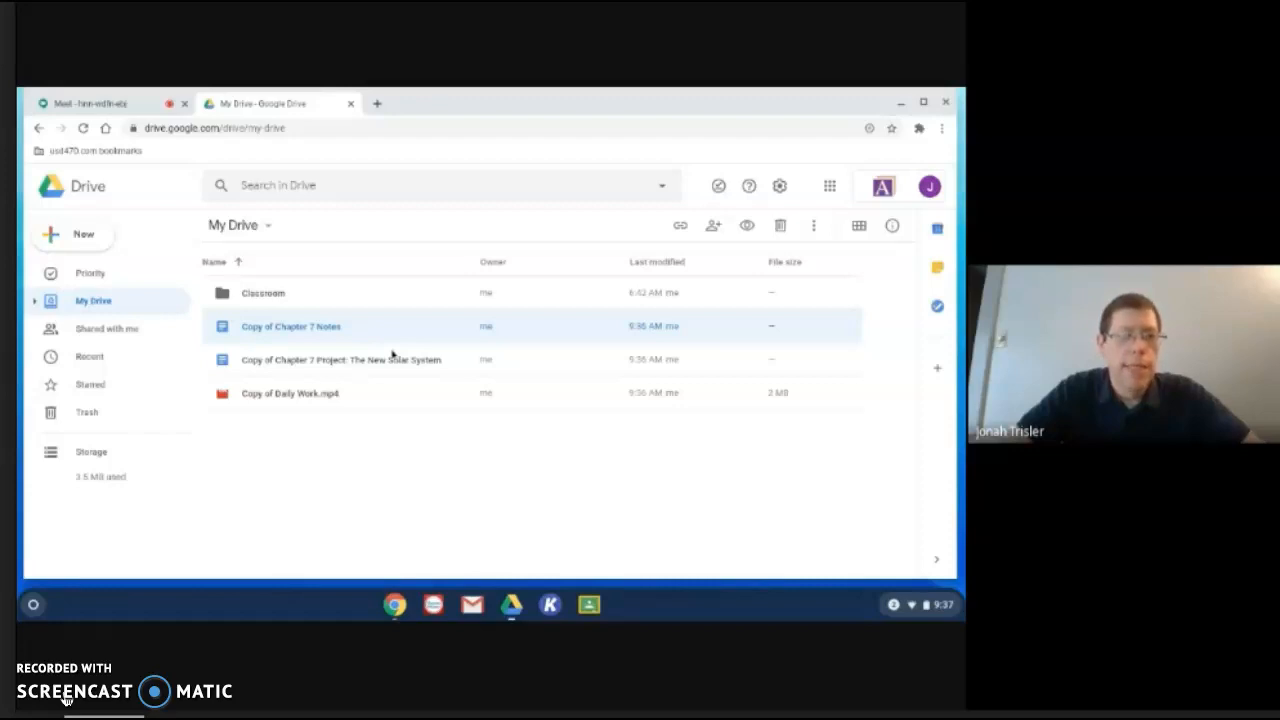
mouse_move(446, 361)
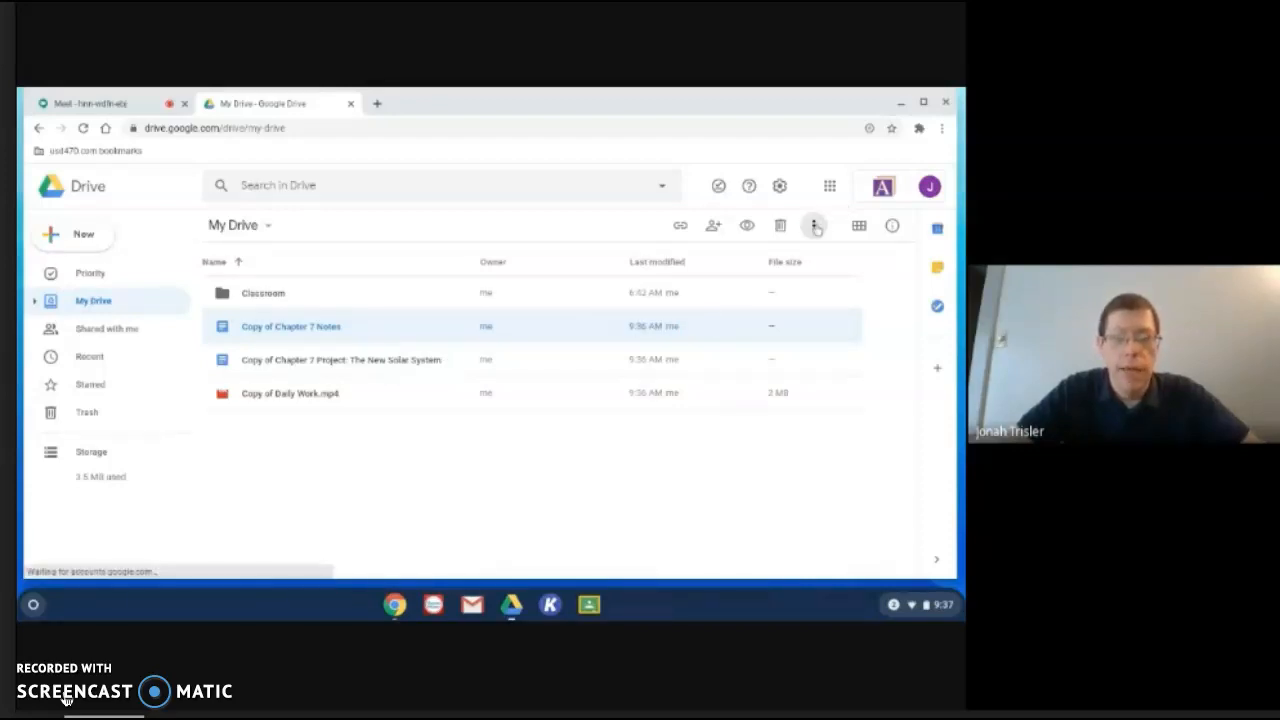
- Switch on Available offline for Copy of Chapter 7 Notes and confirm it in More actions
click(814, 225)
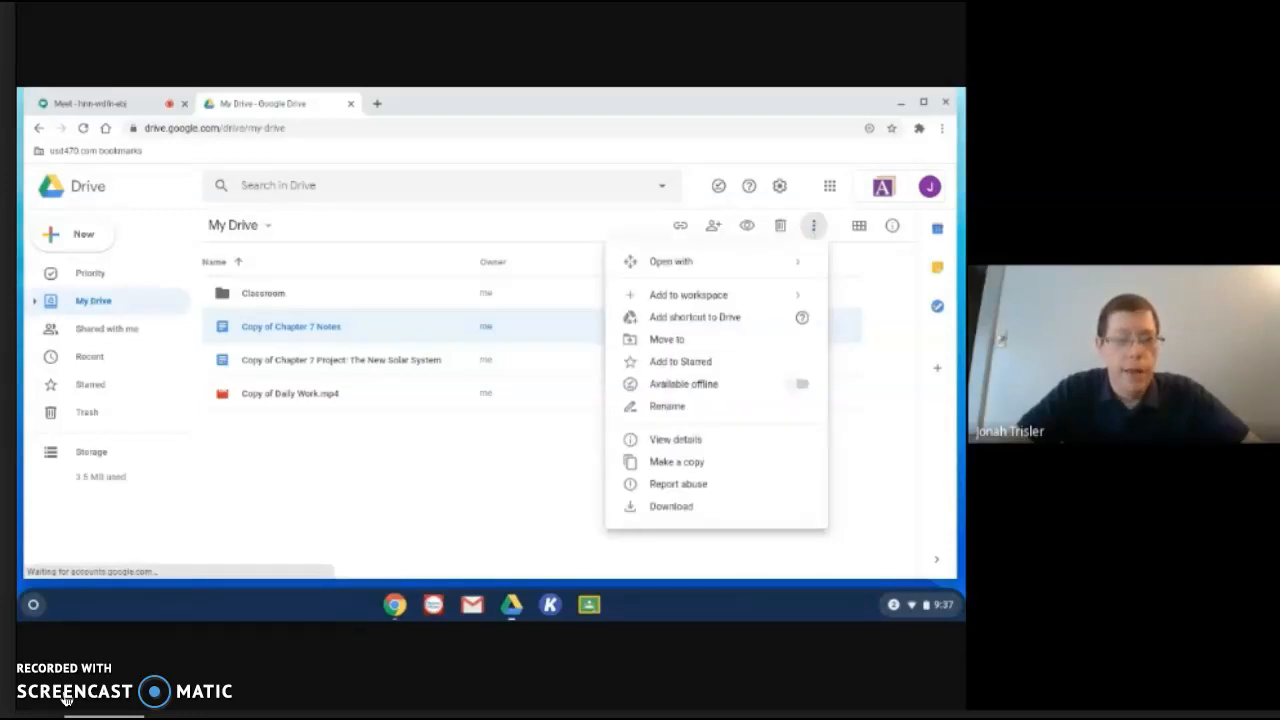
mouse_move(683, 384)
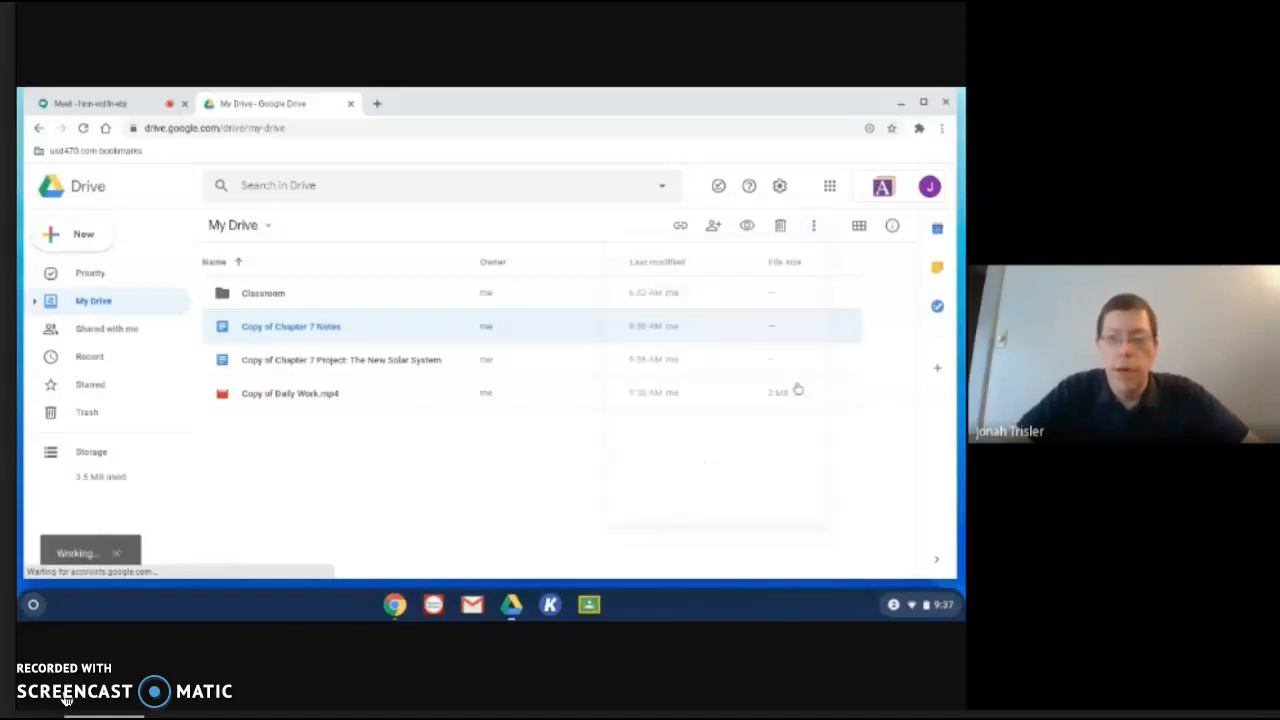
click(813, 225)
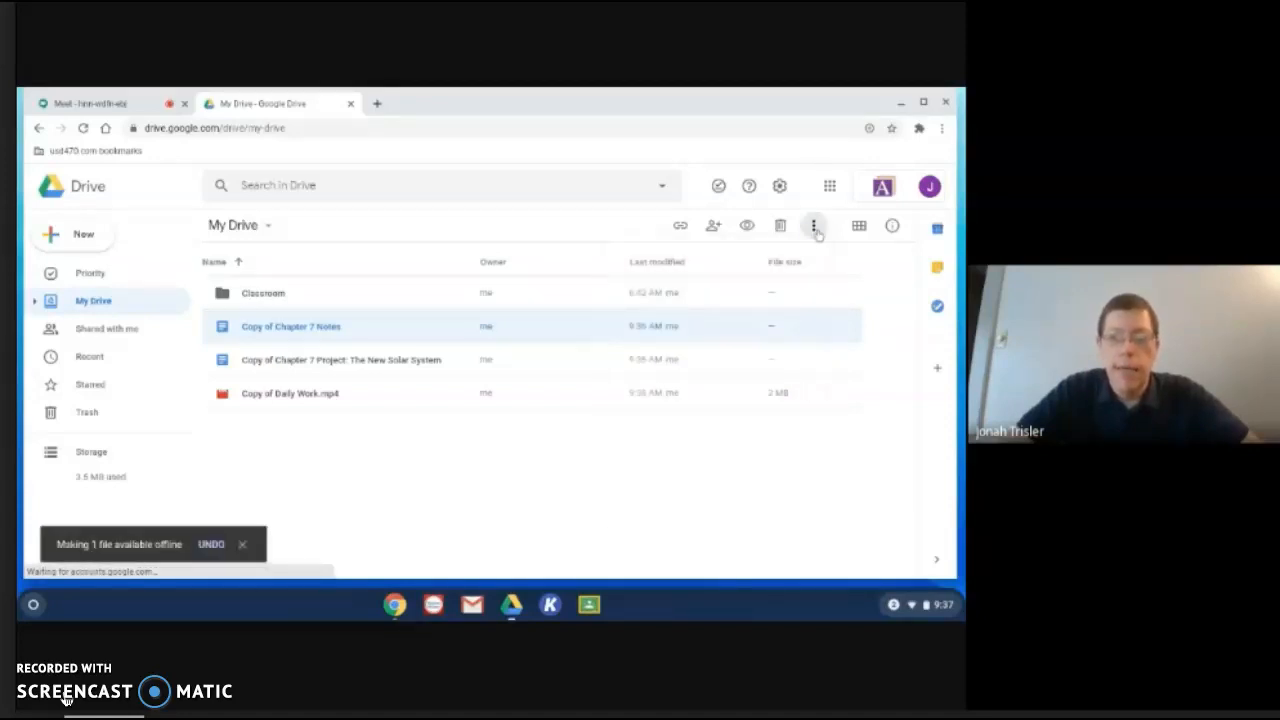
click(814, 225)
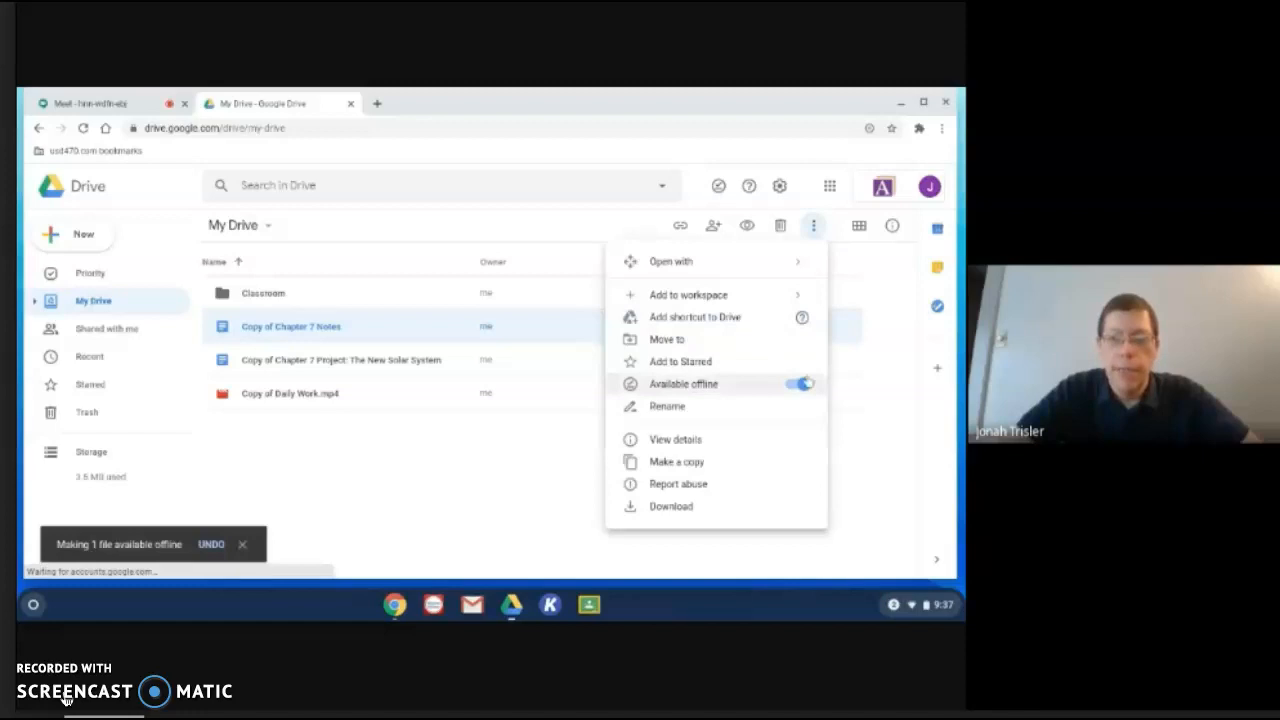
click(465, 490)
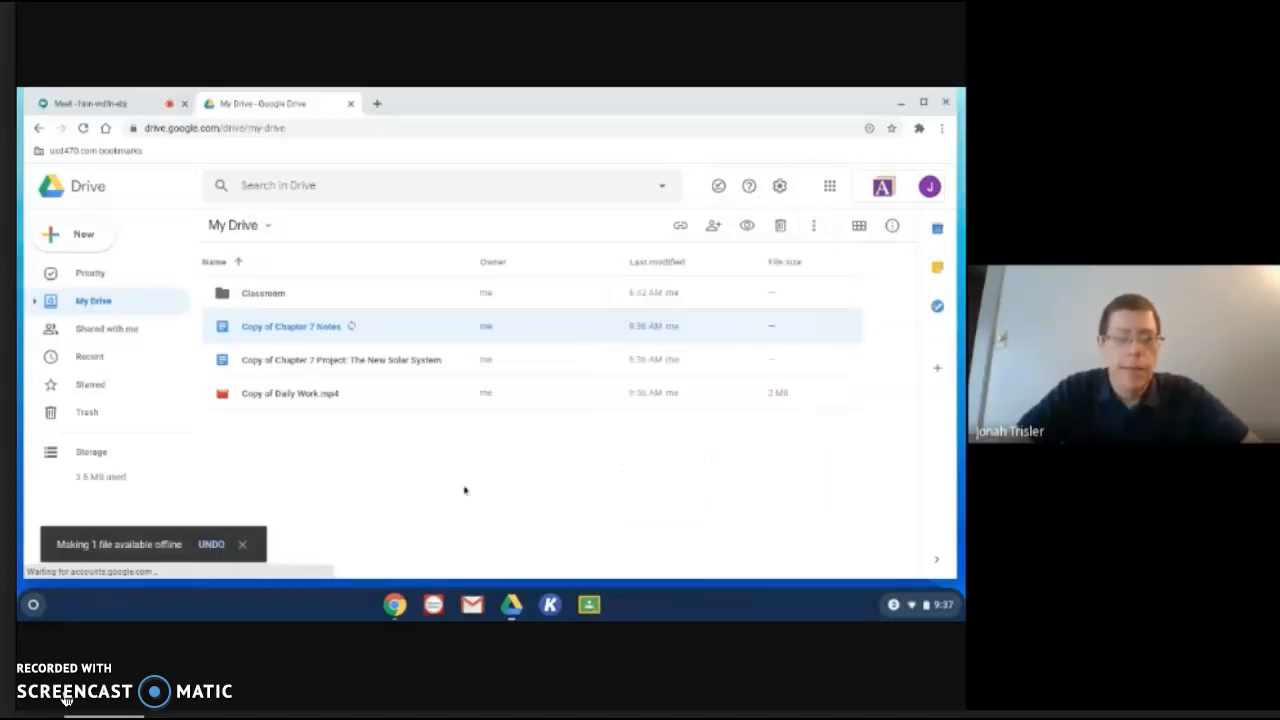
mouse_move(365, 330)
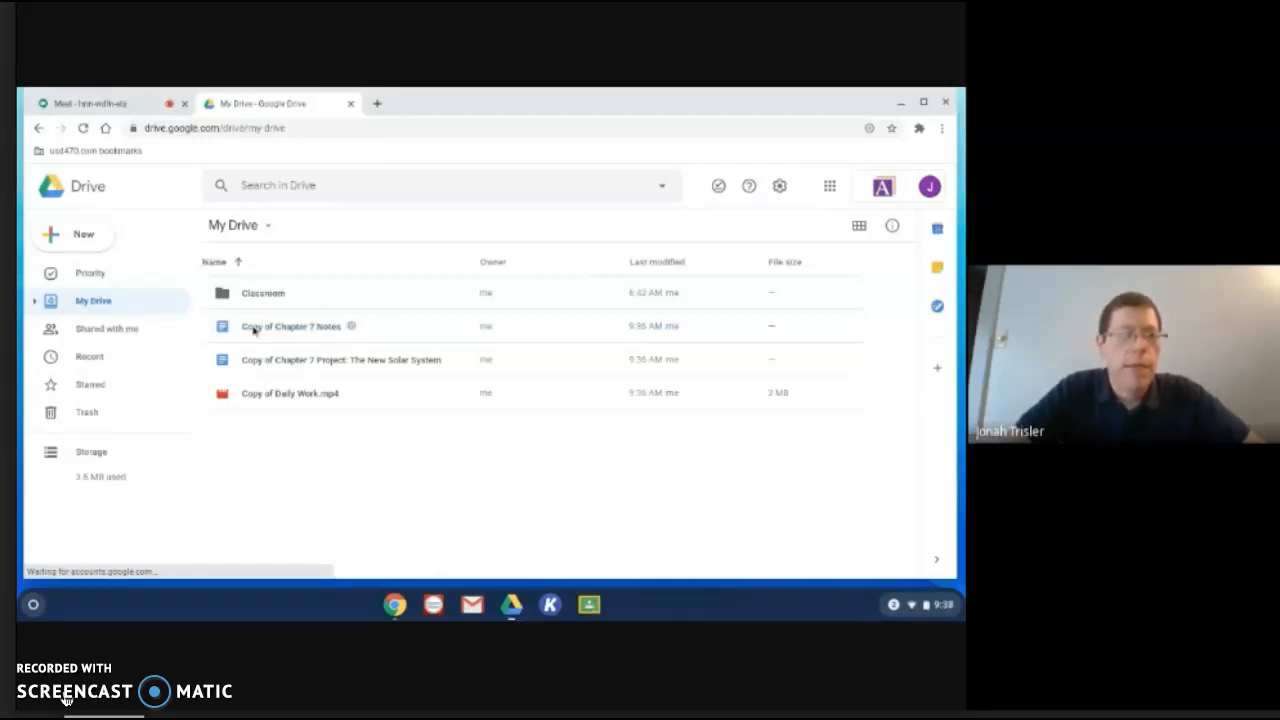
mouse_move(290, 326)
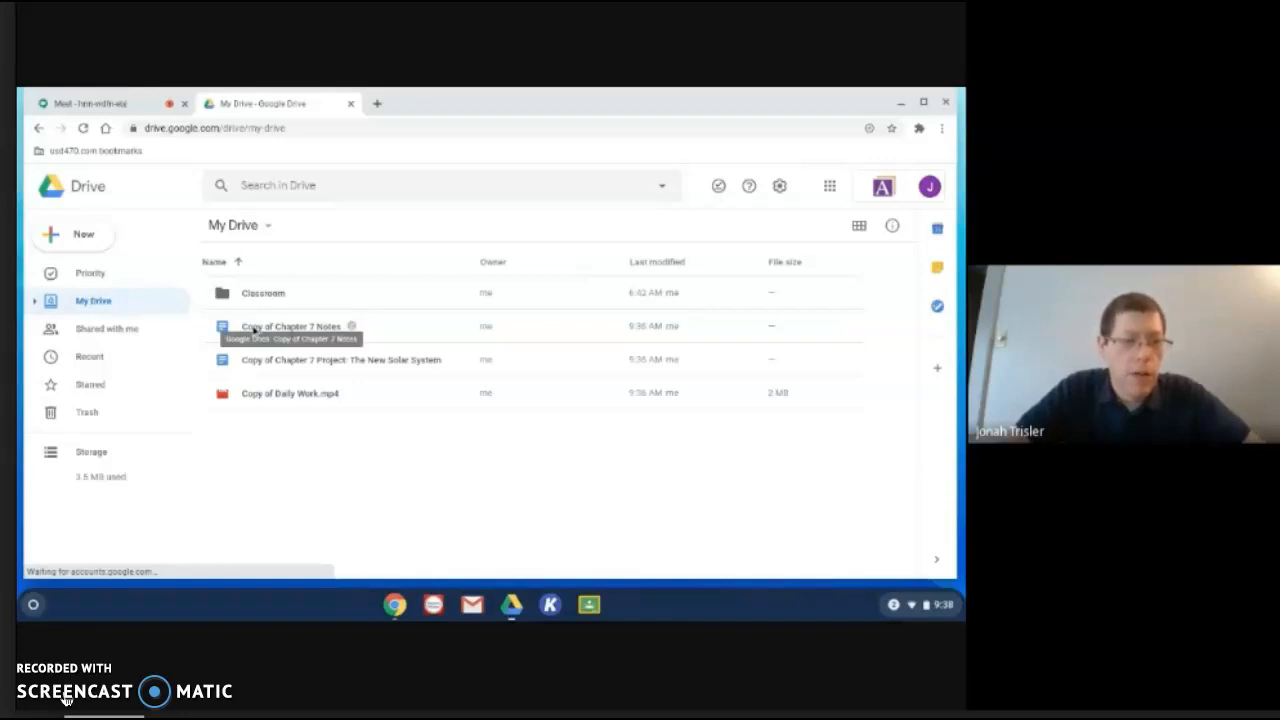
mouse_move(662, 186)
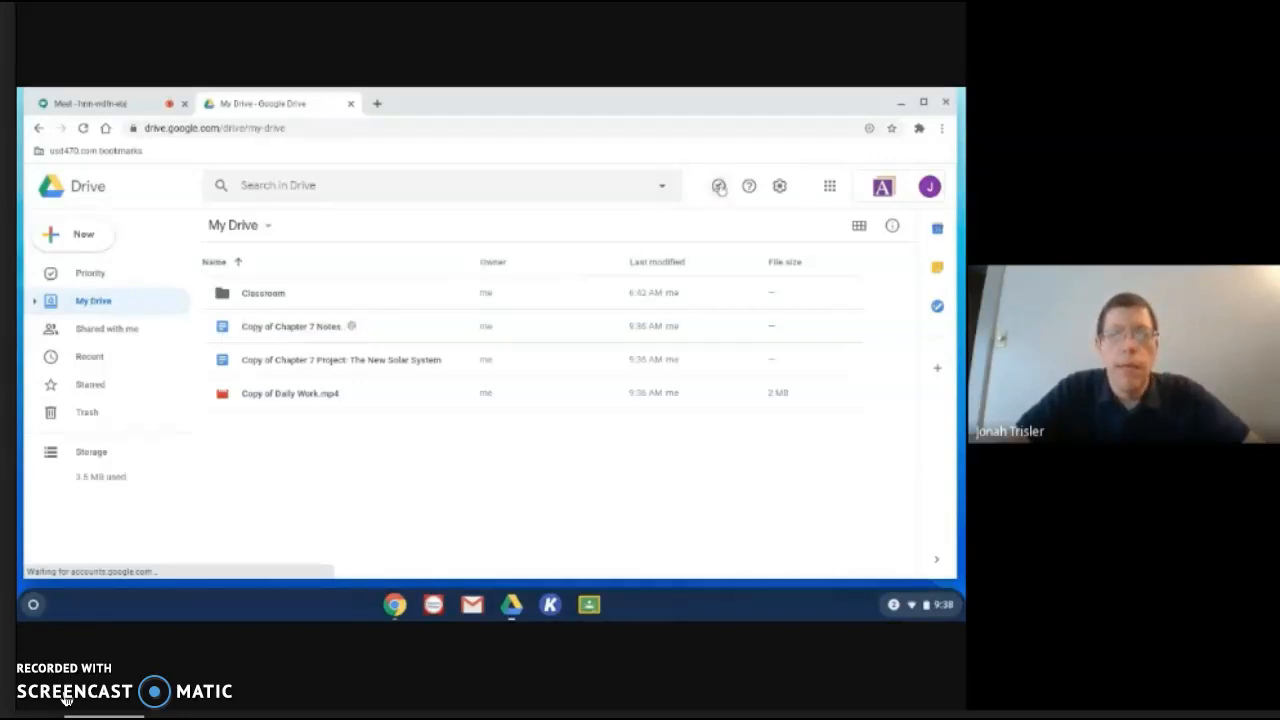
mouse_move(719, 186)
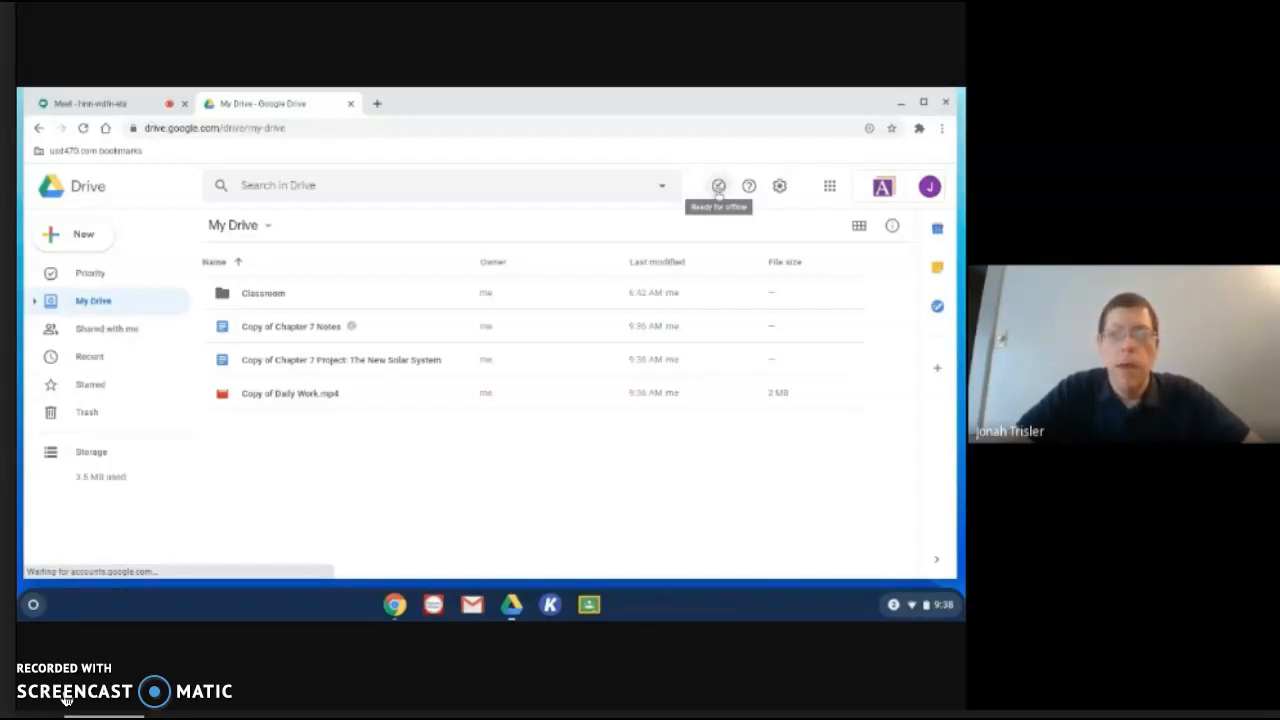
click(718, 186)
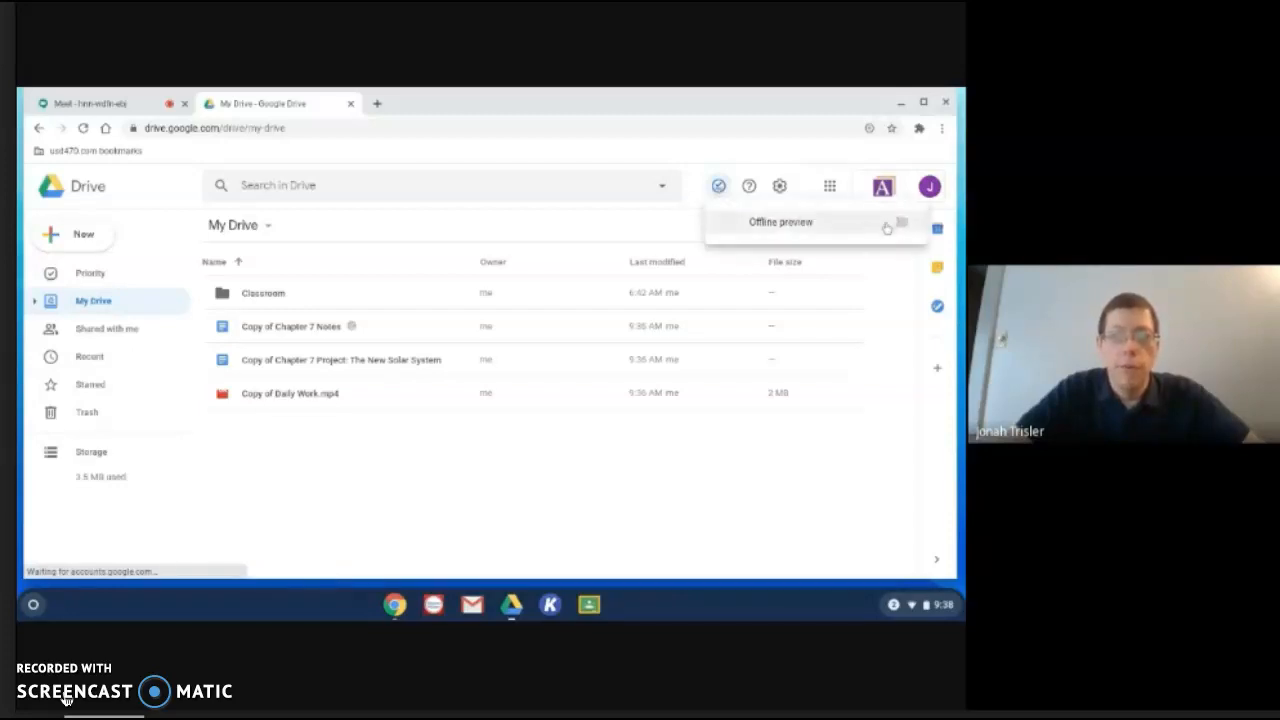
click(899, 221)
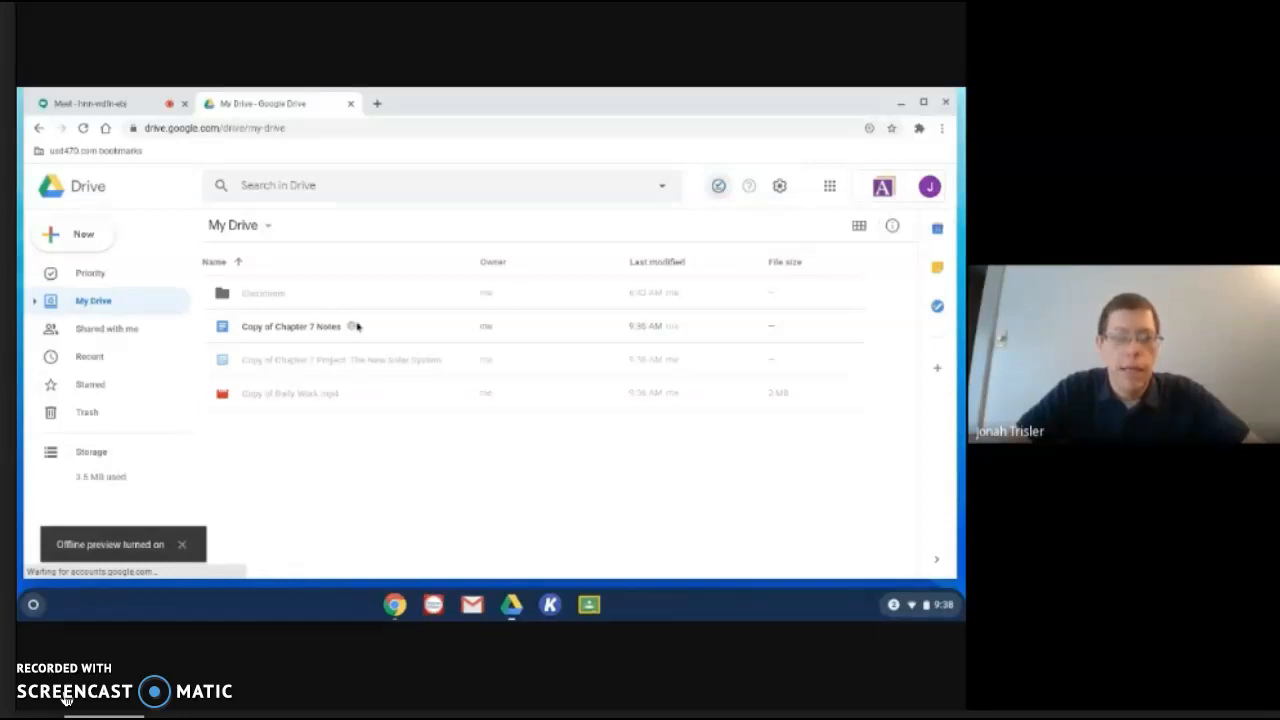
mouse_move(291, 326)
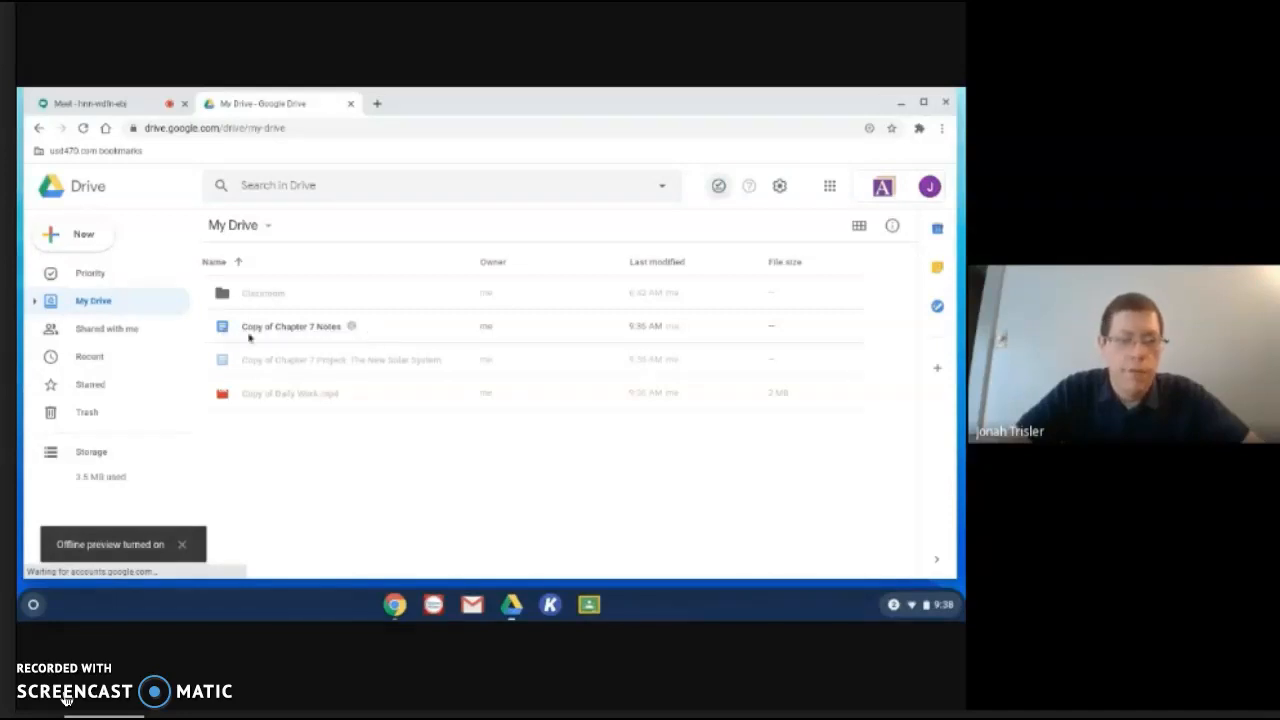
mouse_move(290, 359)
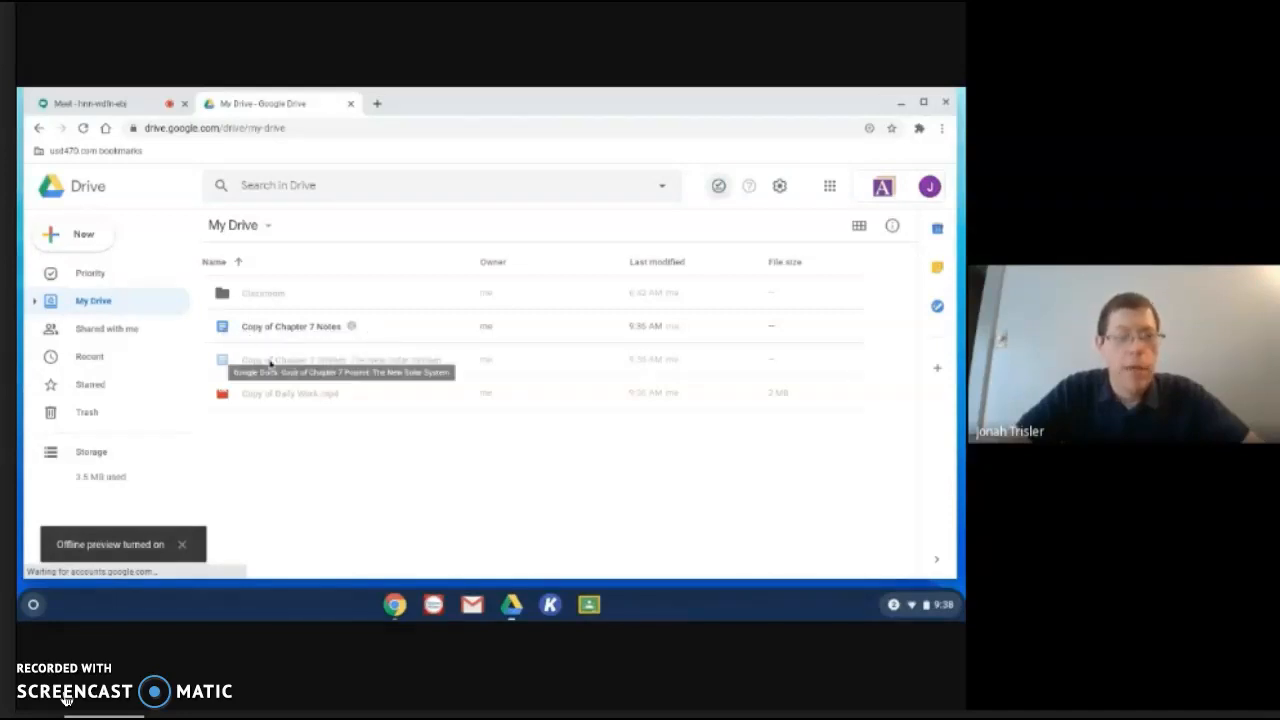
mouse_move(413, 435)
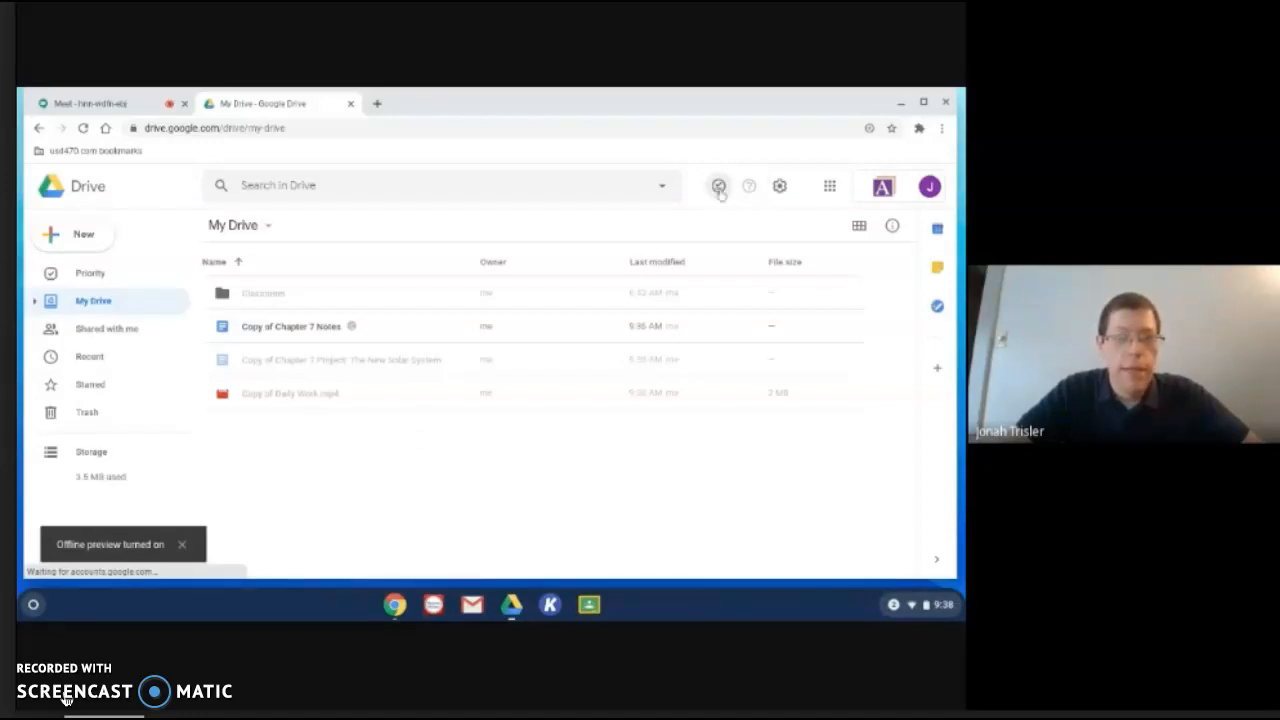
mouse_move(719, 186)
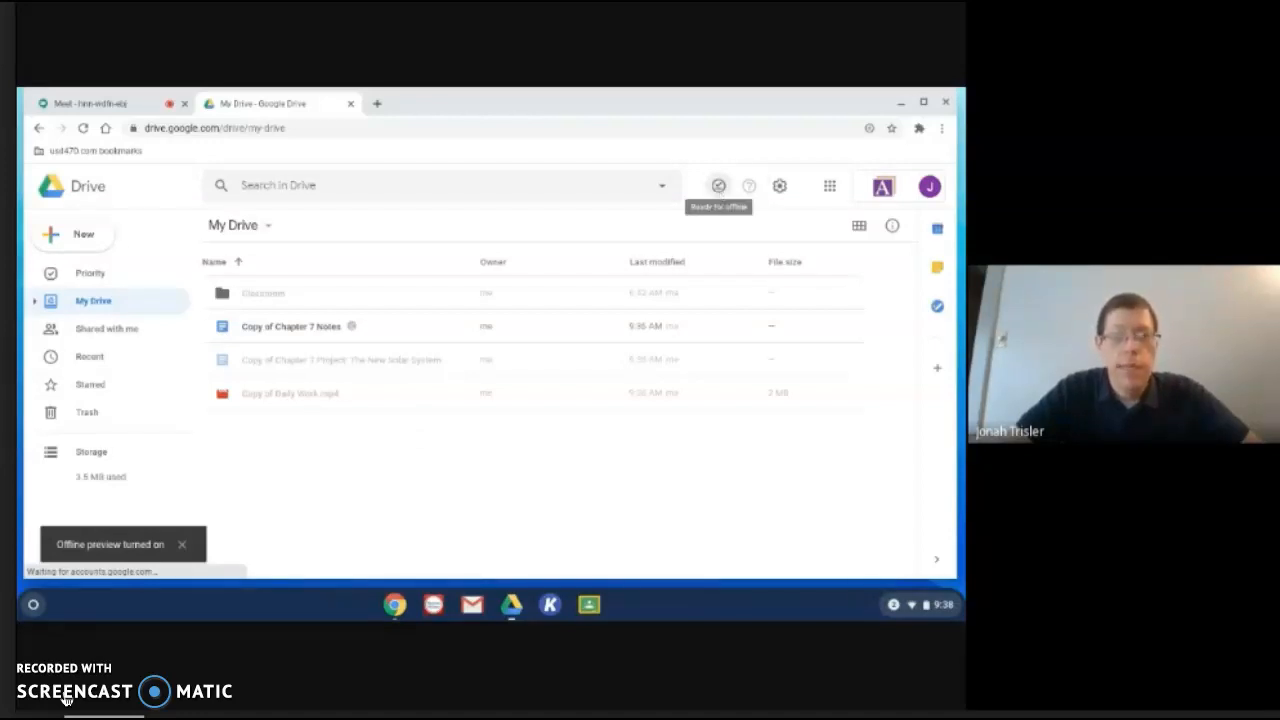
click(718, 186)
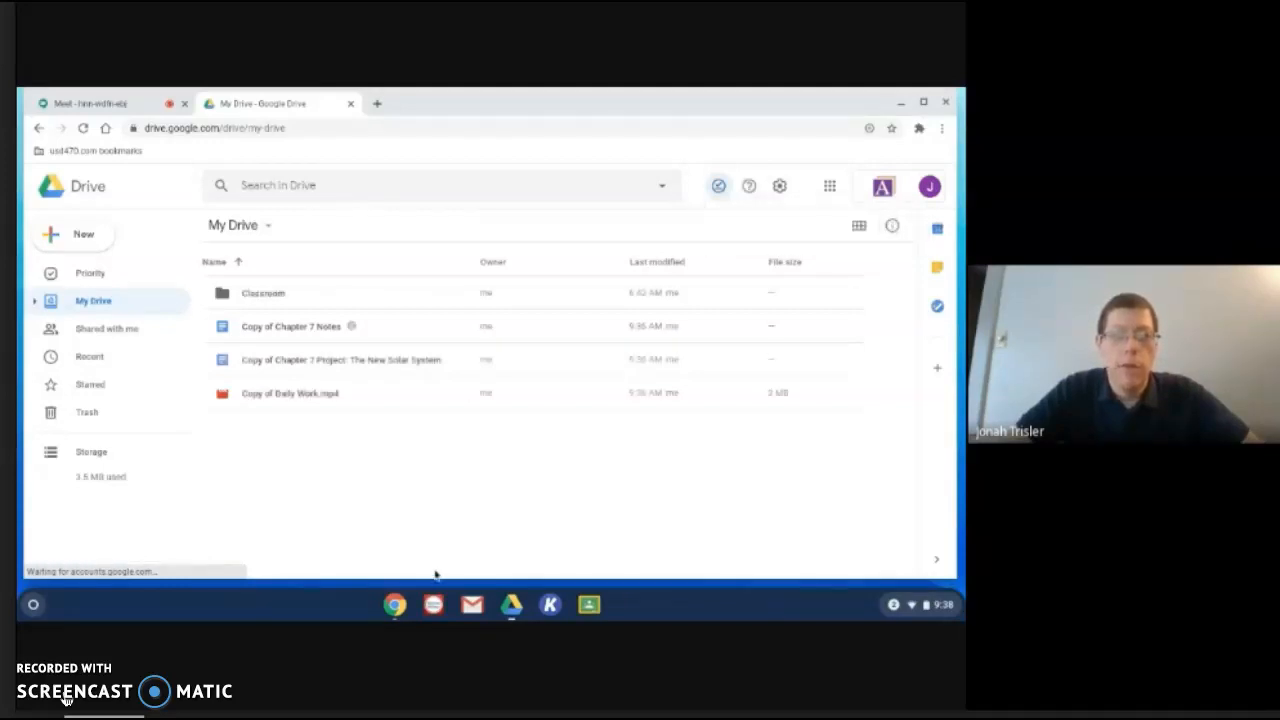
mouse_move(857, 213)
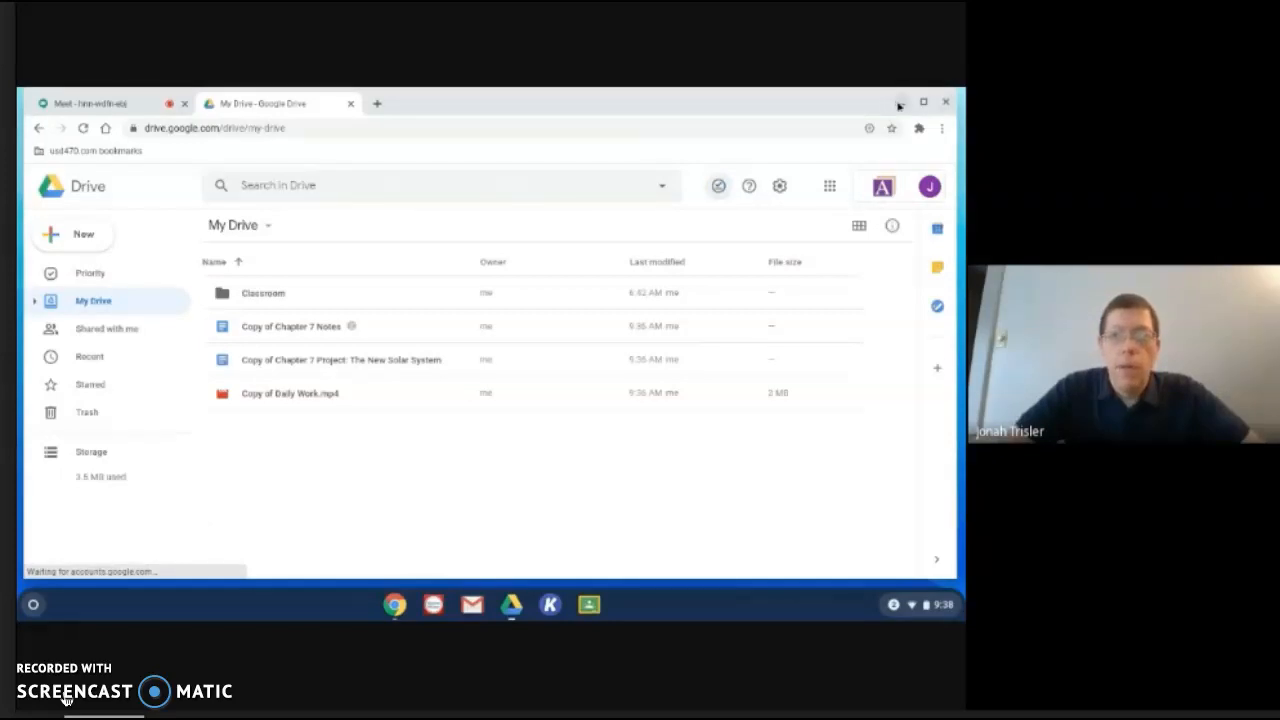
- Minimize the browser and launch the Files app from the app launcher
click(922, 102)
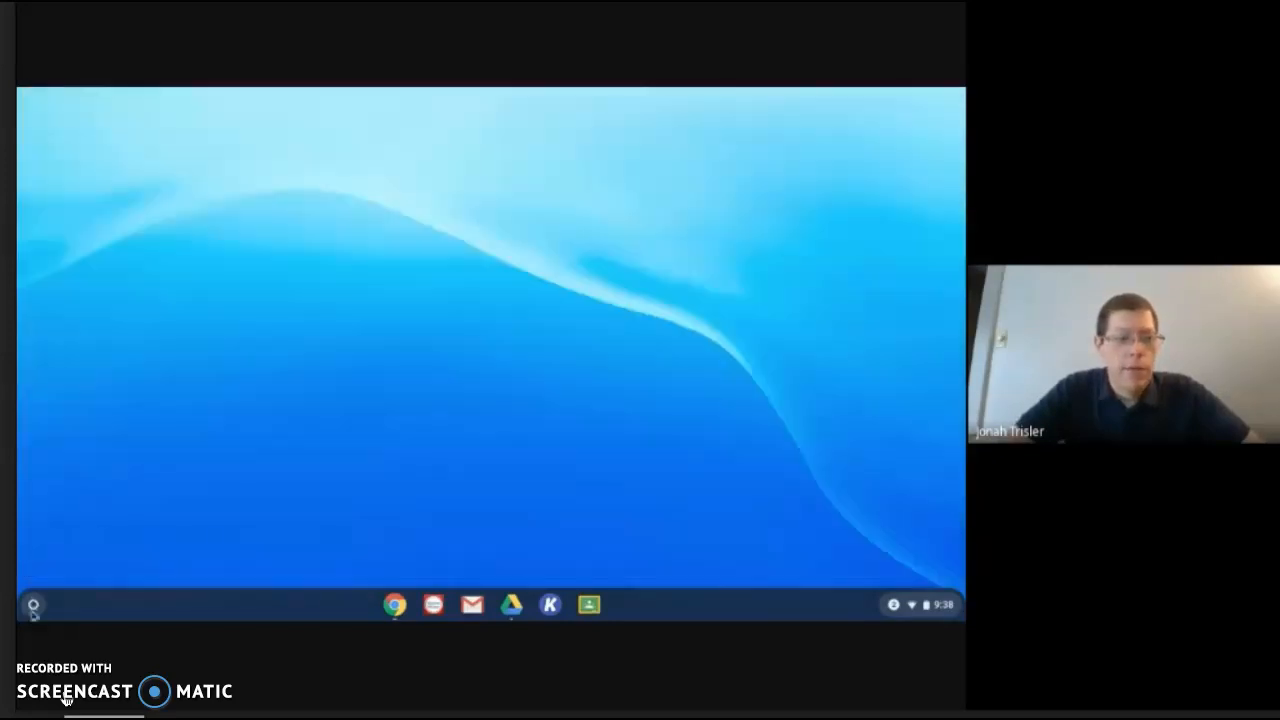
click(33, 604)
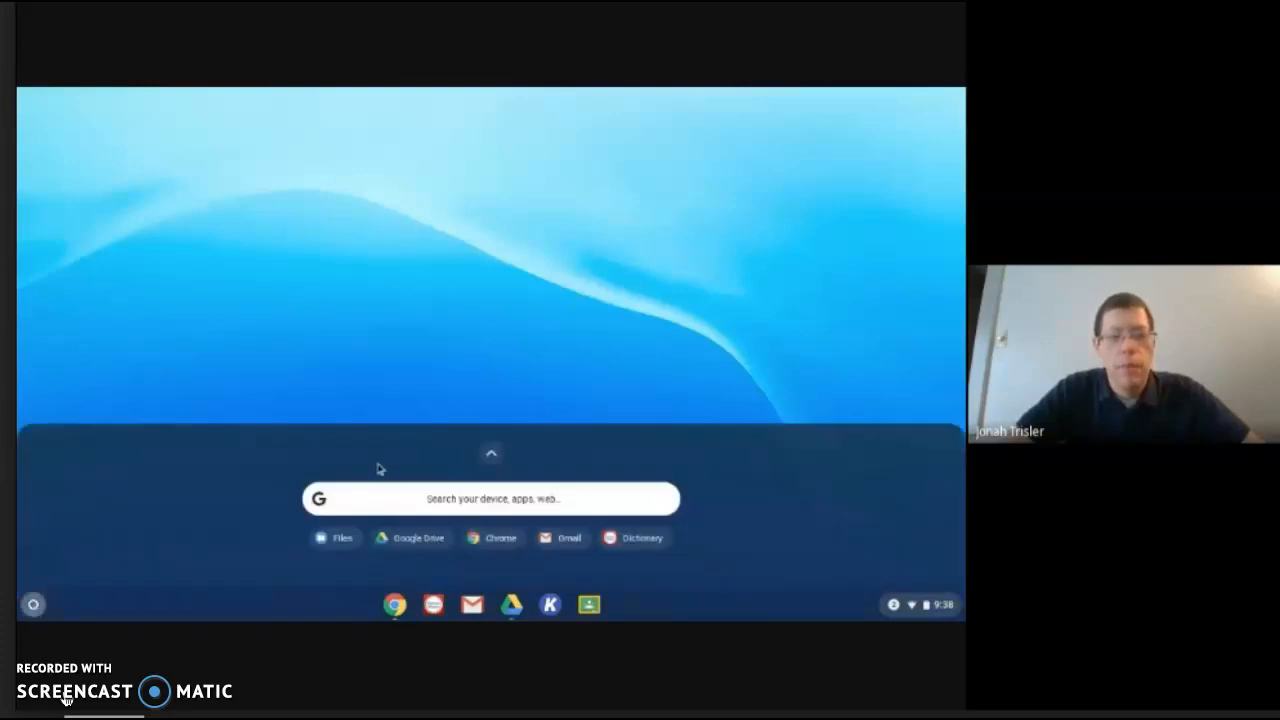
click(491, 453)
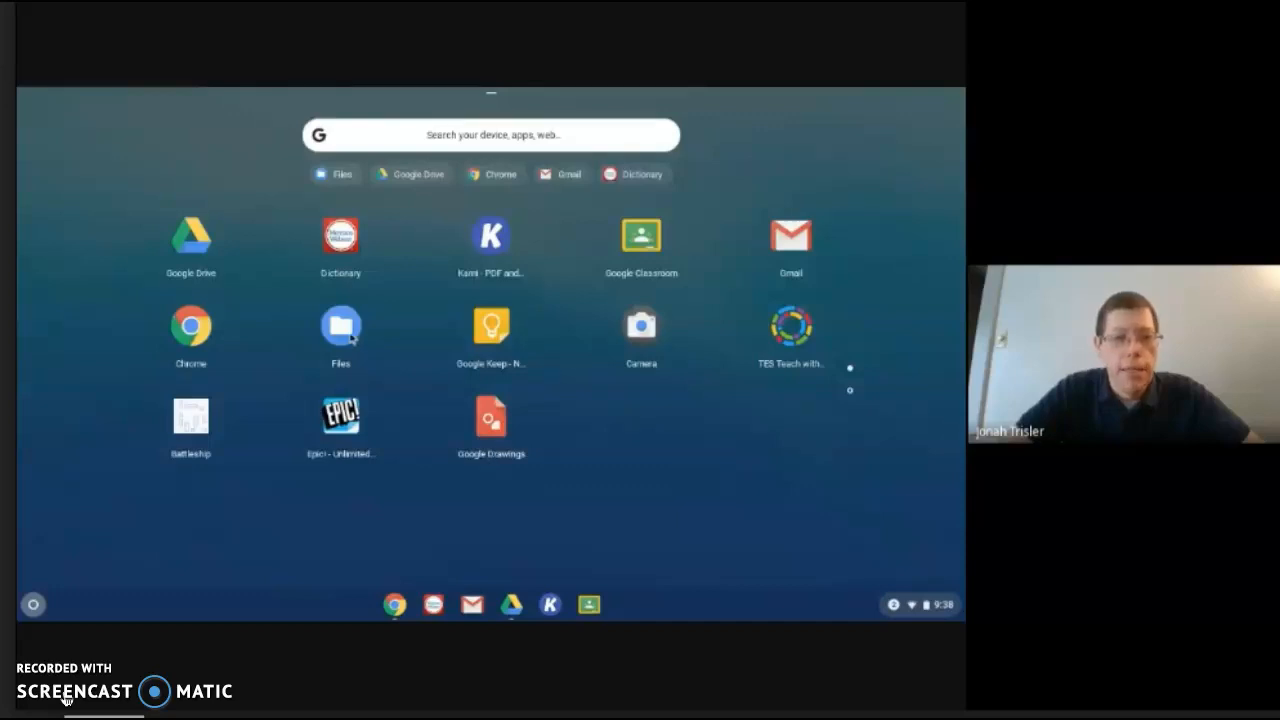
click(340, 327)
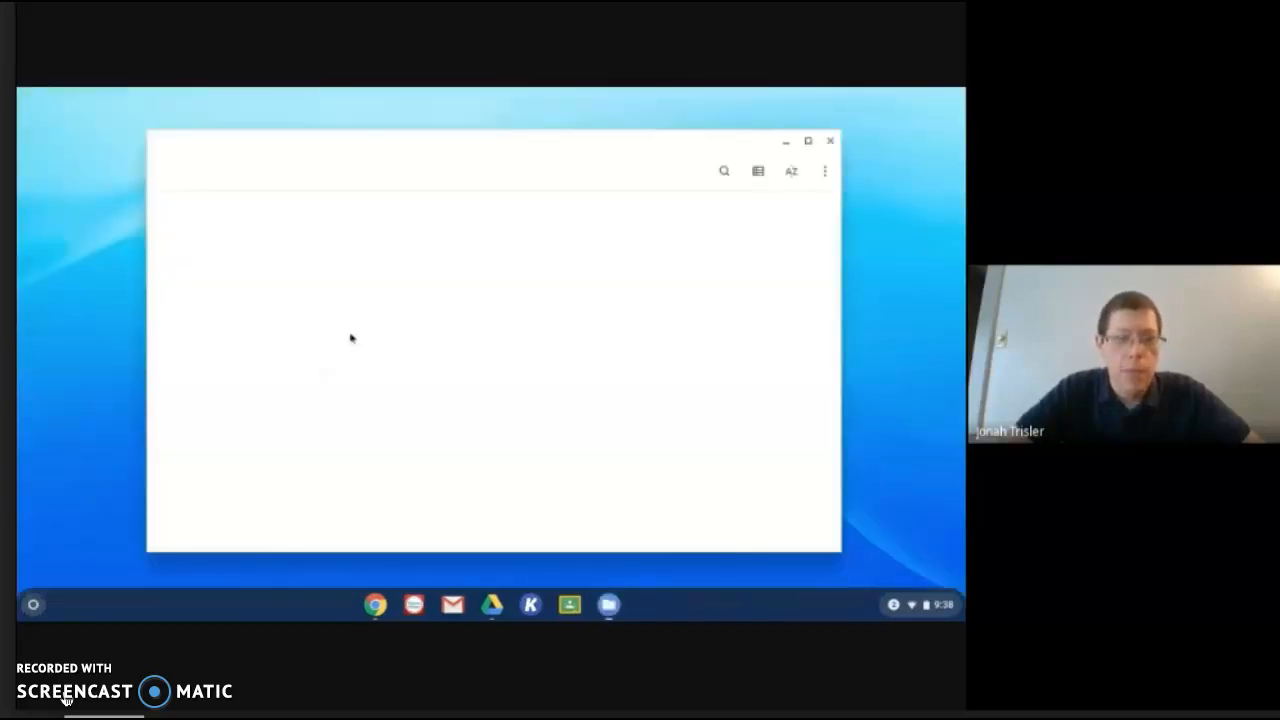
mouse_move(402, 478)
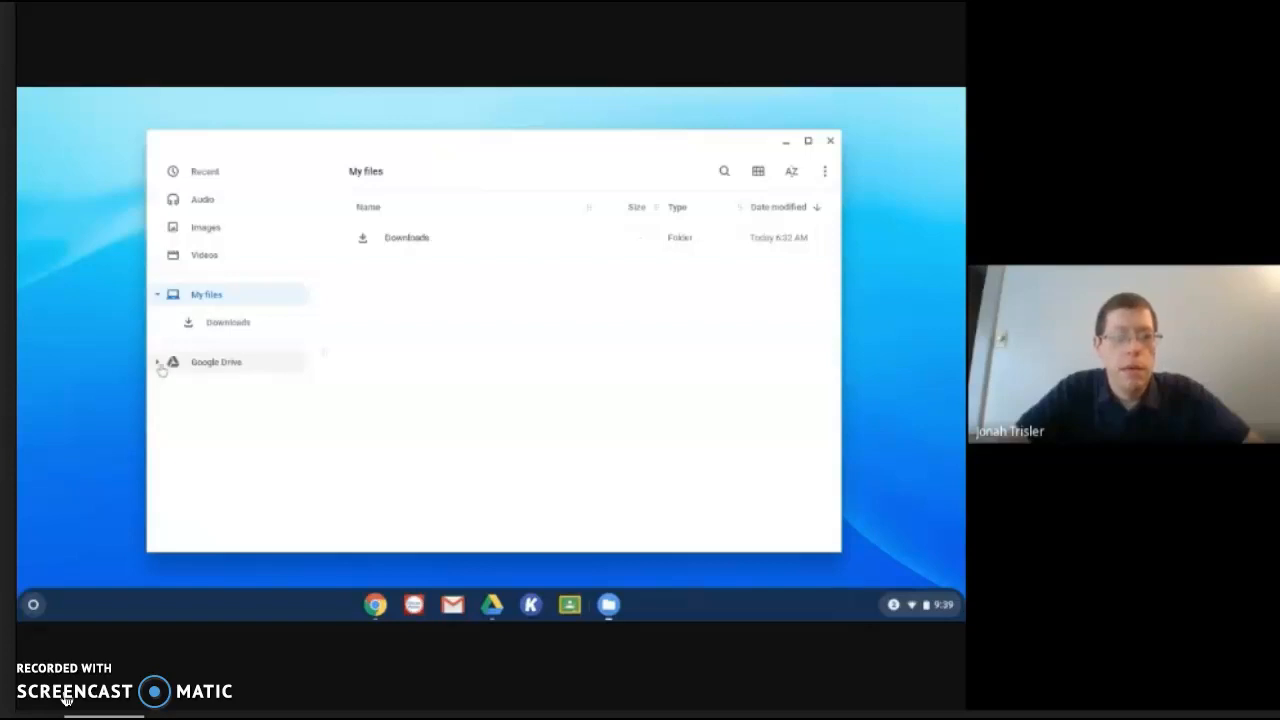
- Expand Google Drive in the Files sidebar and open My Drive
click(158, 361)
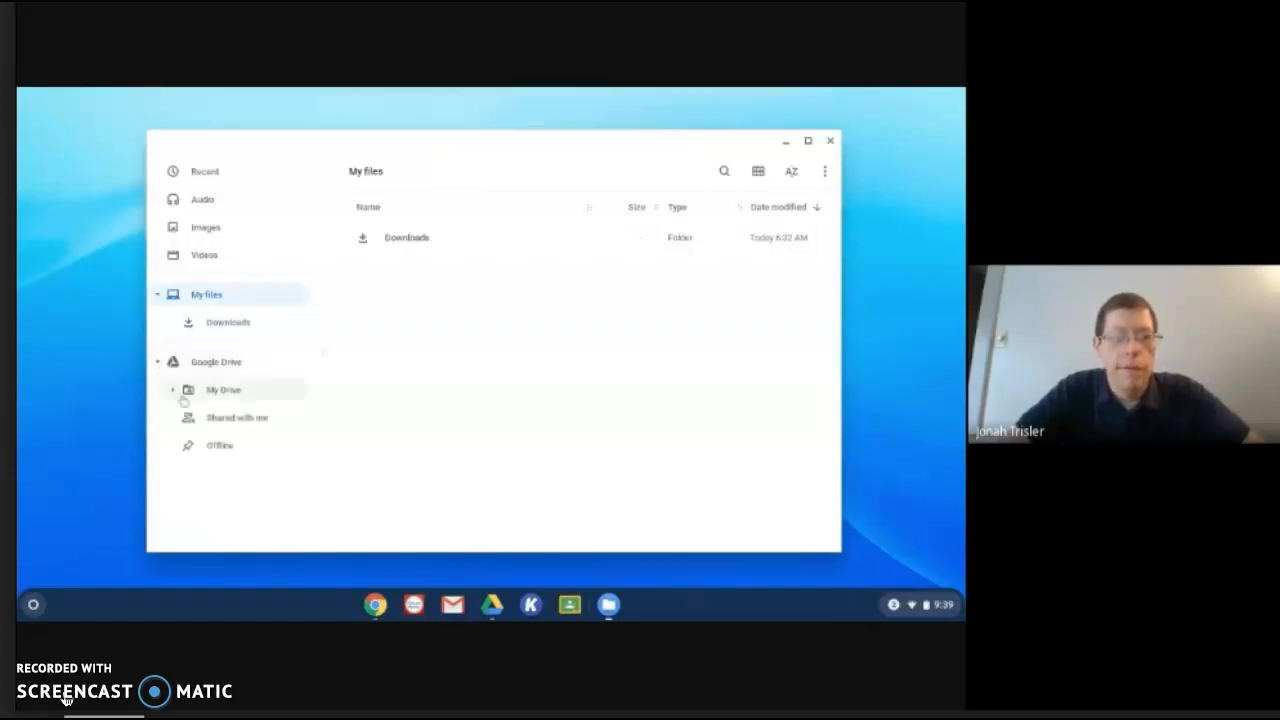
click(172, 389)
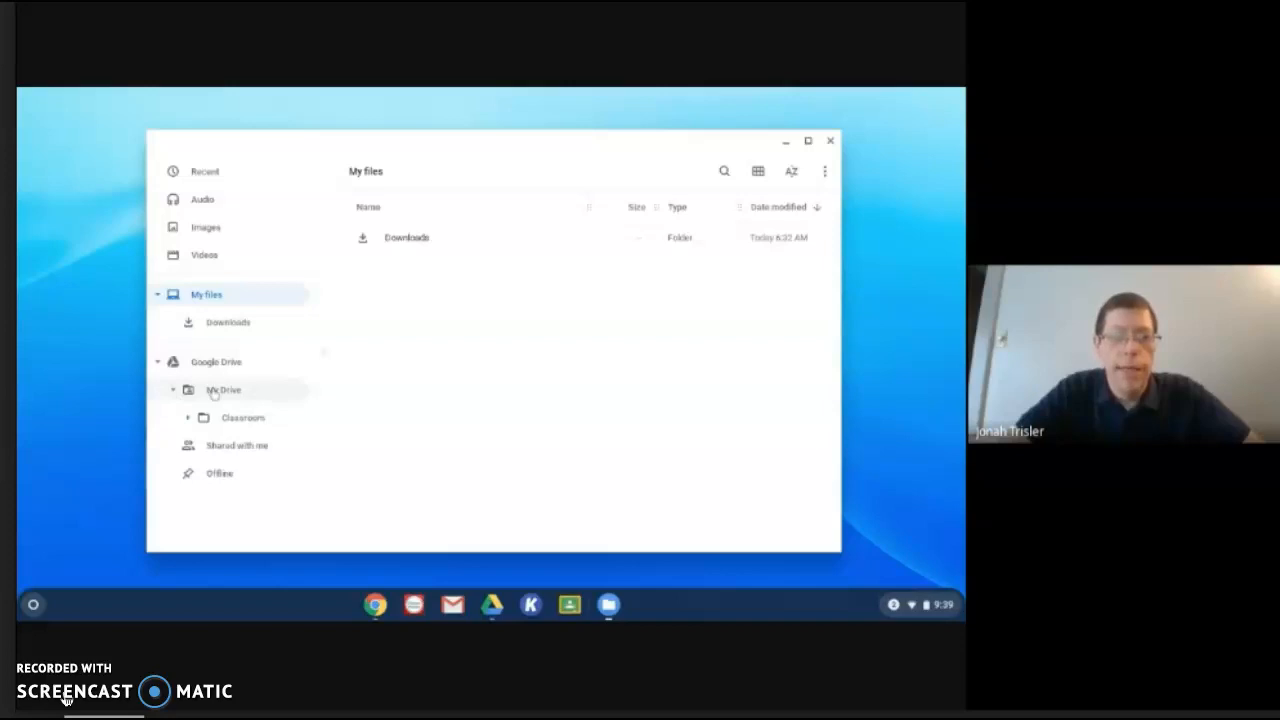
click(223, 389)
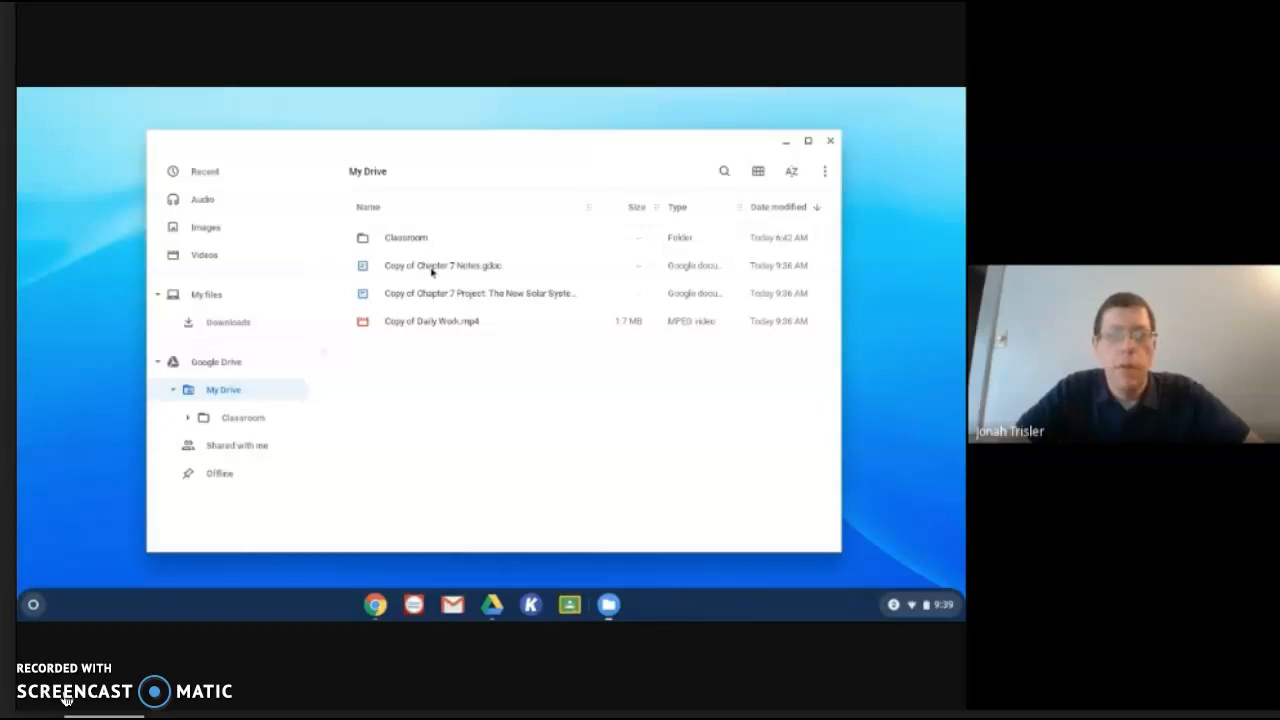
- Open Copy of Chapter 7 Notes.gdoc in Google Docs and check its offline status
double_click(442, 265)
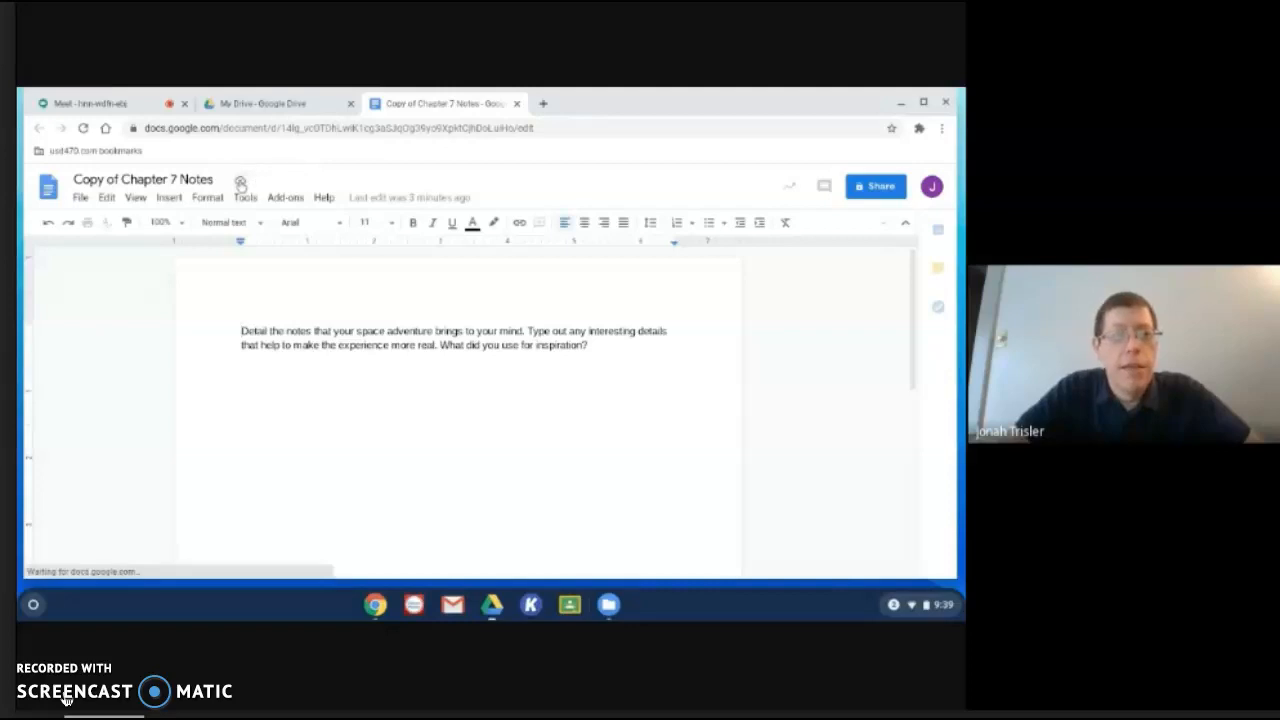
mouse_move(240, 180)
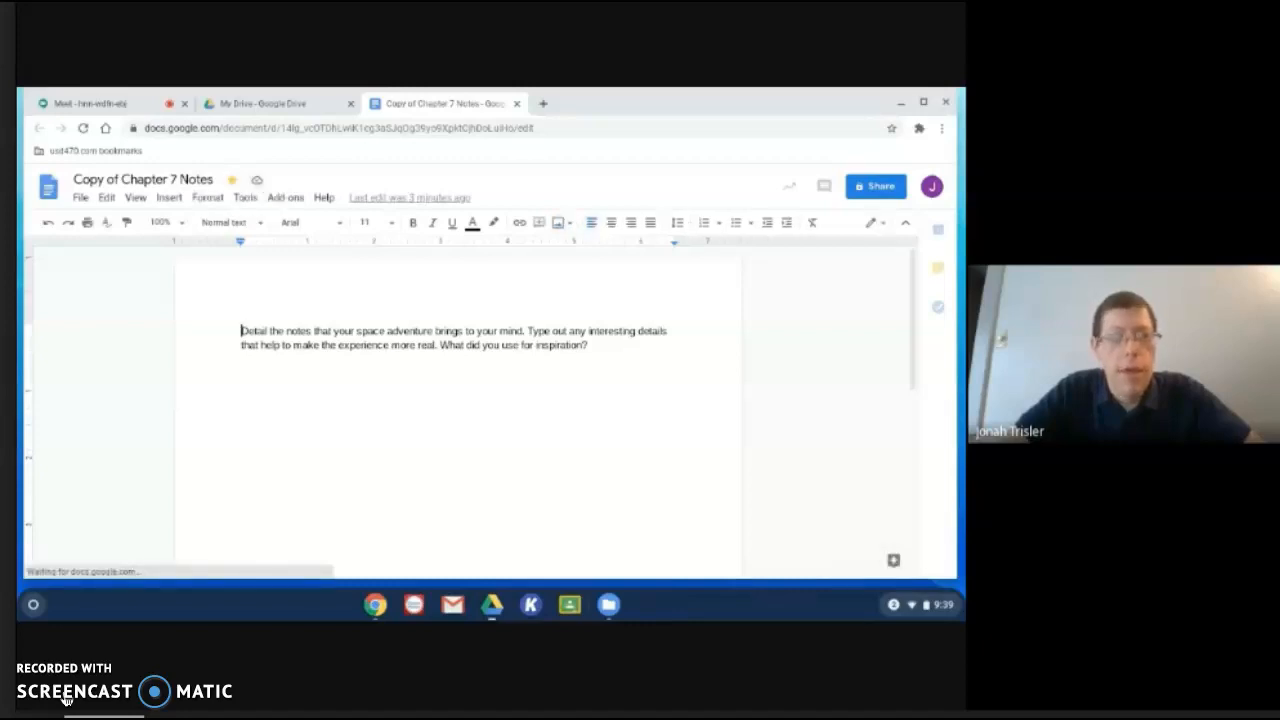
click(257, 180)
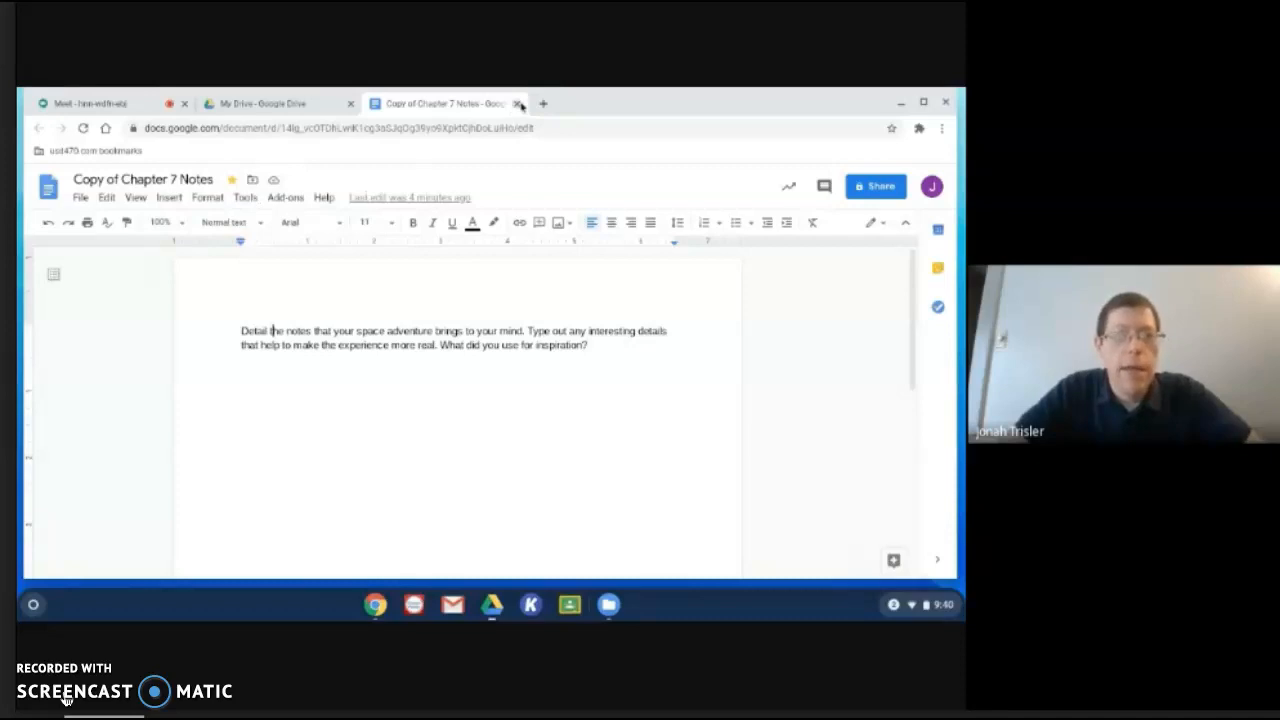
- Close the notes tab, open Copy of Chapter 7 Project, and check its offline readiness
click(518, 103)
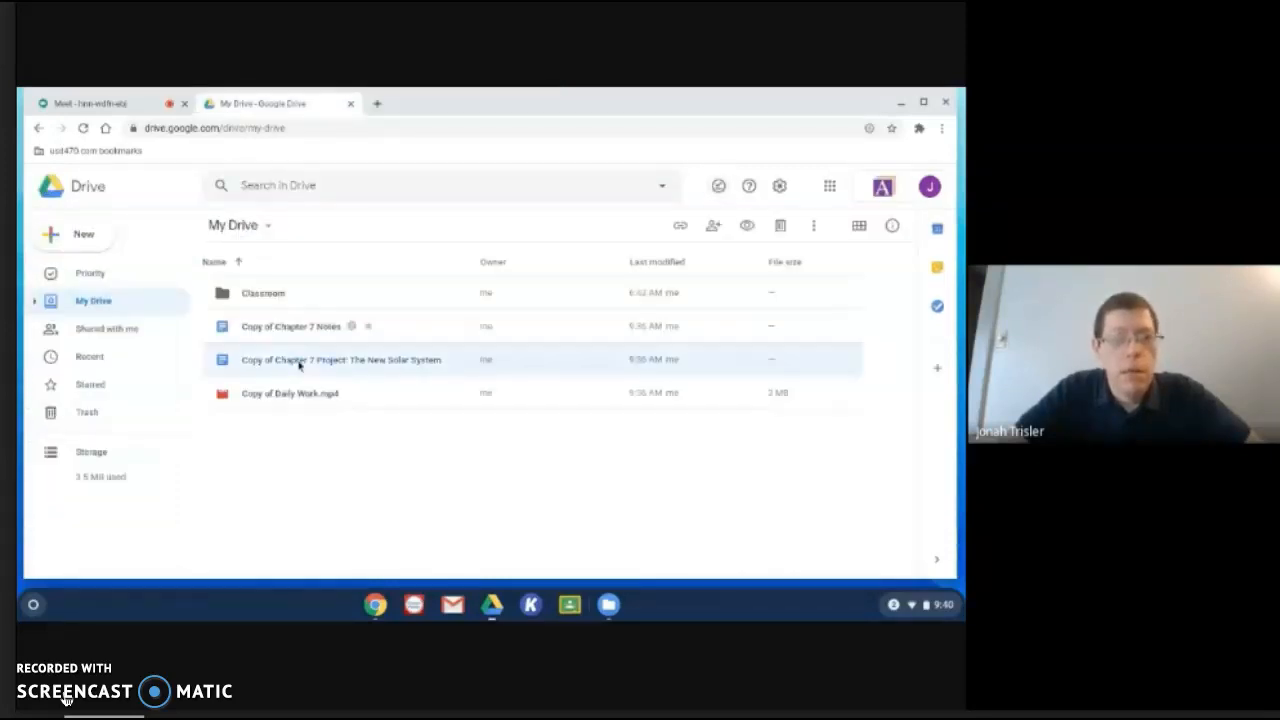
double_click(340, 359)
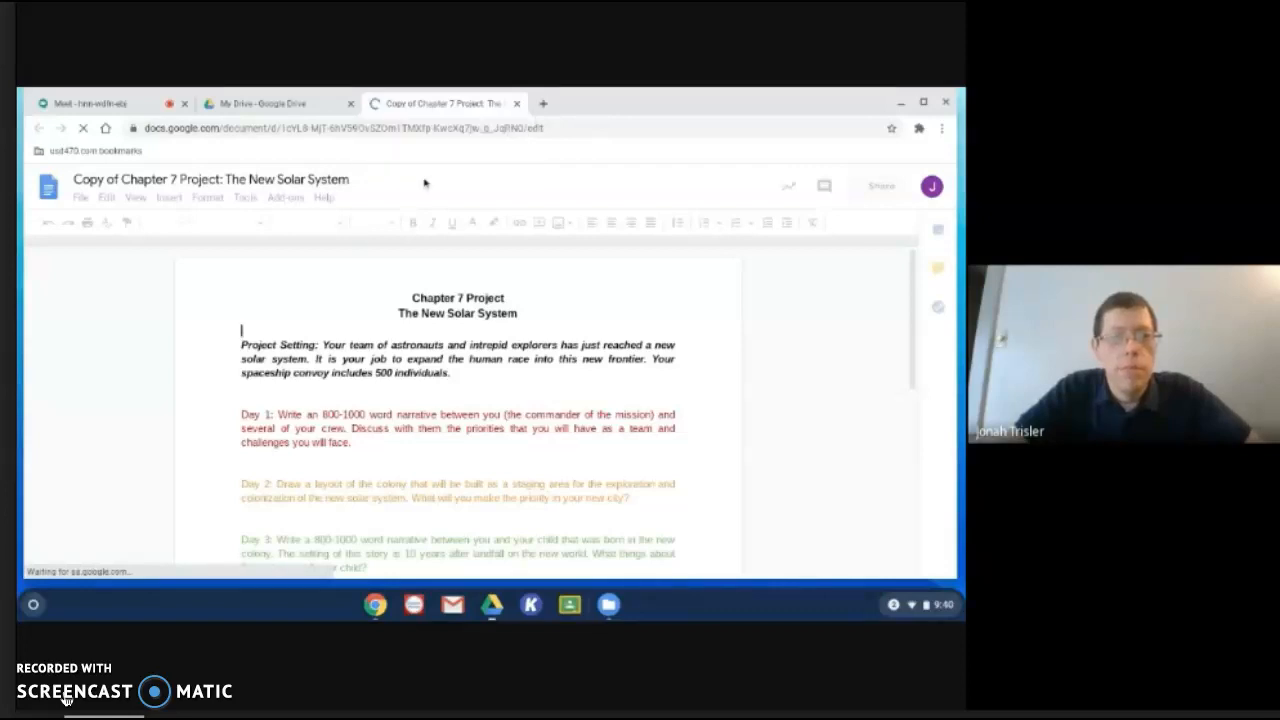
mouse_move(373, 188)
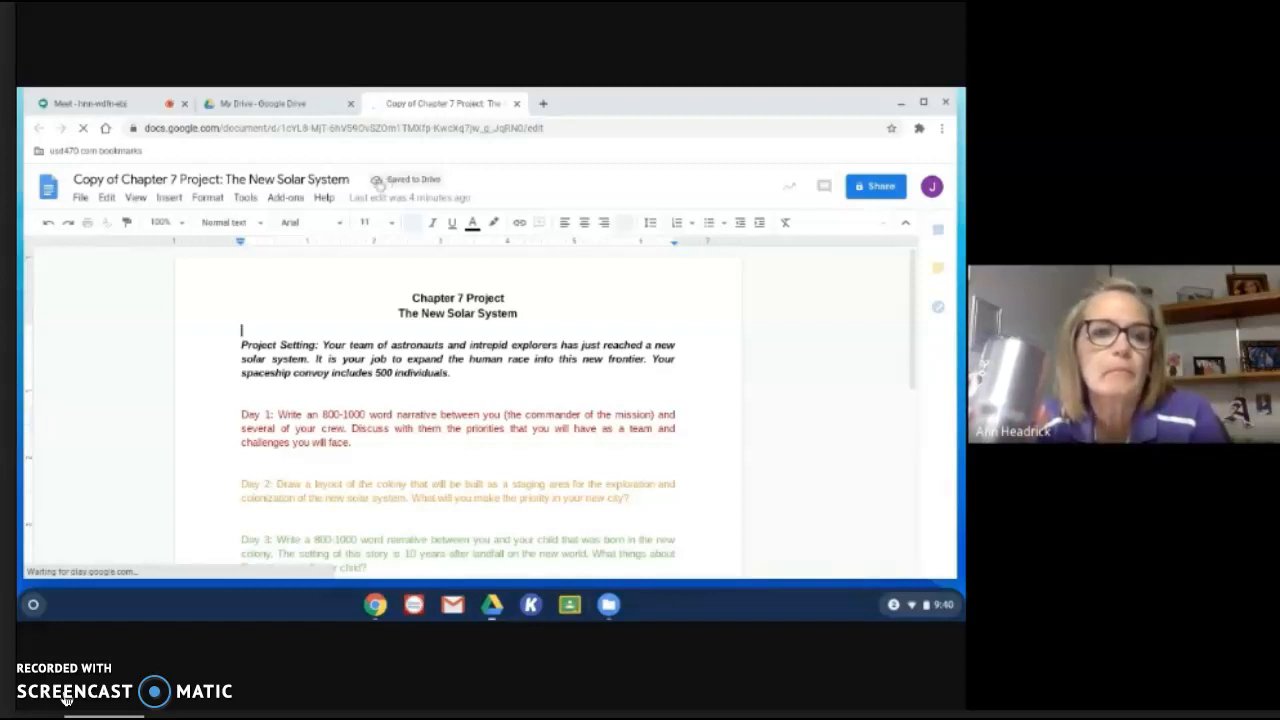
click(378, 185)
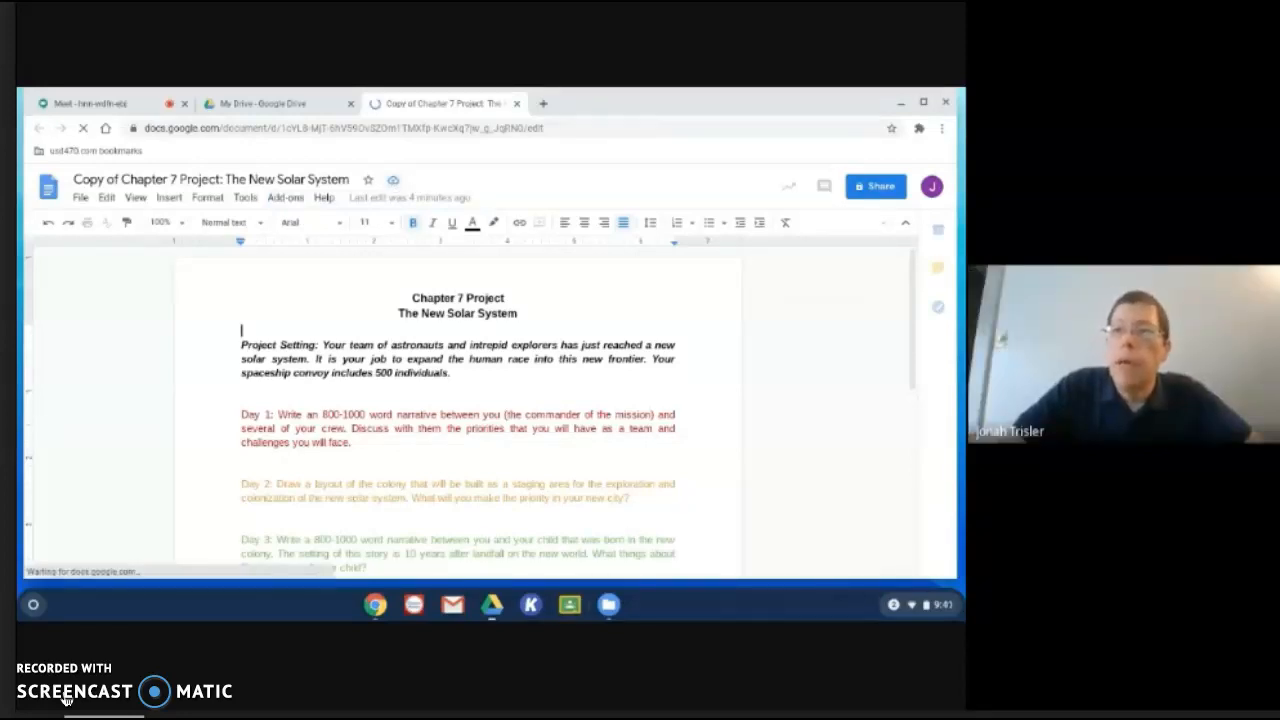
click(393, 179)
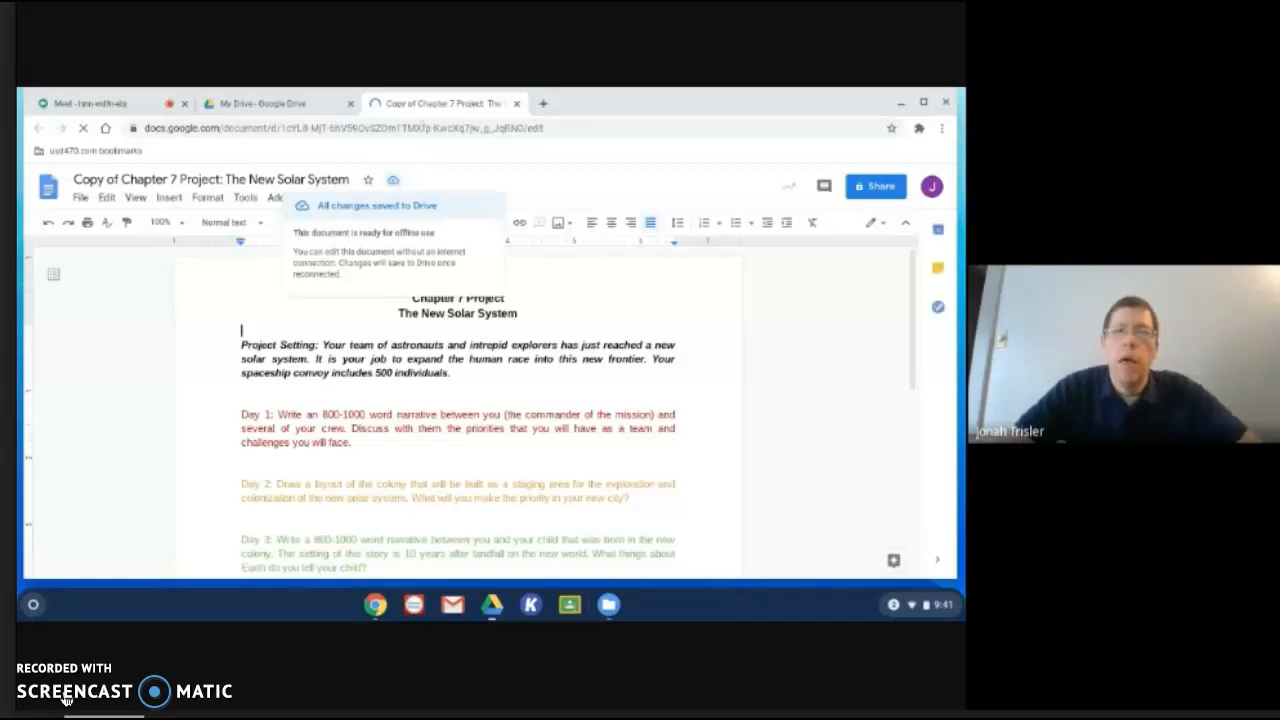
mouse_move(440, 103)
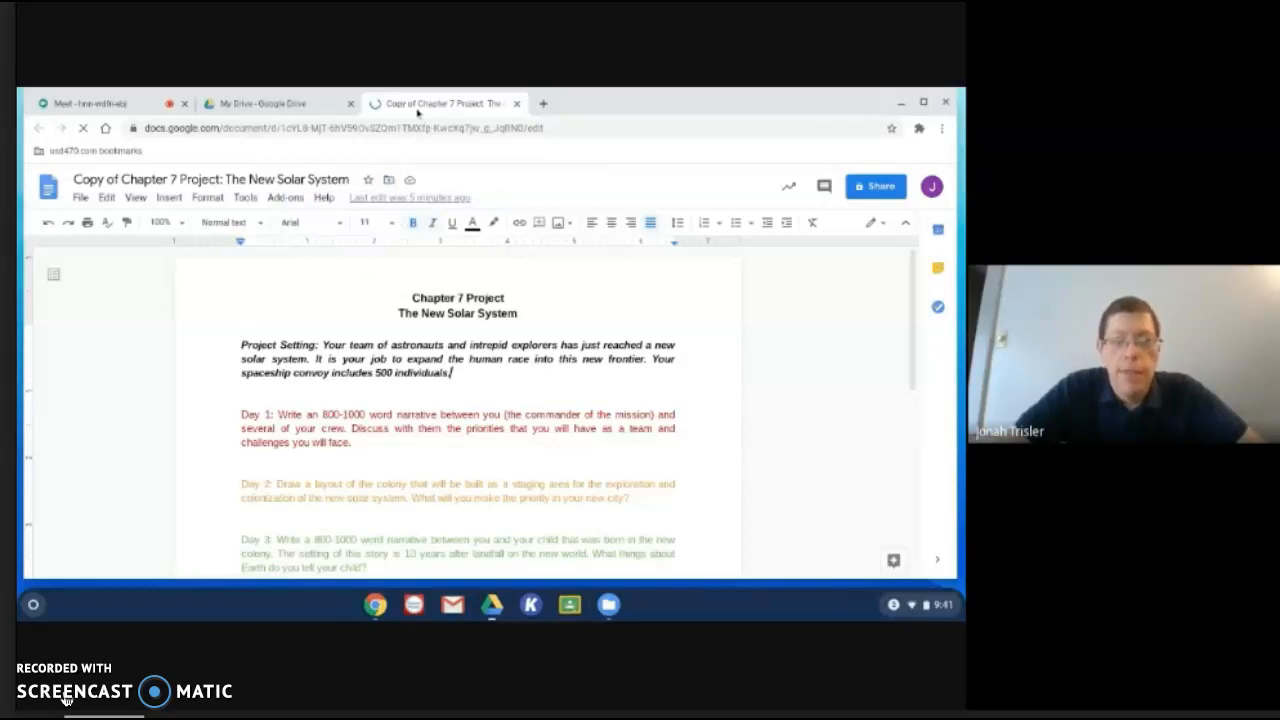
mouse_move(553, 179)
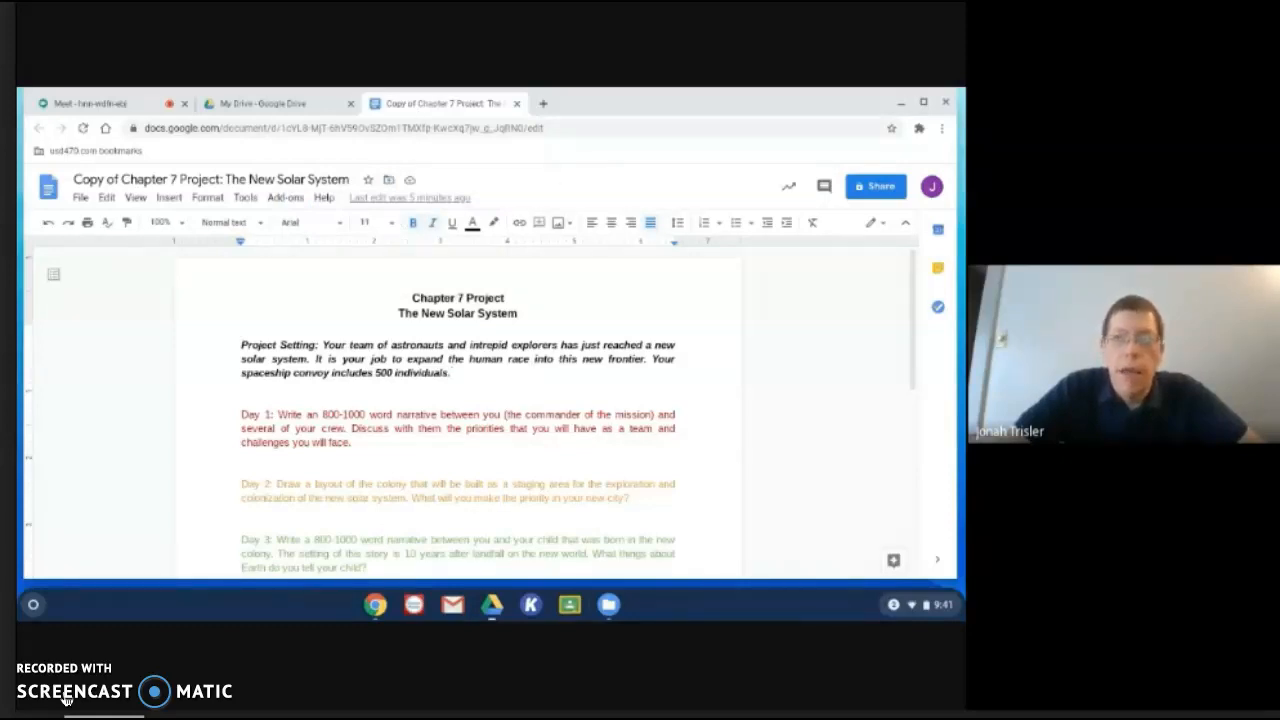
click(452, 373)
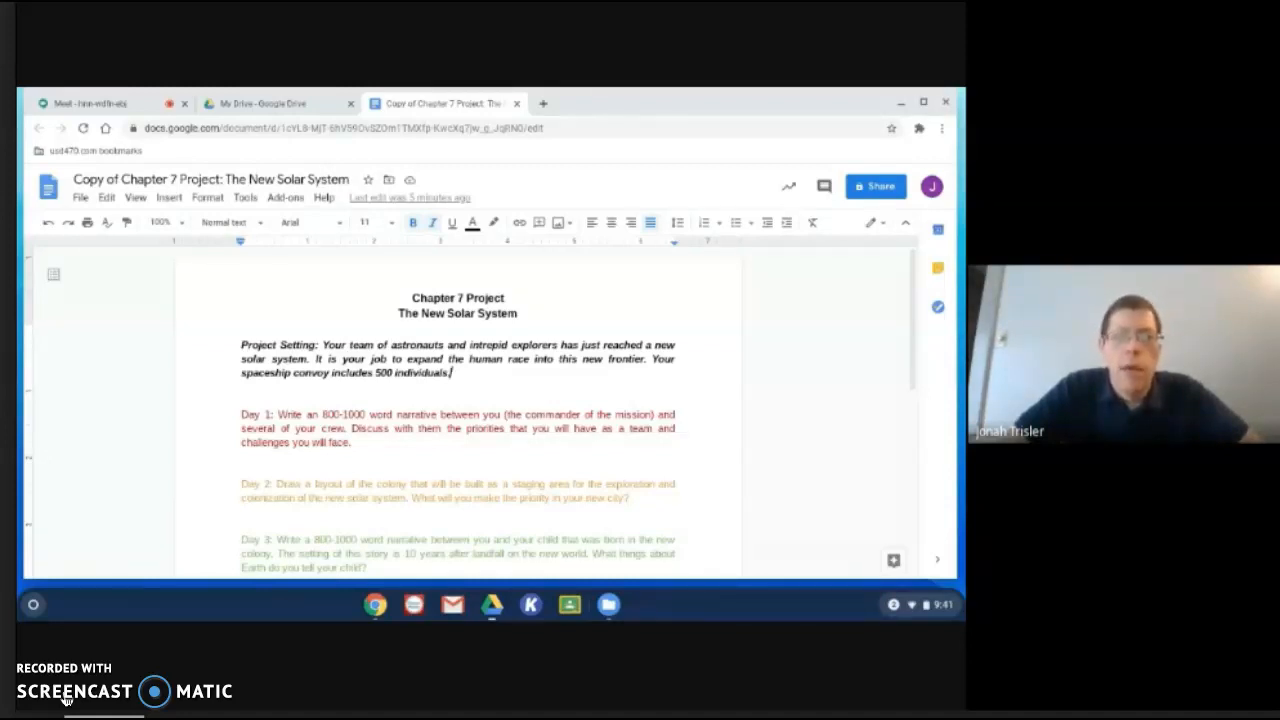
mouse_move(388, 180)
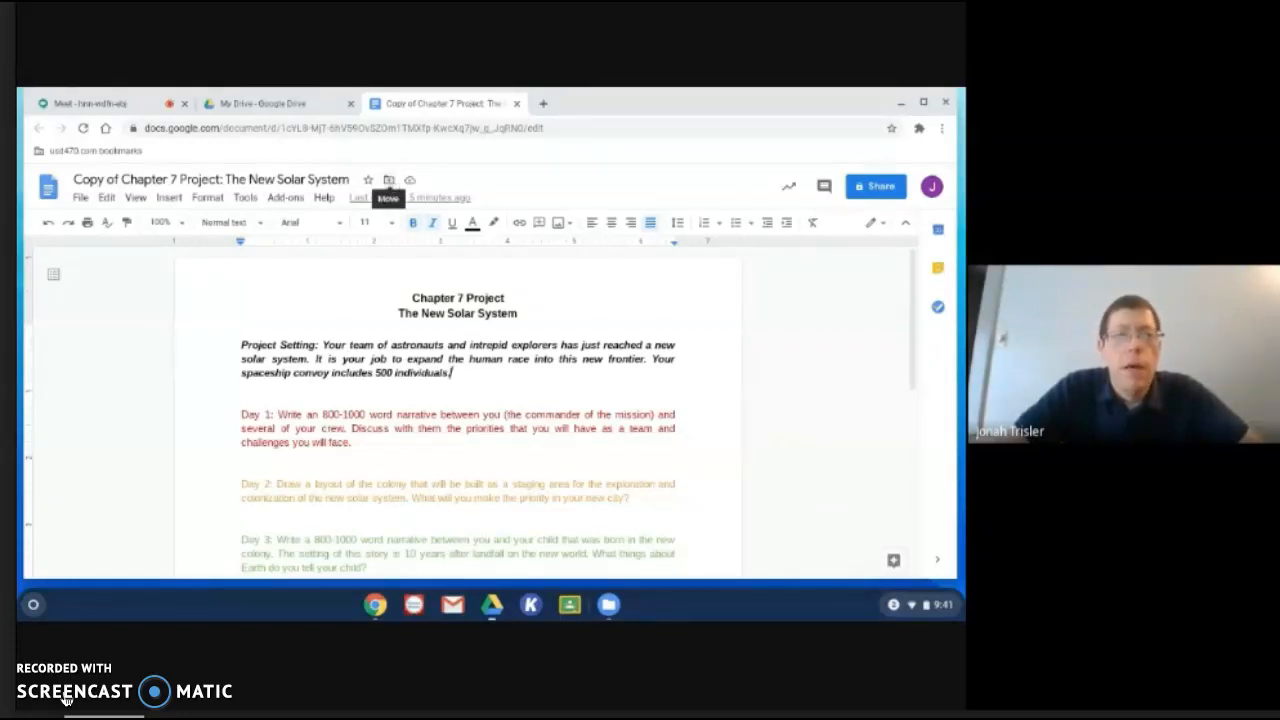
click(409, 180)
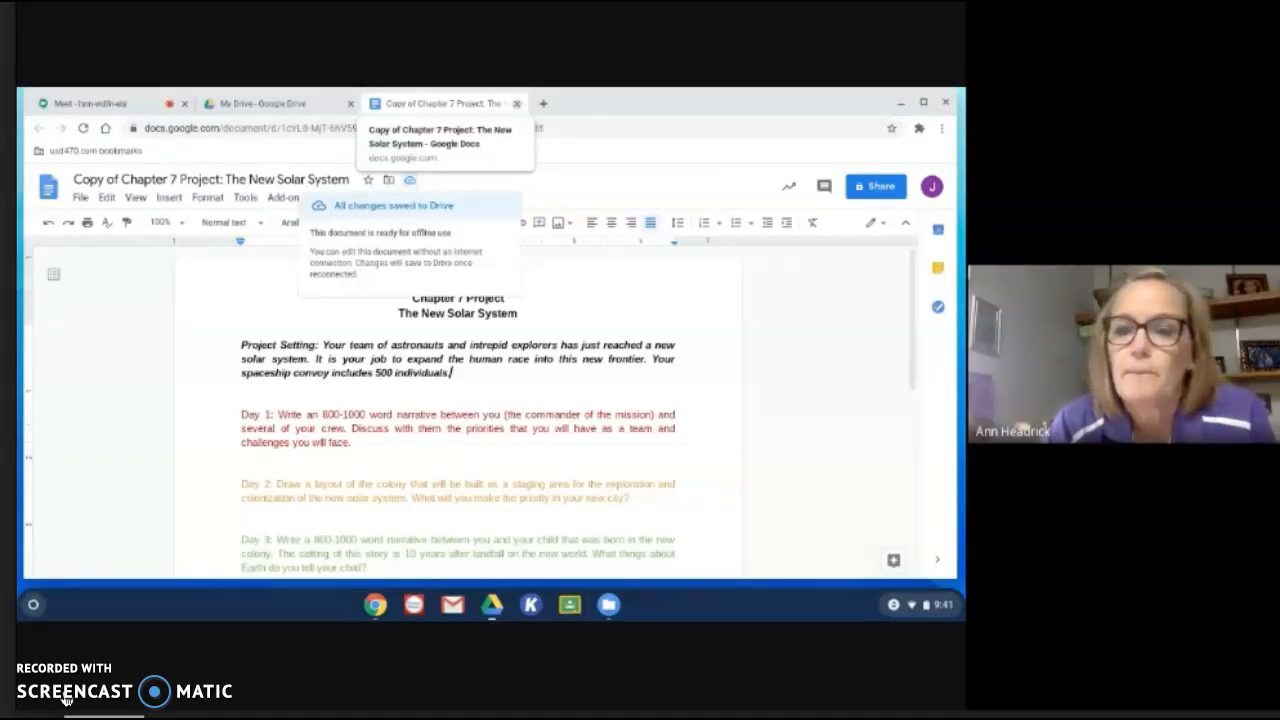
mouse_move(583, 103)
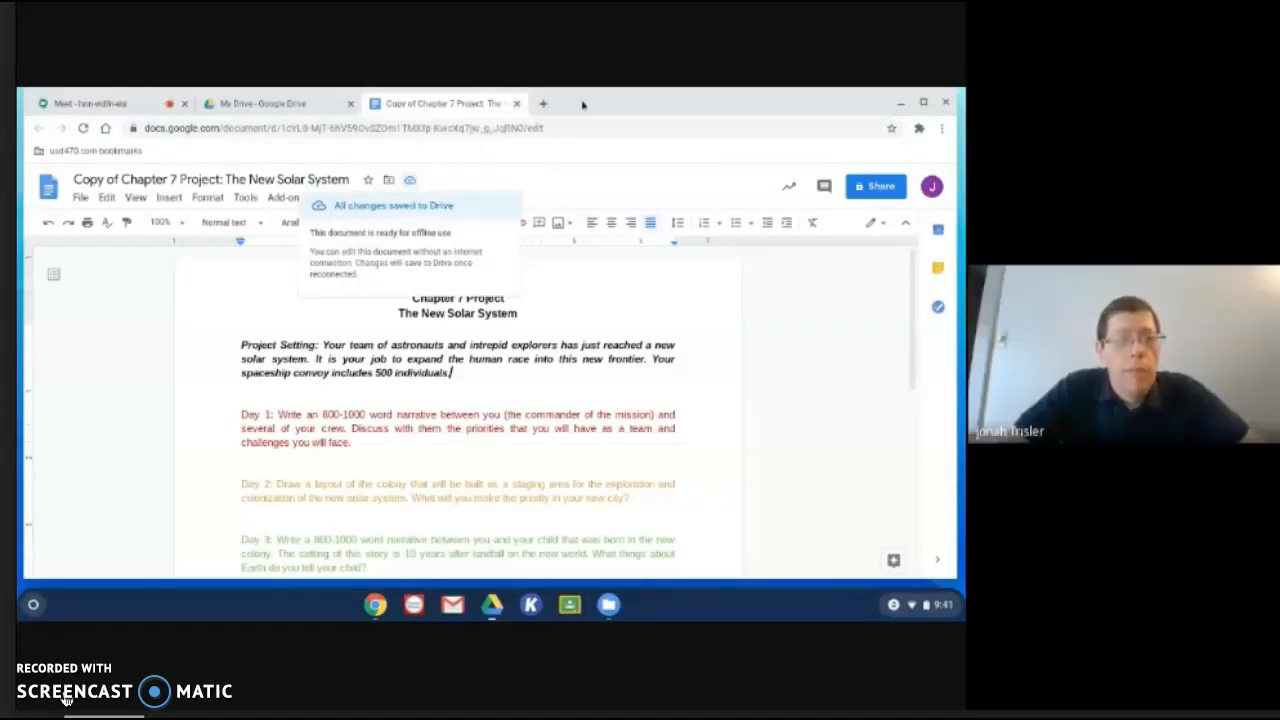
mouse_move(445, 103)
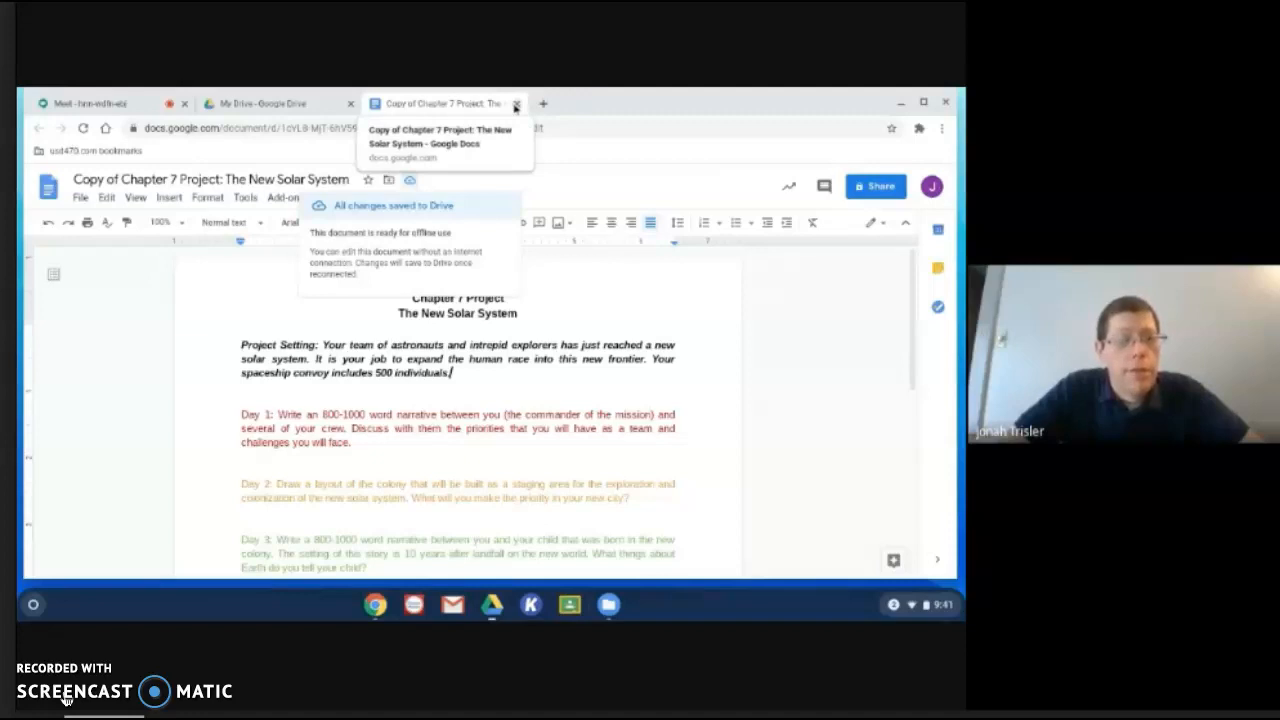
- Close the Chapter 7 Project tab to return to the My Drive listing
click(515, 103)
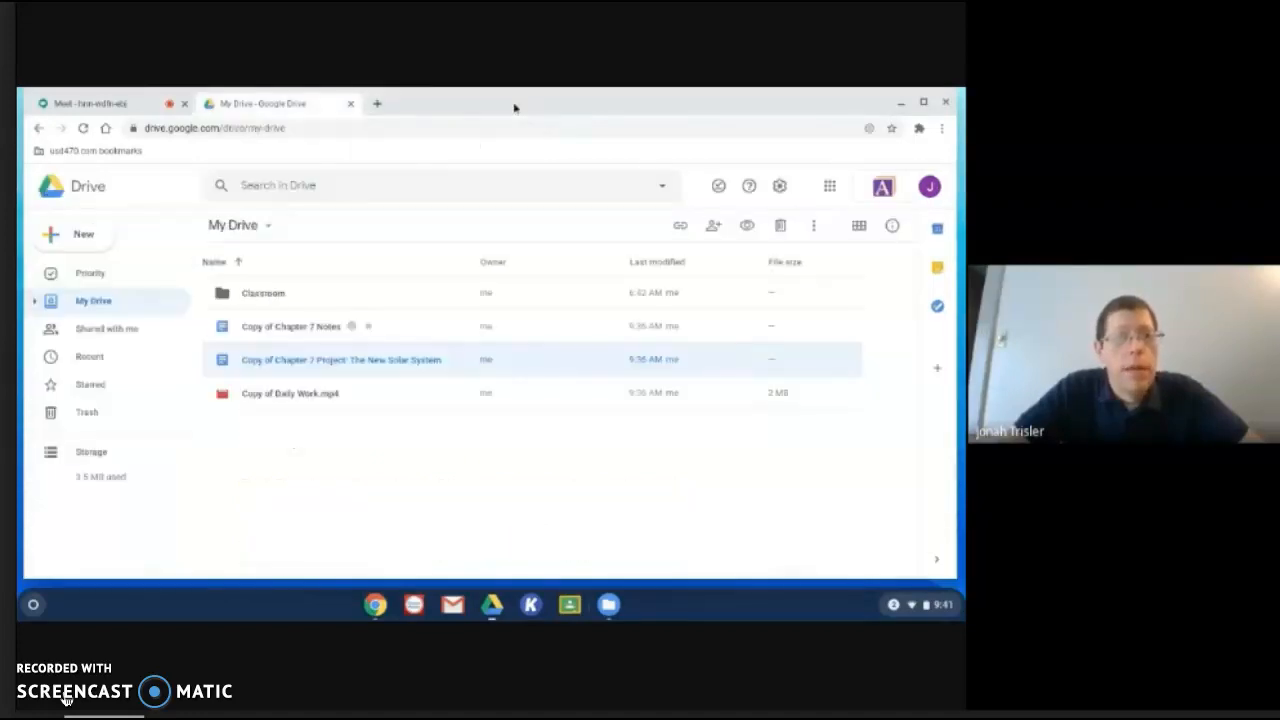
mouse_move(477, 106)
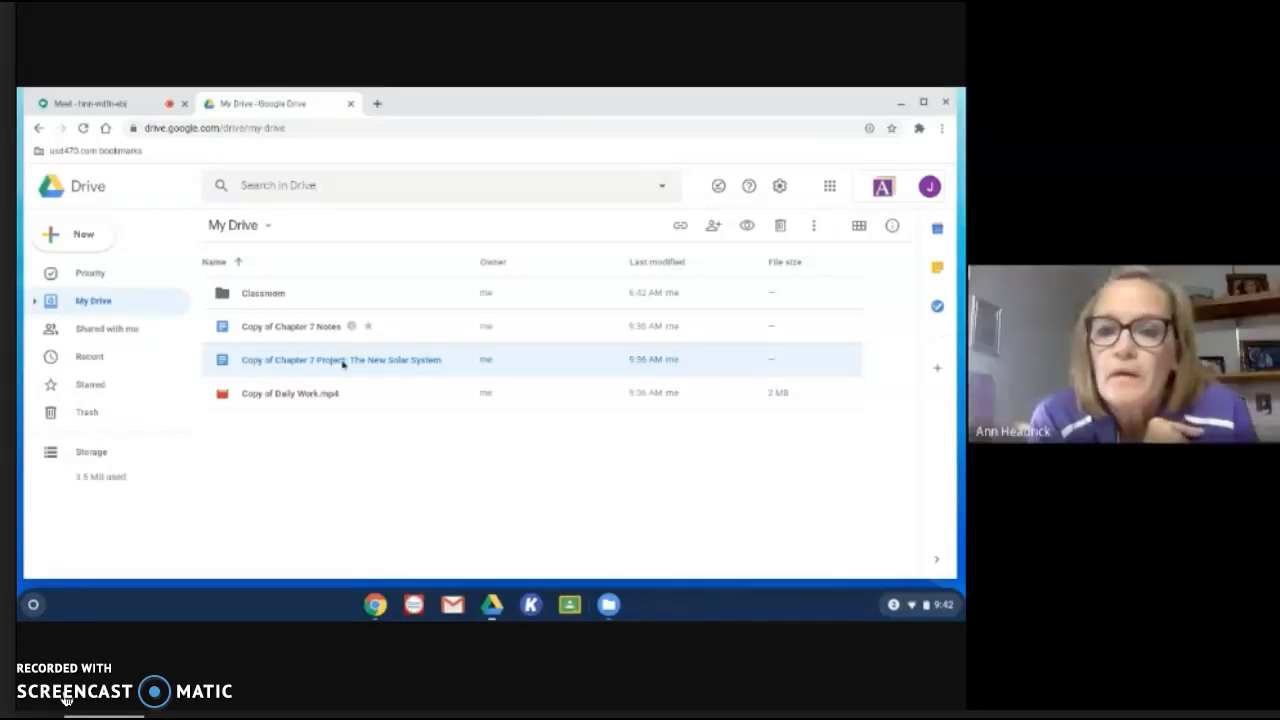
mouse_move(290, 393)
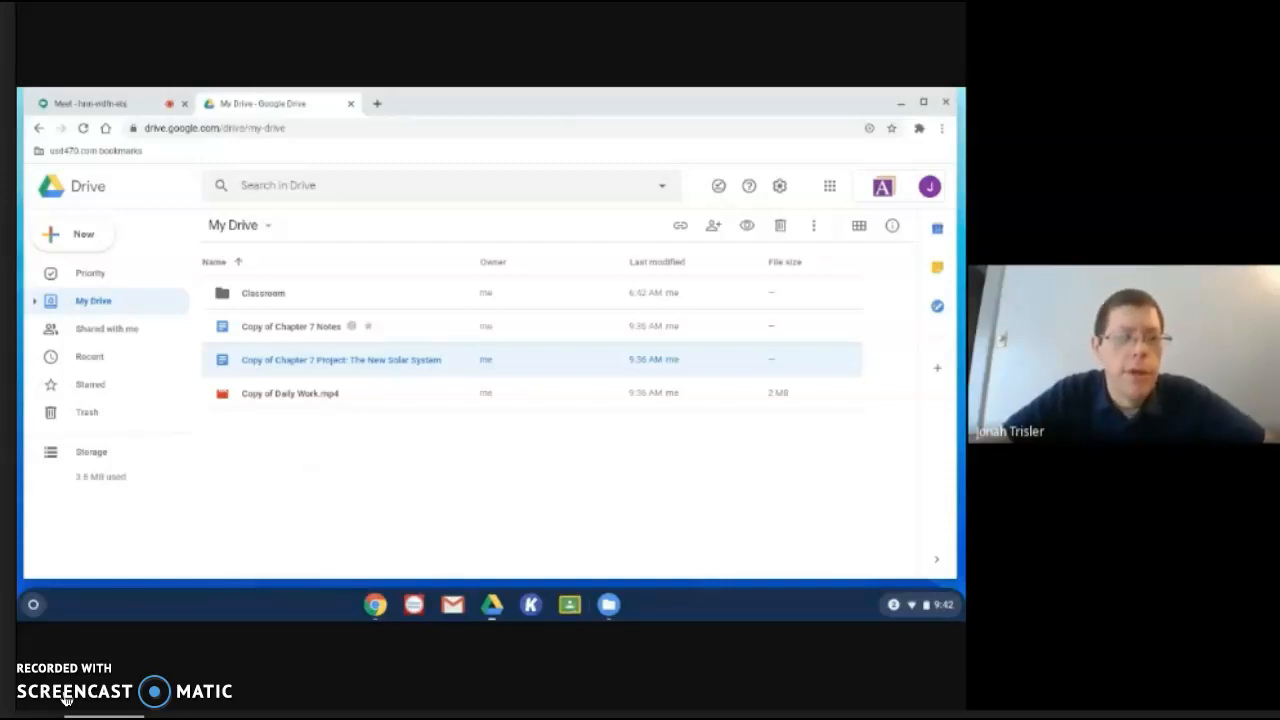
mouse_move(321, 110)
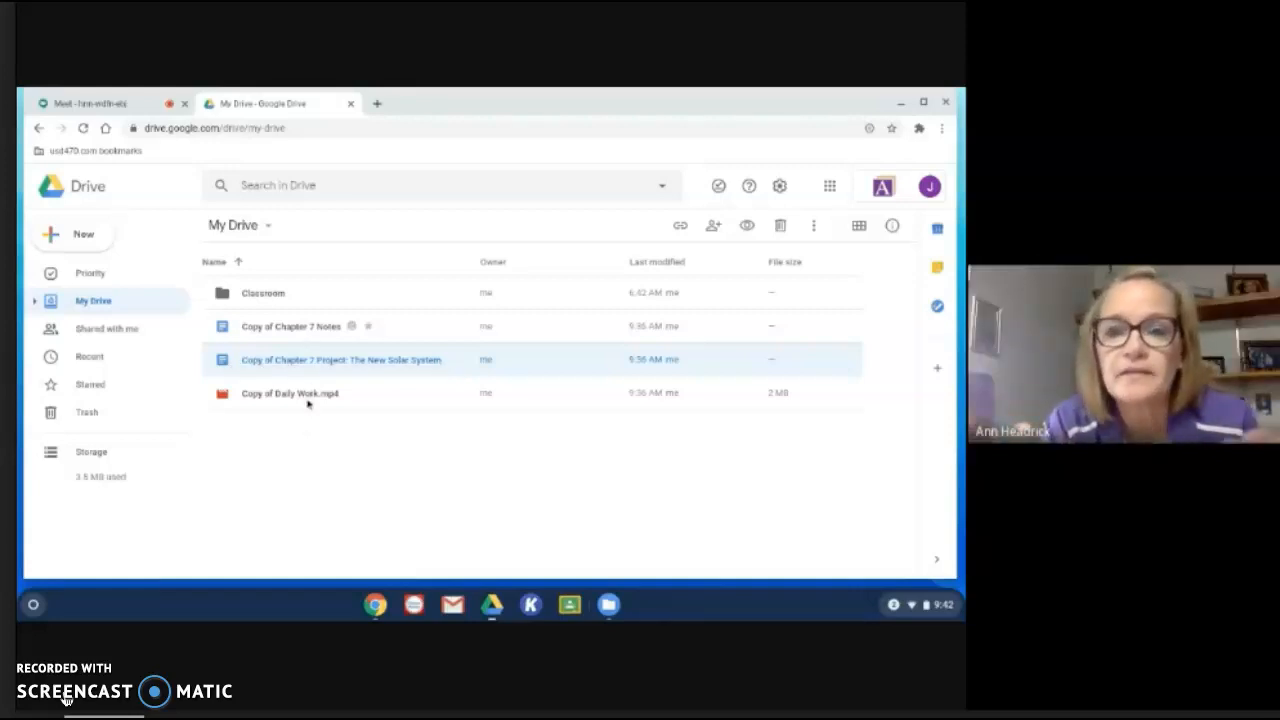
mouse_move(290, 393)
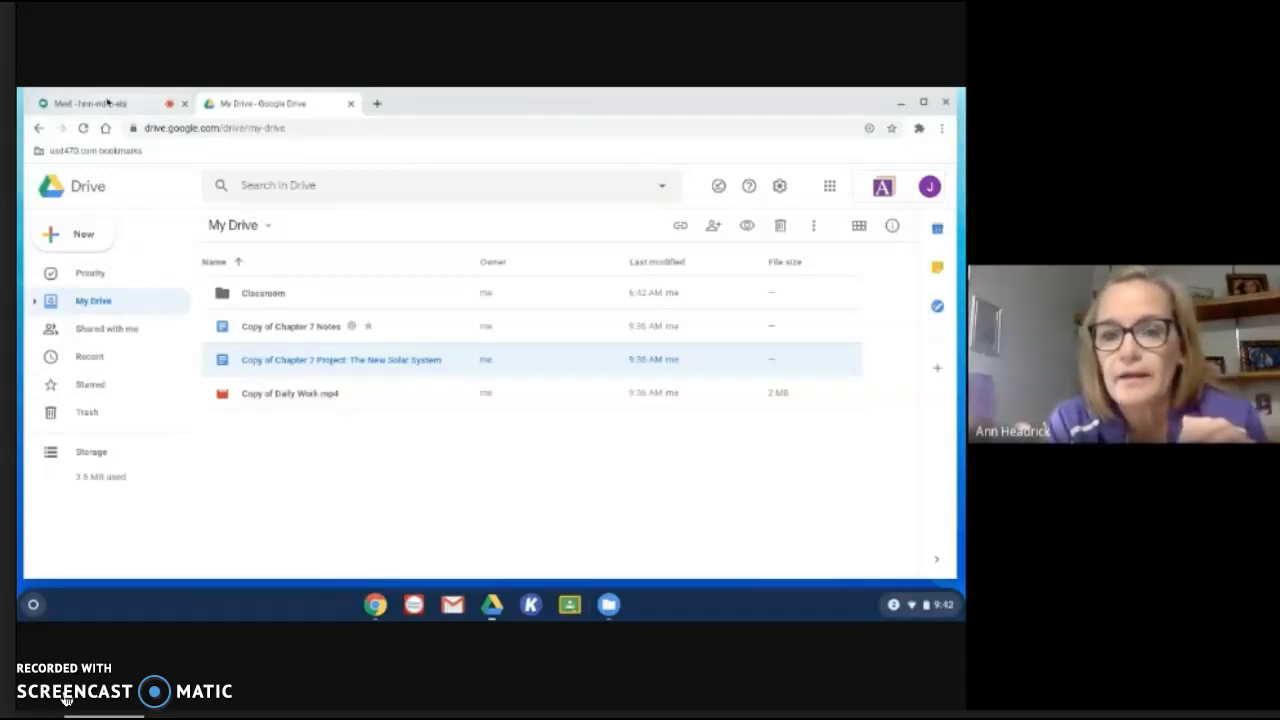
click(95, 103)
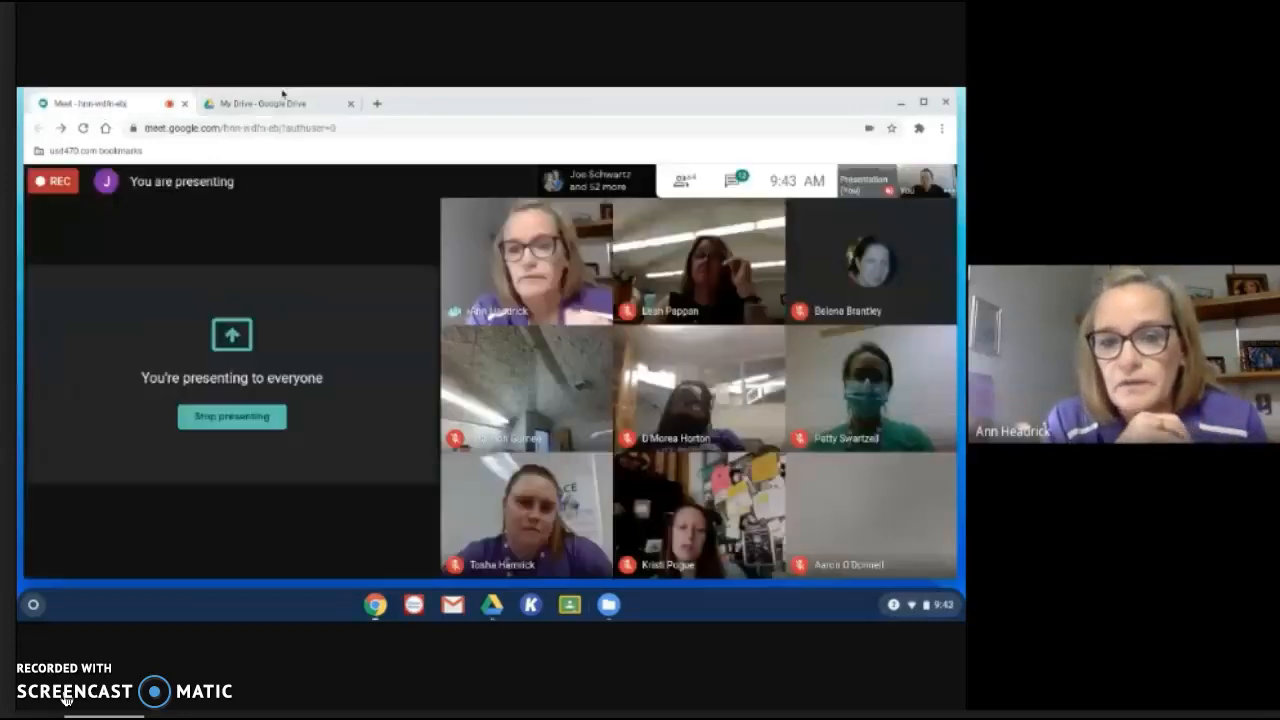
click(257, 103)
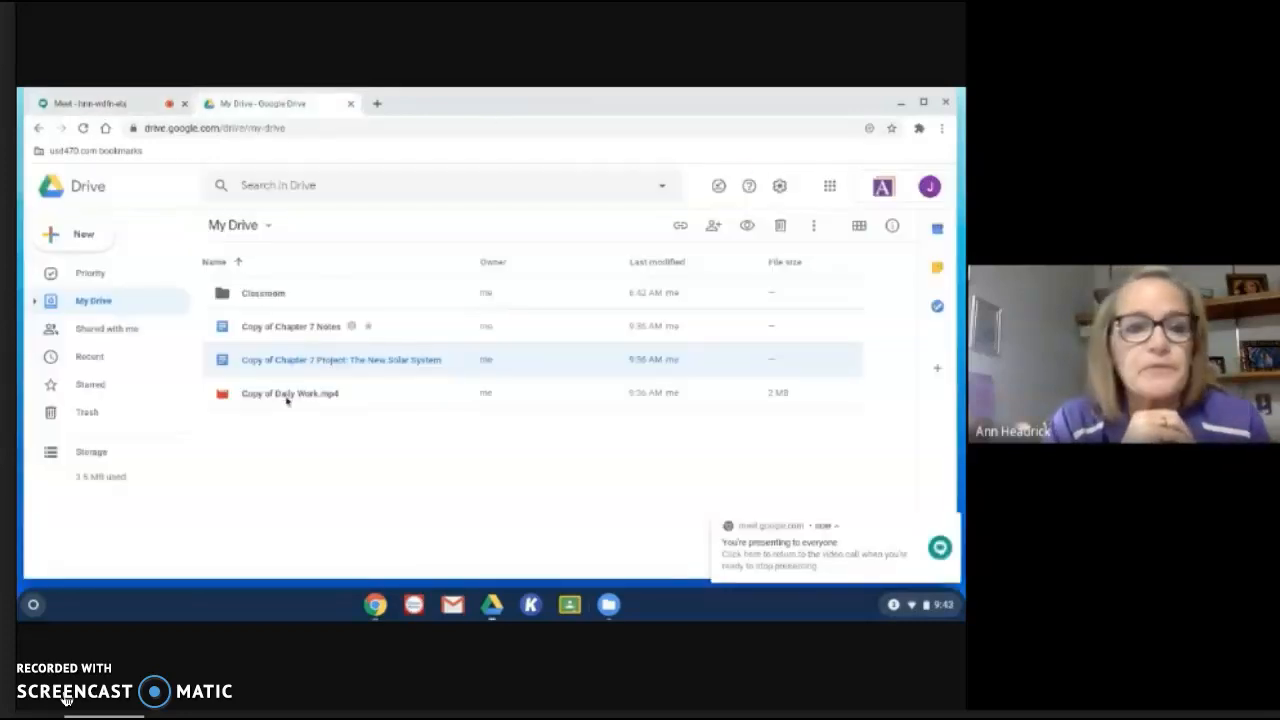
click(290, 392)
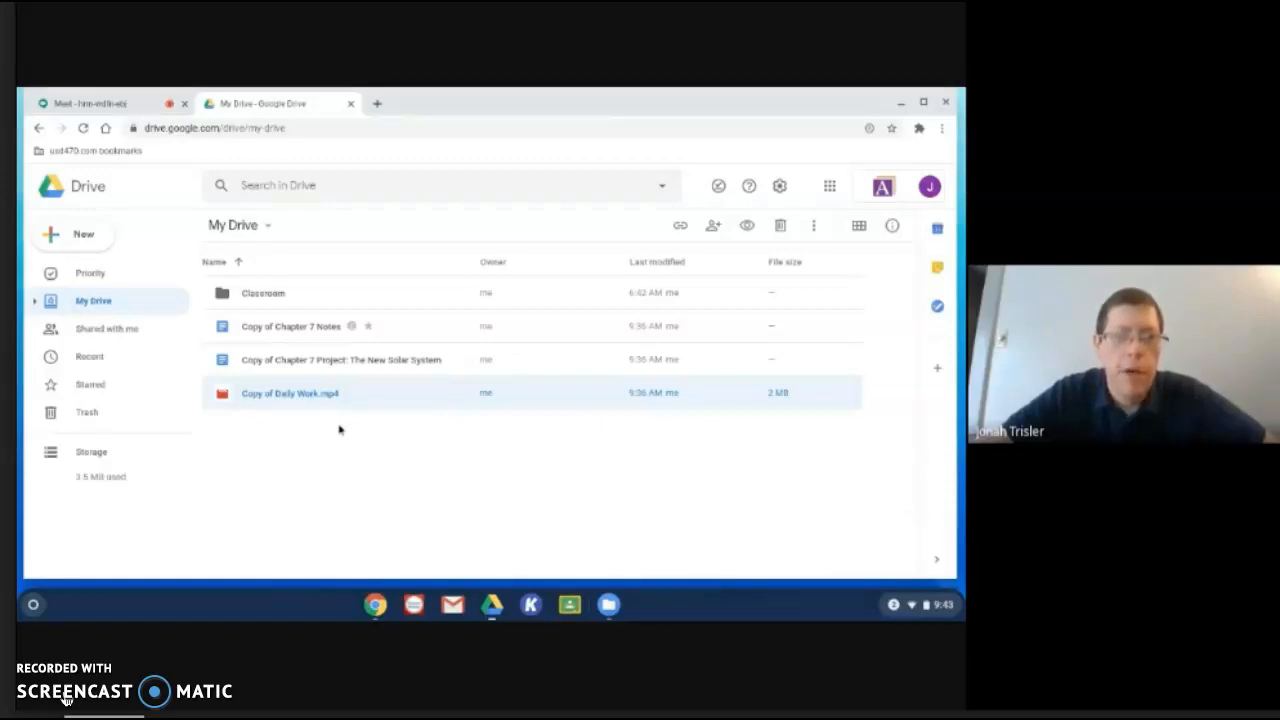
mouse_move(338, 430)
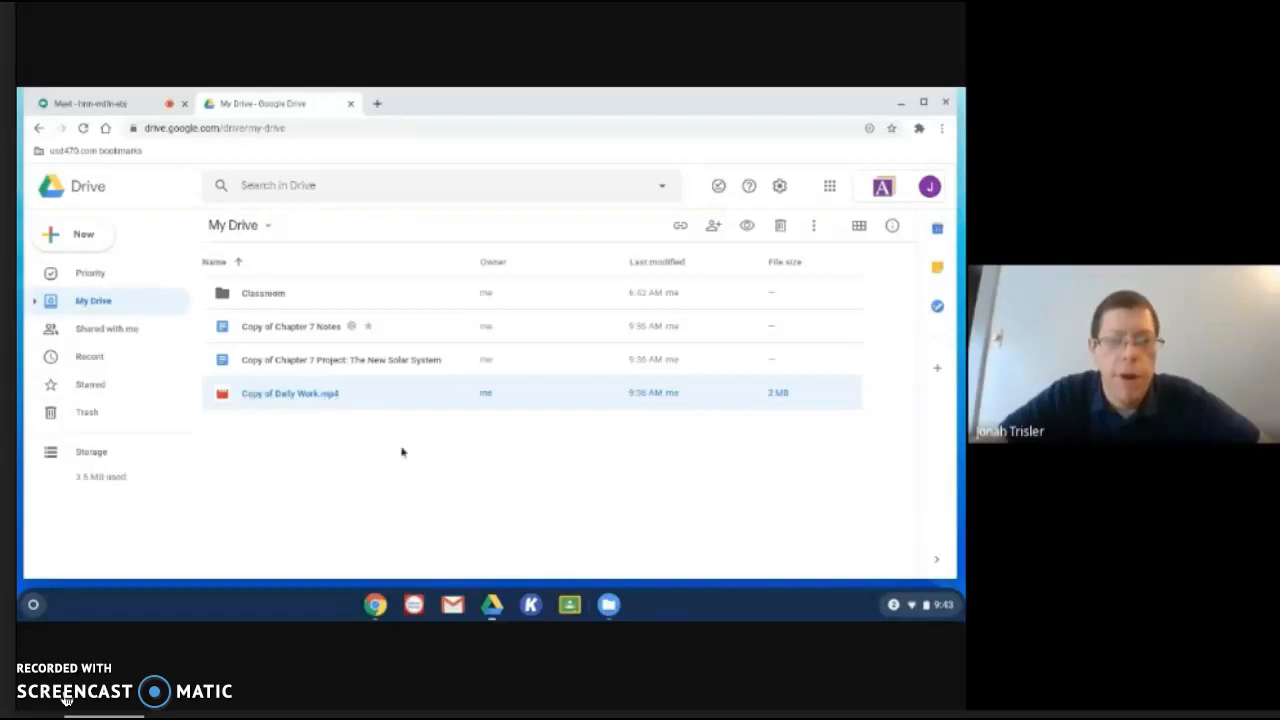
mouse_move(362, 538)
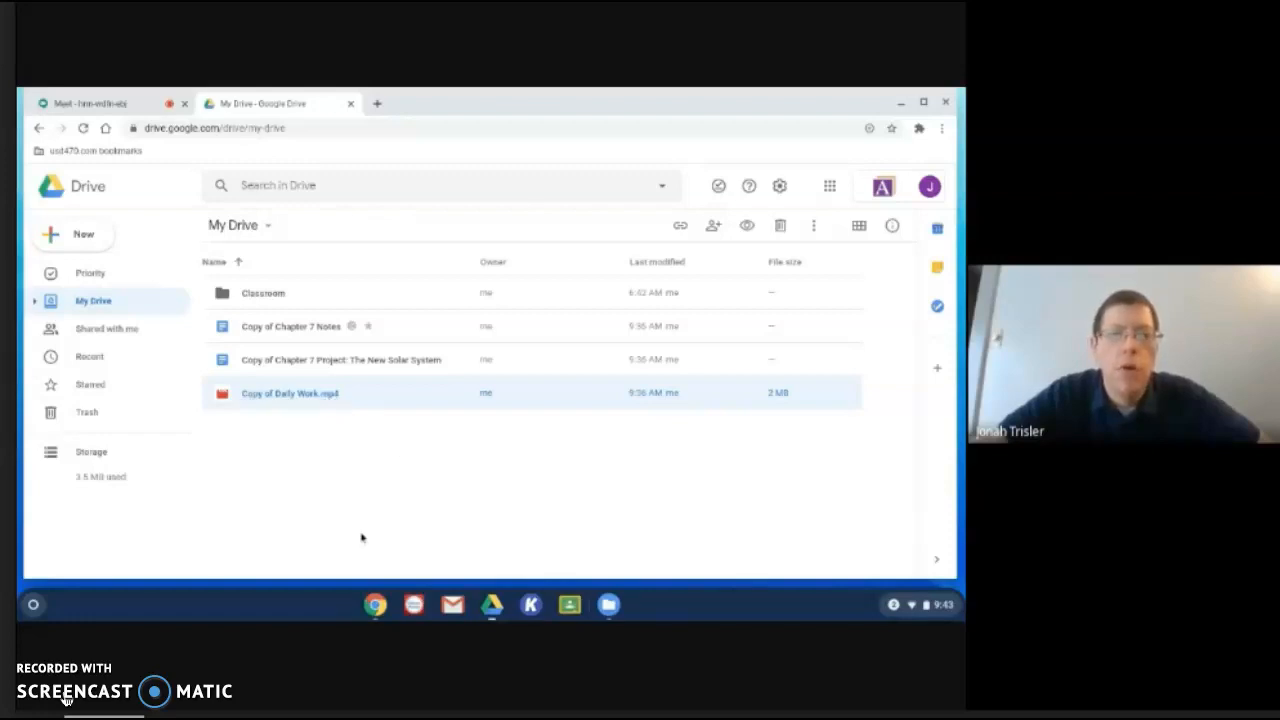
mouse_move(400, 408)
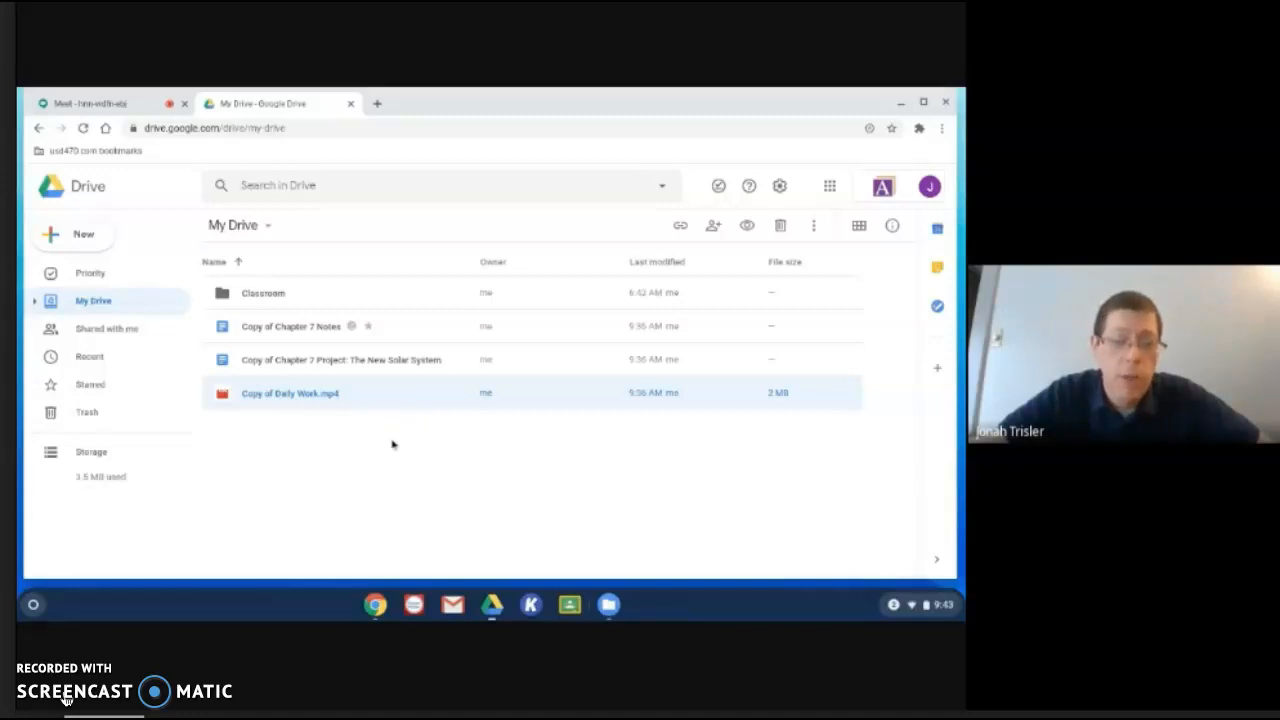
mouse_move(290, 393)
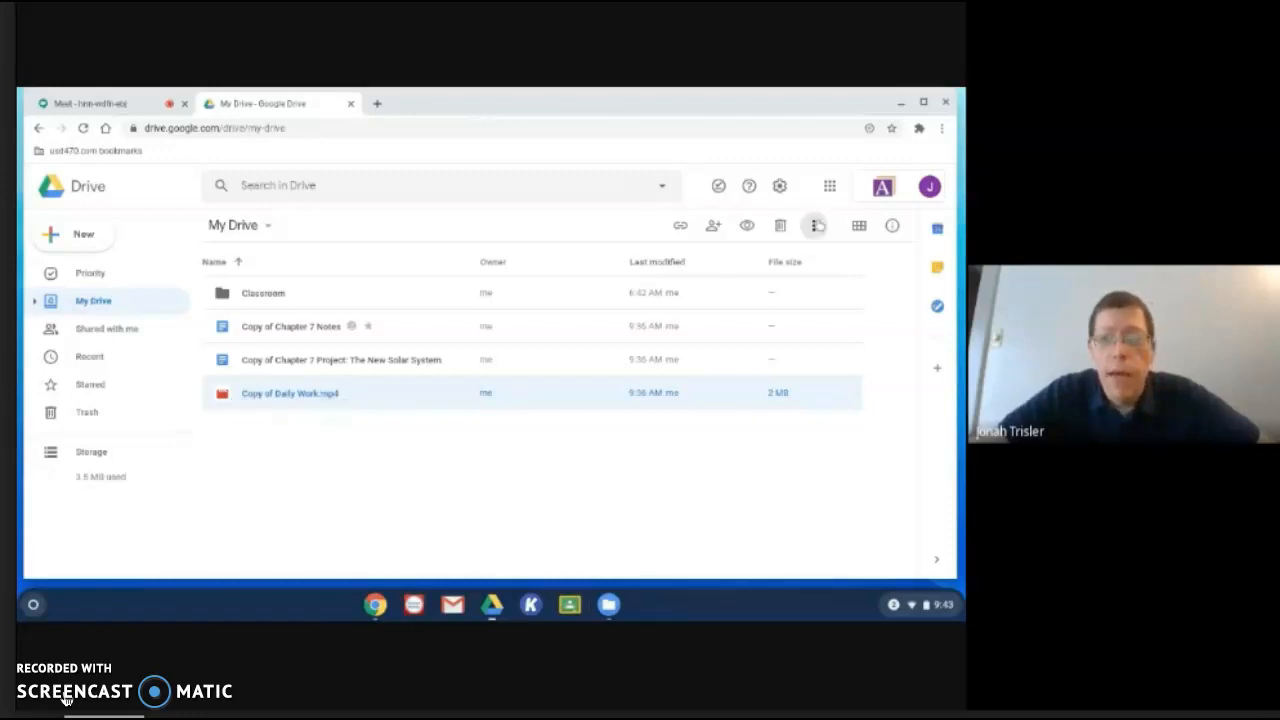
- Open the More actions menu for the selected Copy of Daily Work.mp4
click(814, 225)
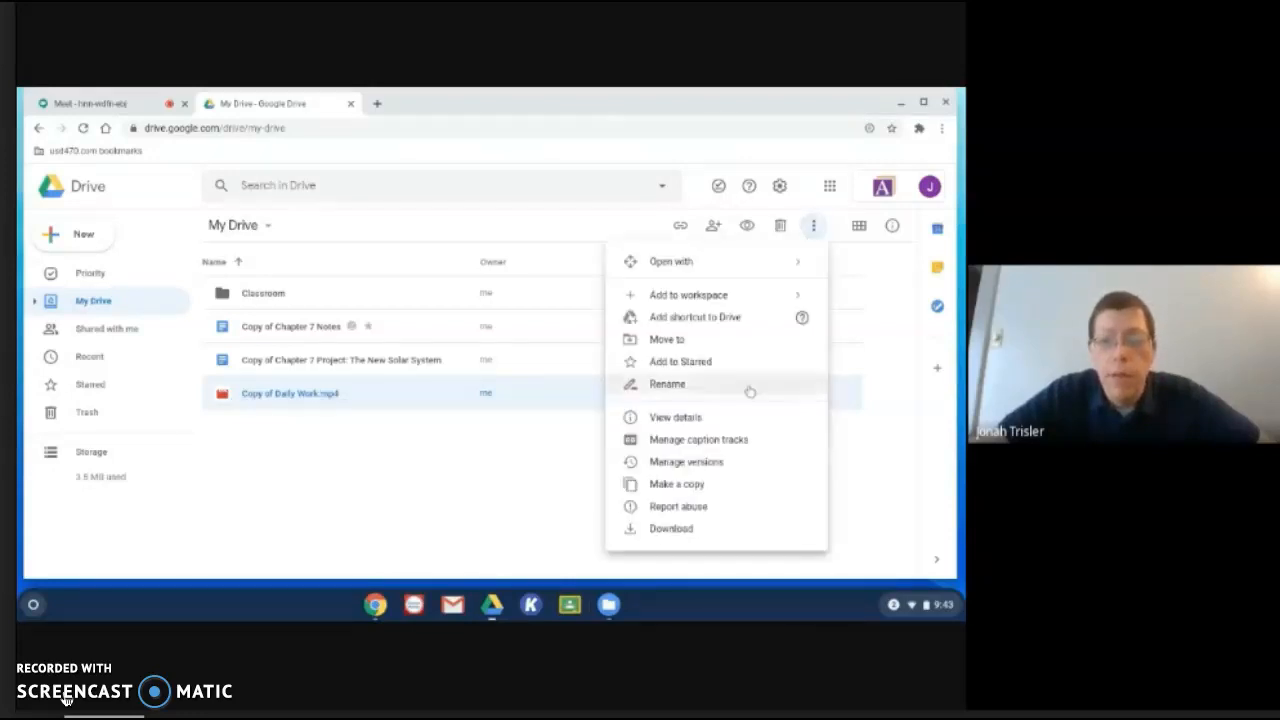
mouse_move(679, 528)
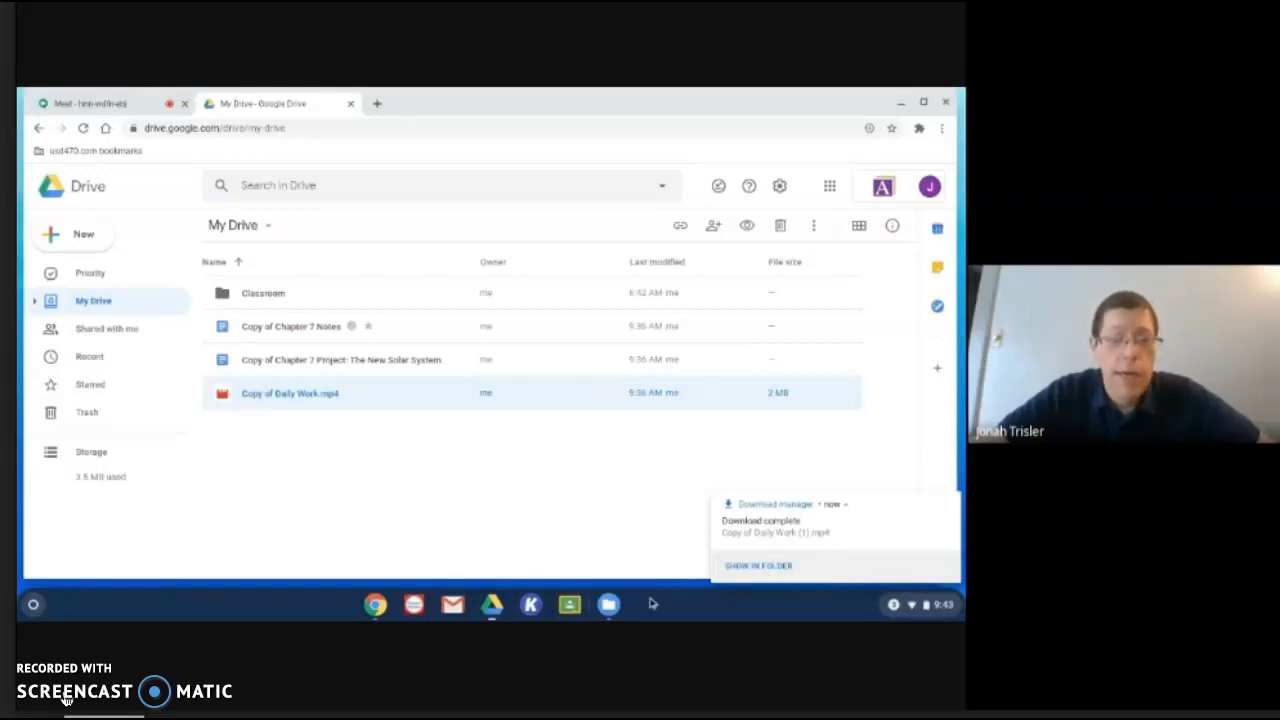
mouse_move(608, 604)
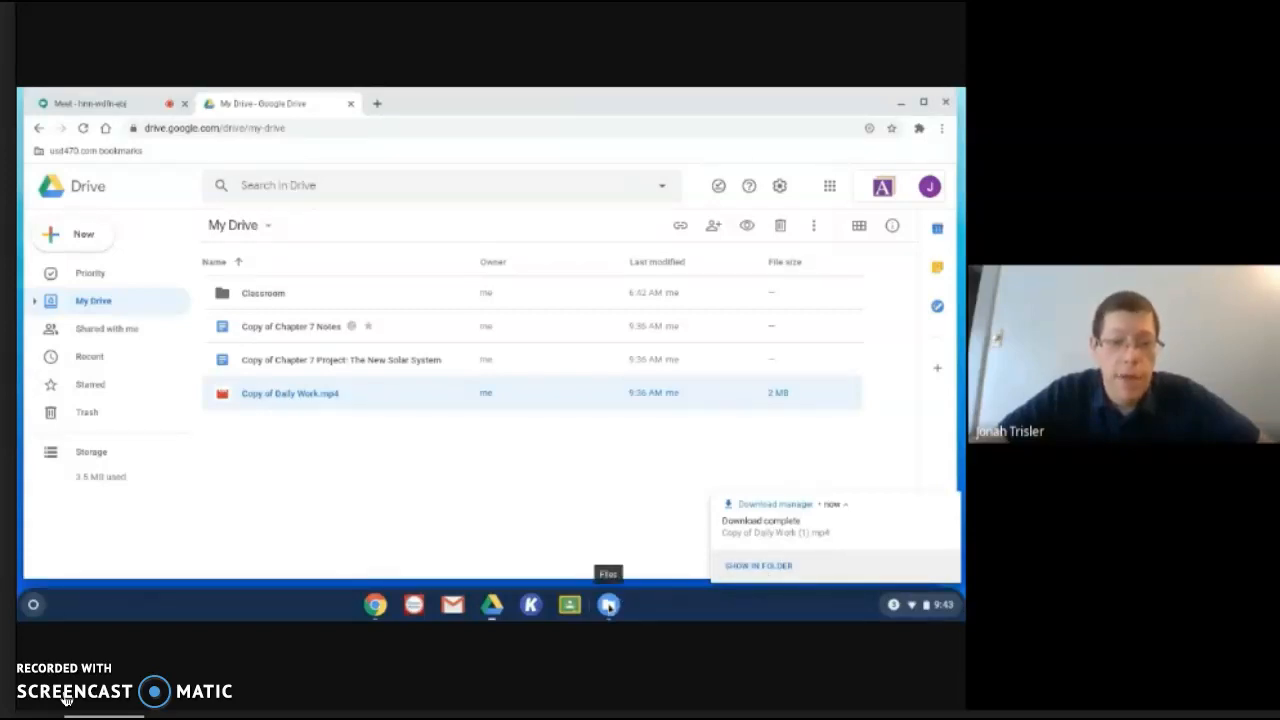
- Open Files from the shelf and go to My files > Downloads to see the Daily Work videos
click(608, 604)
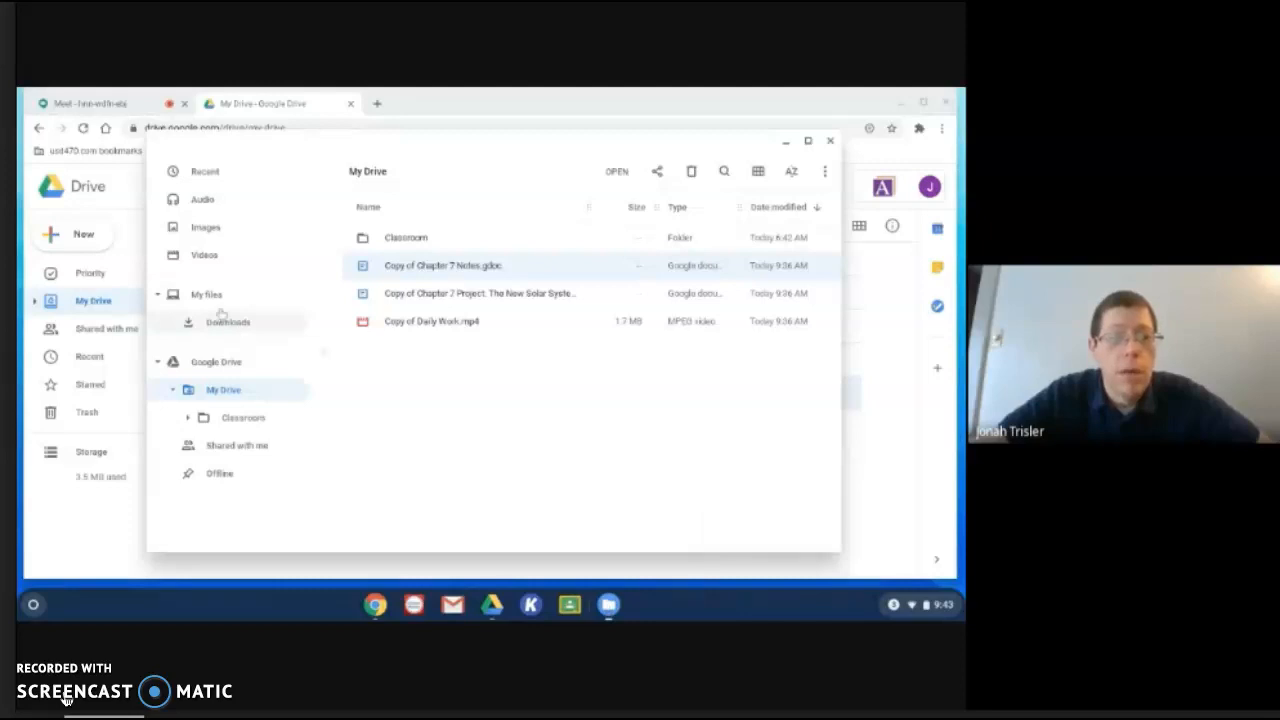
click(206, 294)
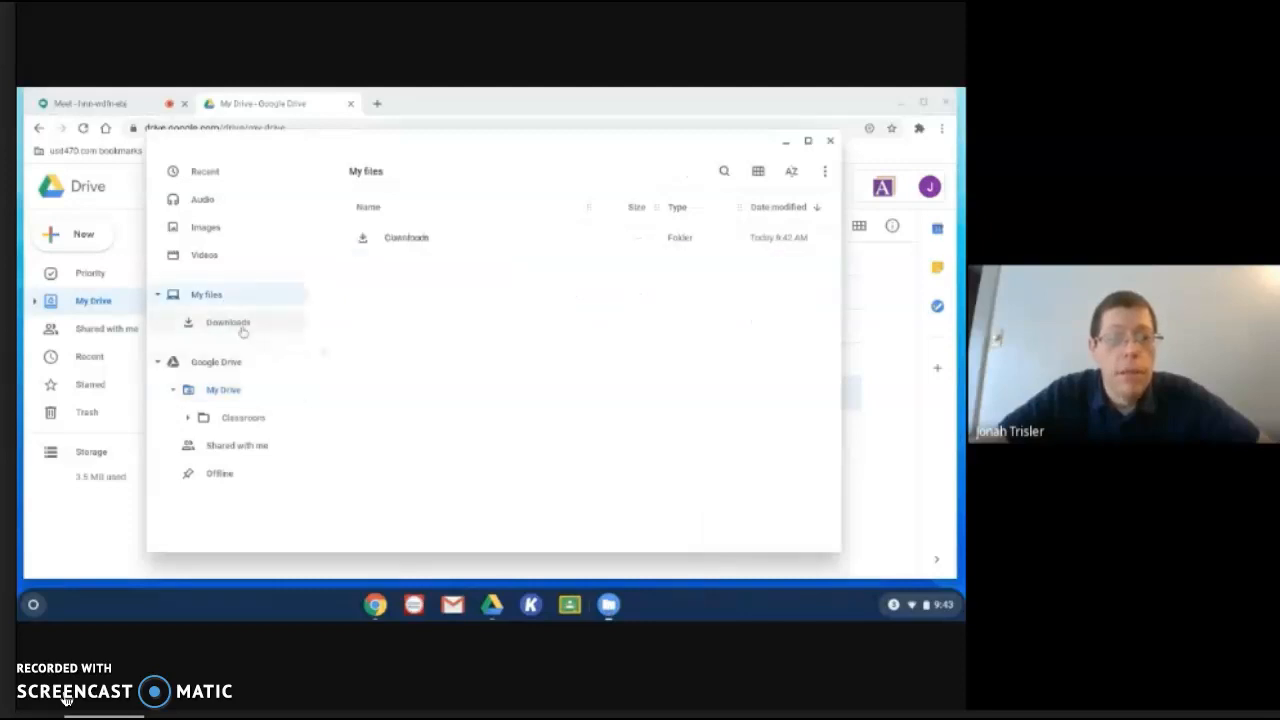
click(228, 322)
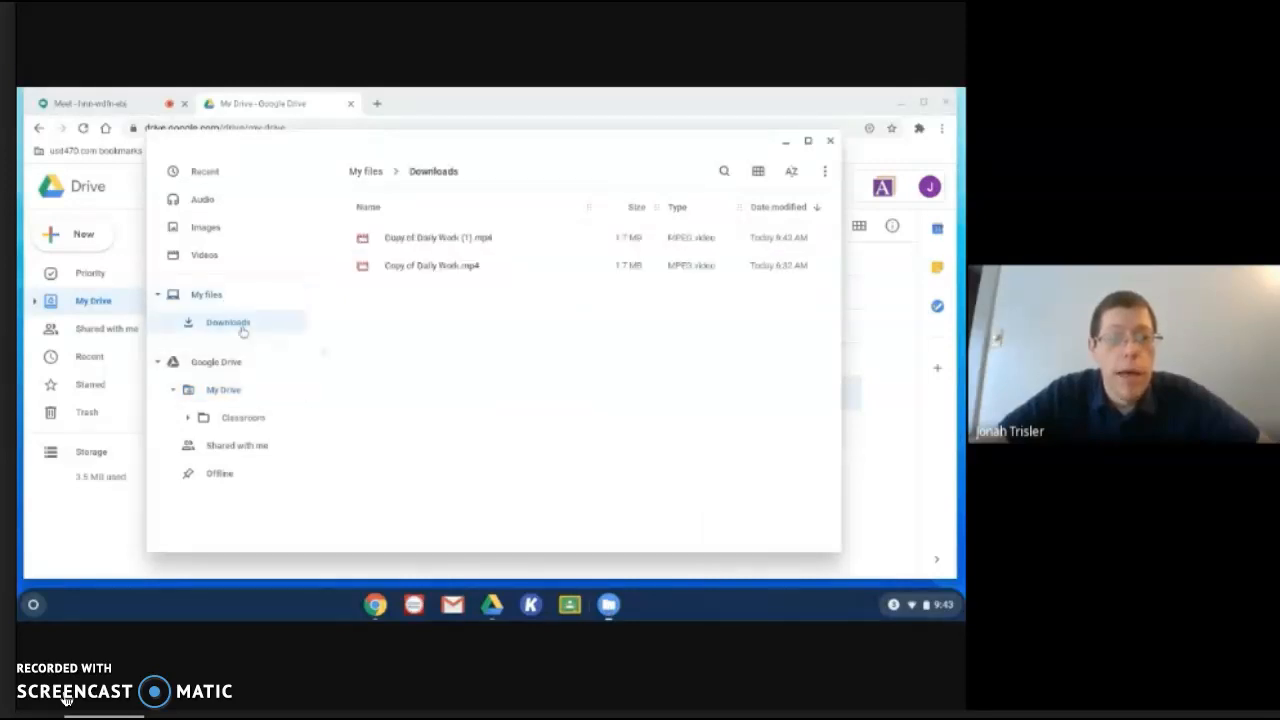
click(430, 265)
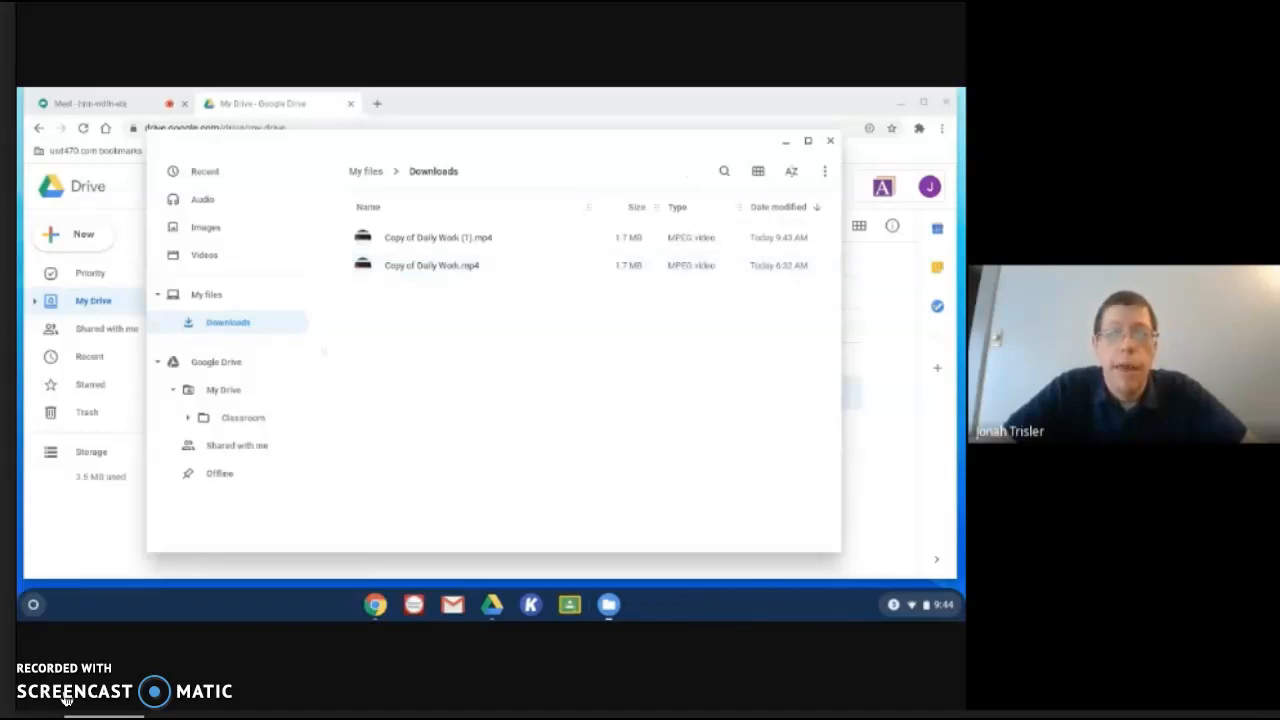
mouse_move(569, 308)
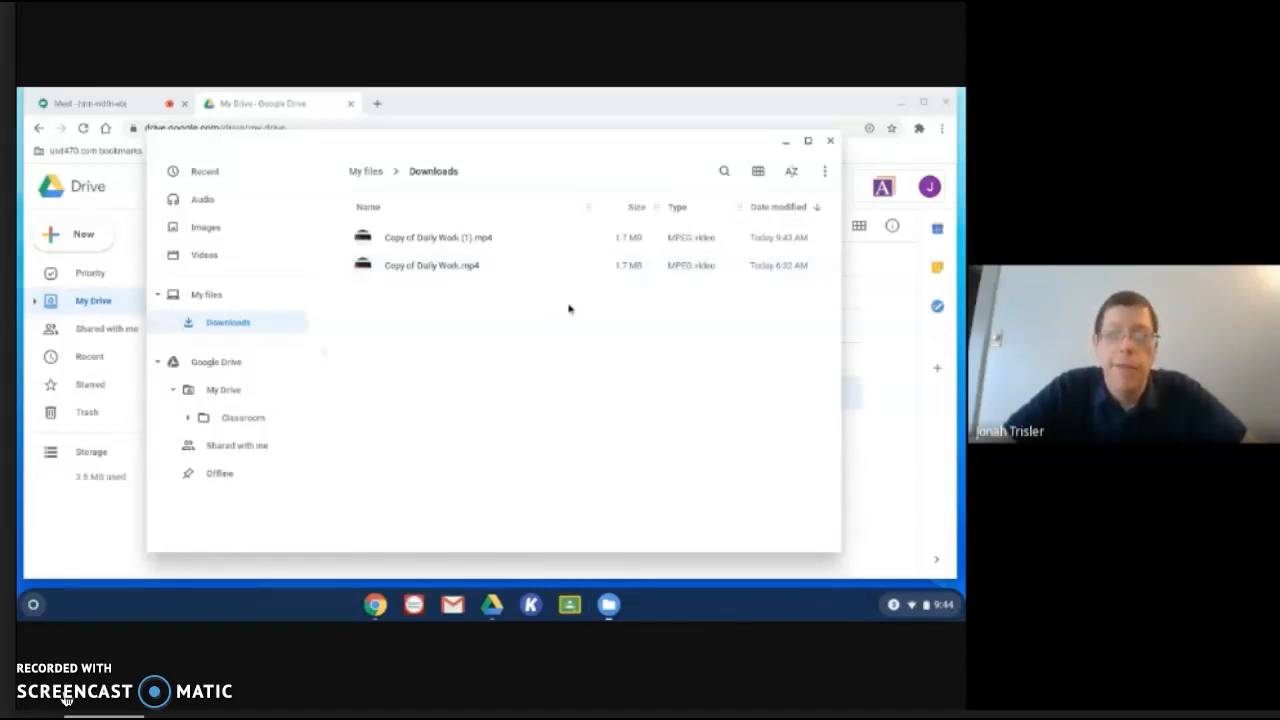
mouse_move(525, 352)
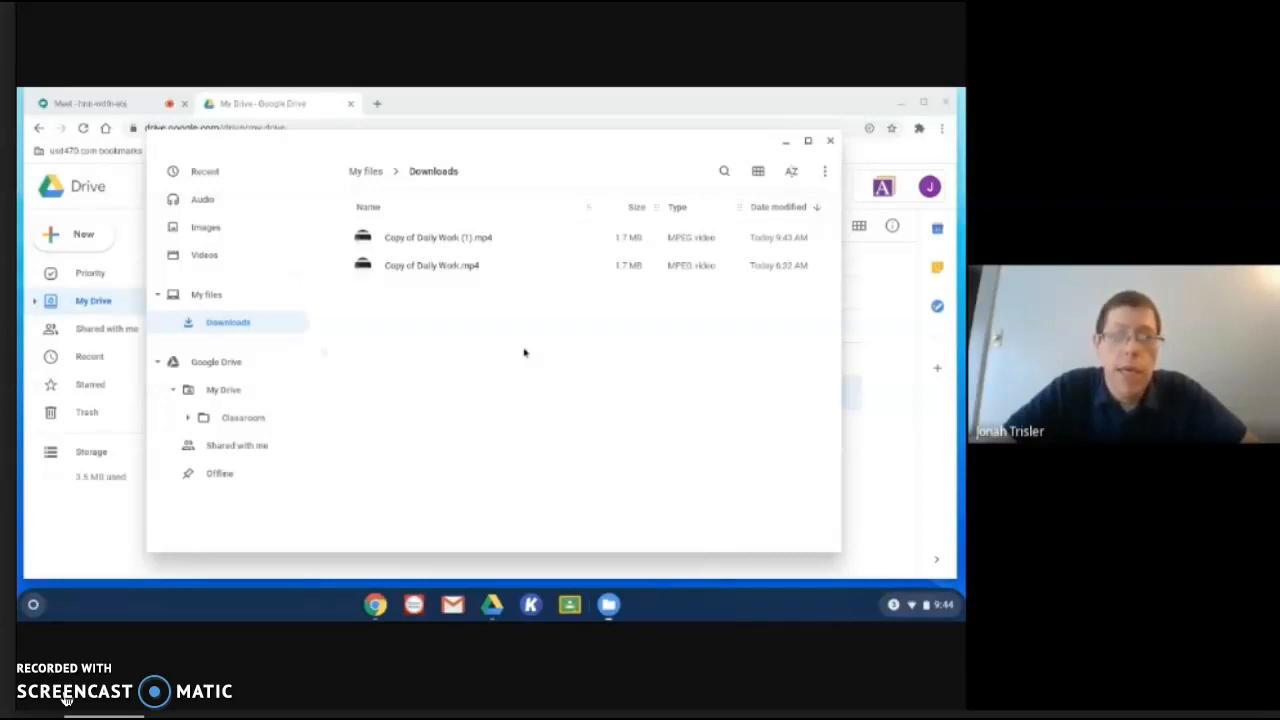
mouse_move(653, 297)
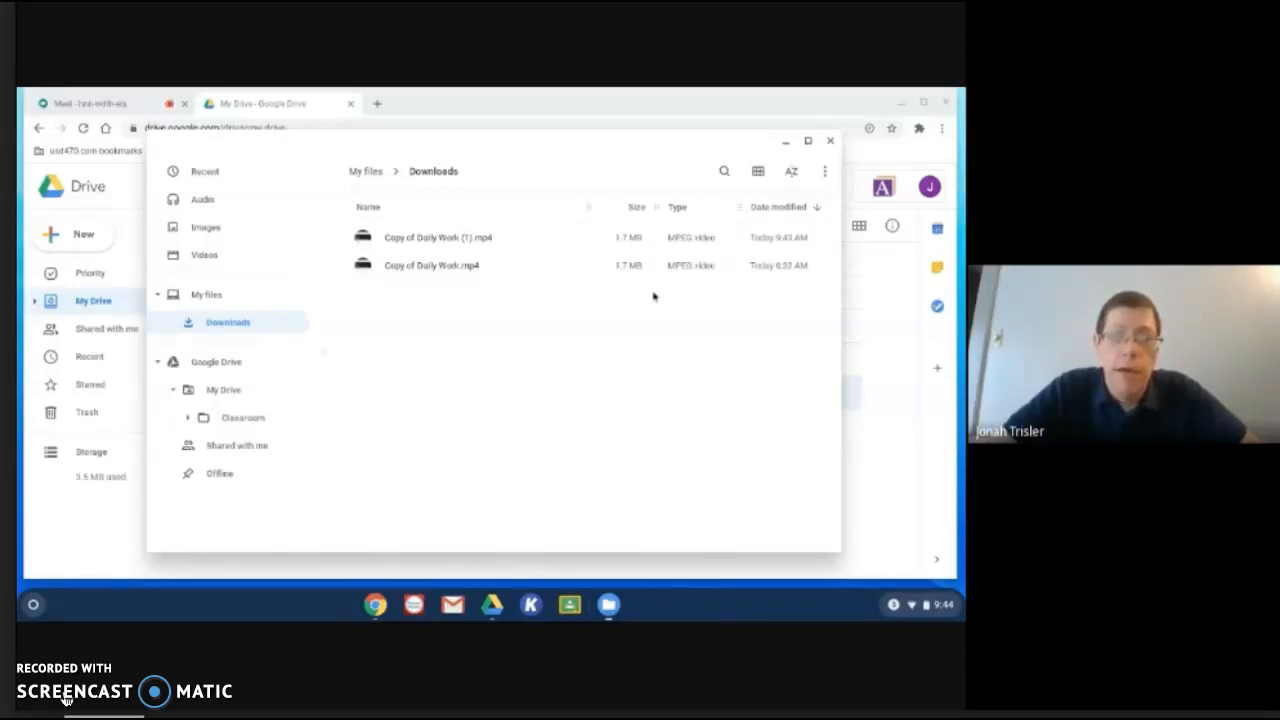
mouse_move(380, 250)
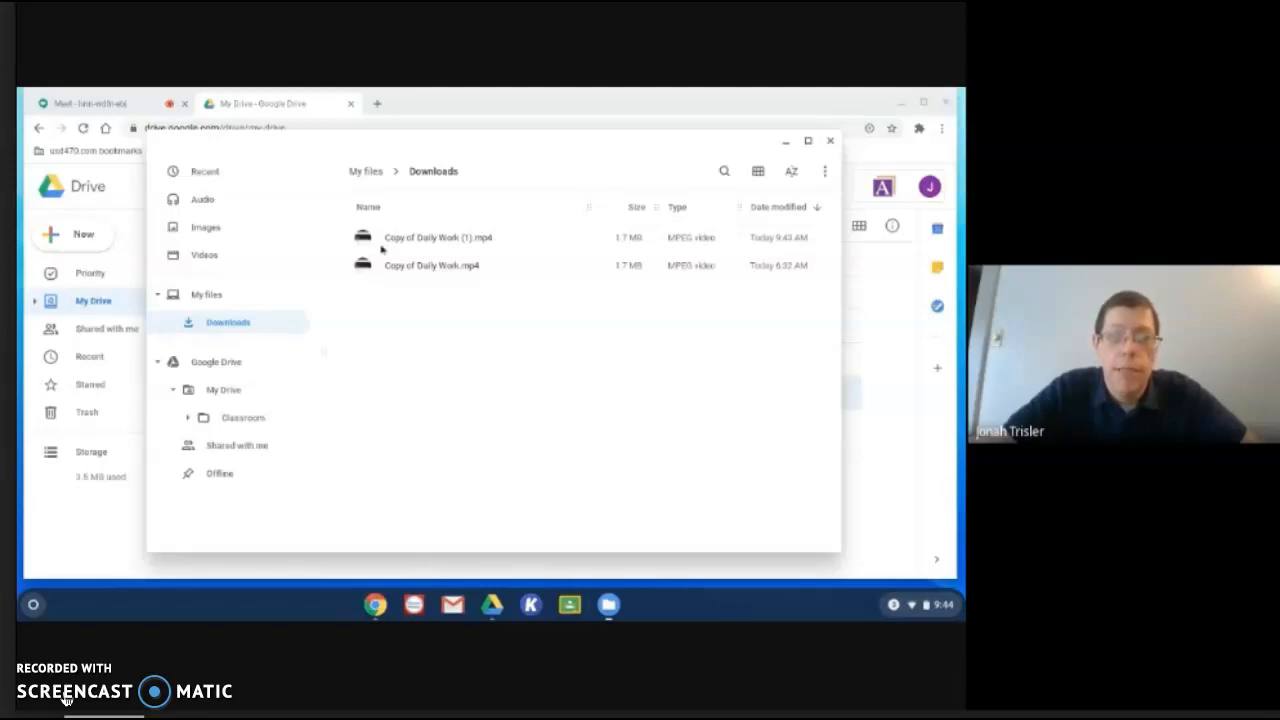
mouse_move(710, 413)
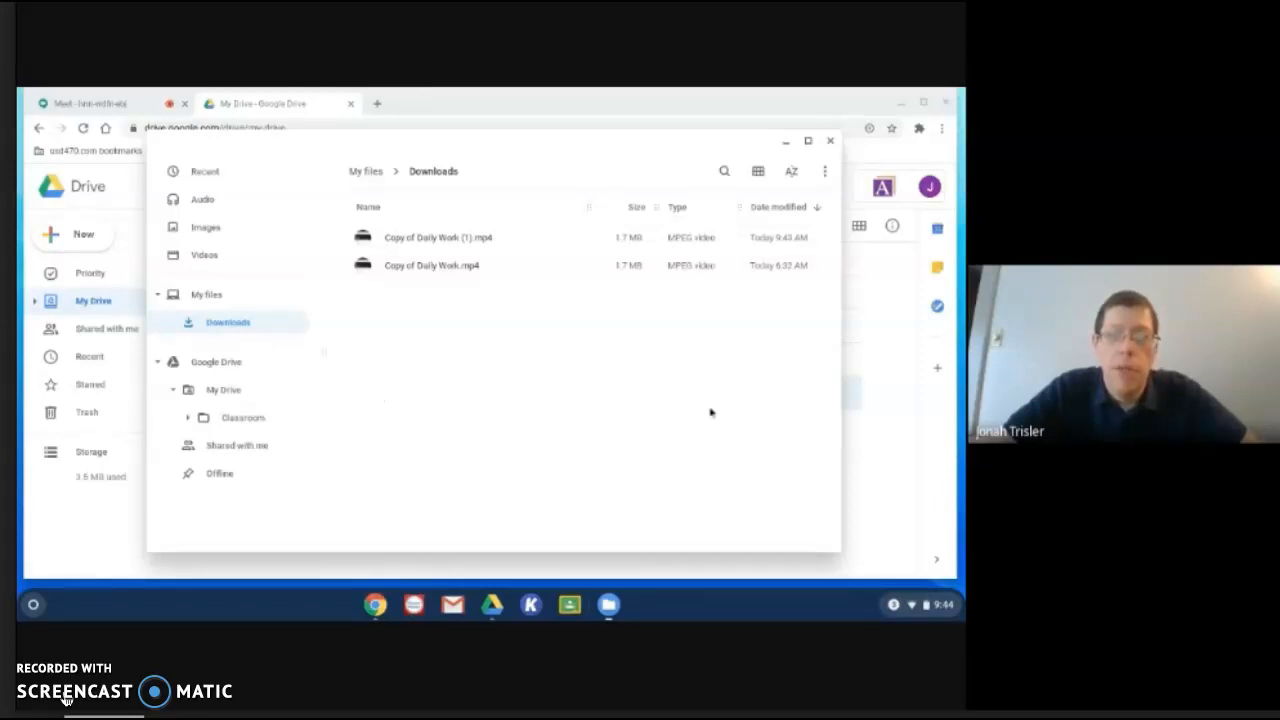
mouse_move(468, 275)
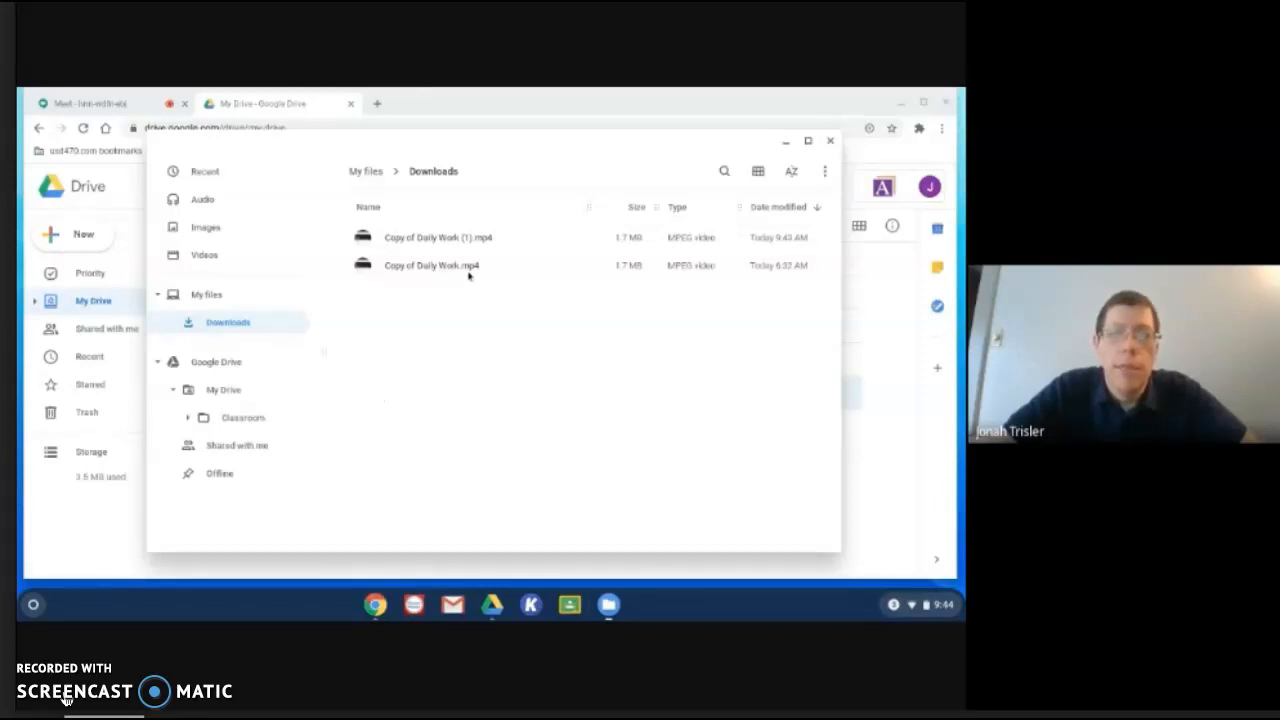
mouse_move(625, 275)
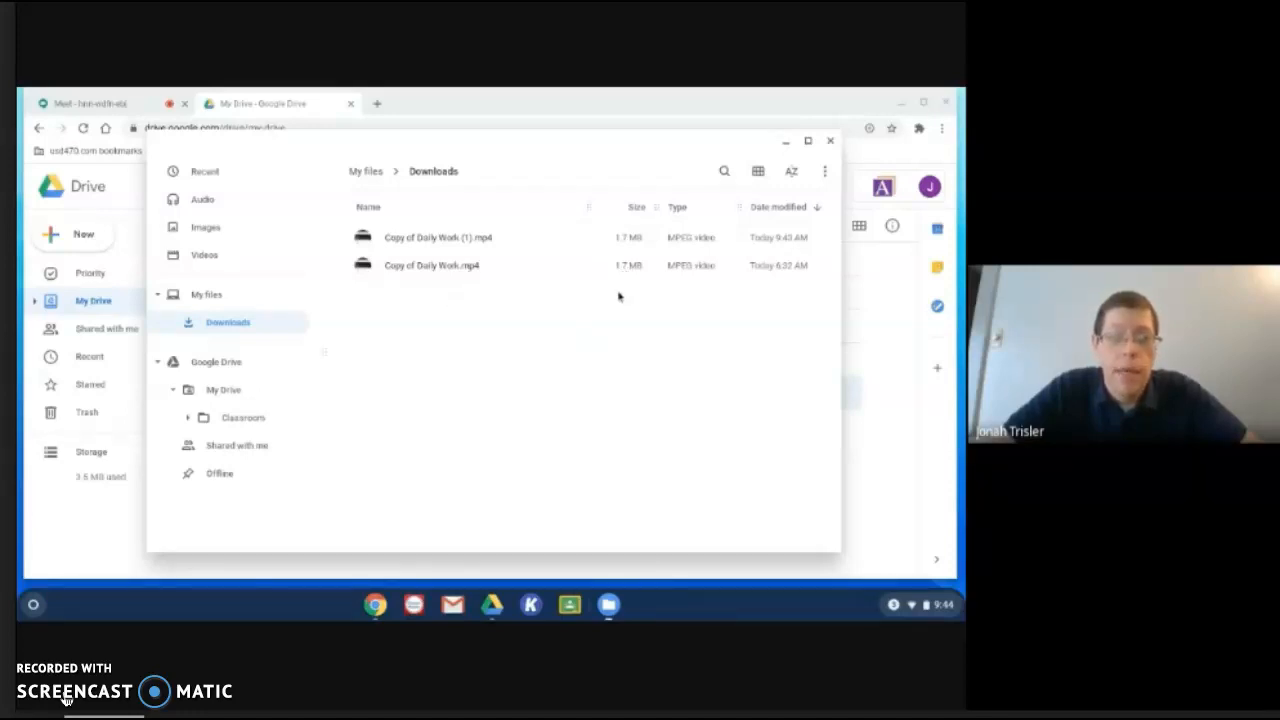
mouse_move(615, 349)
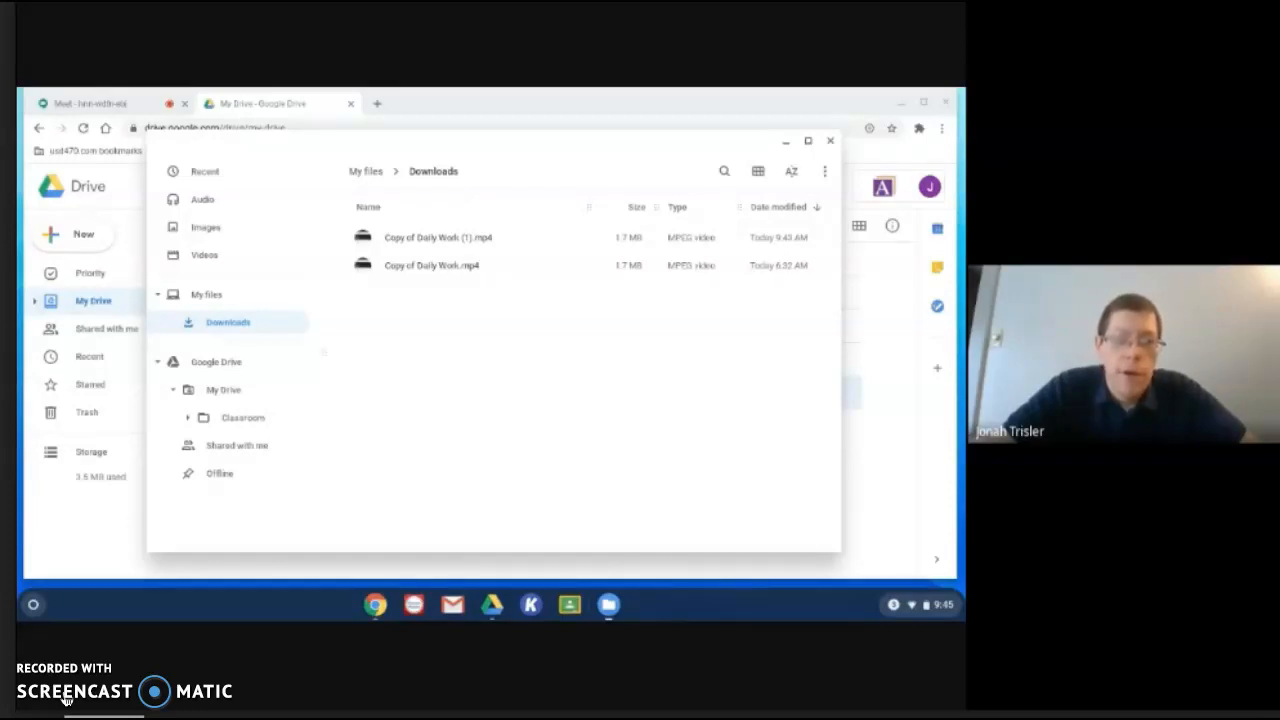
mouse_move(459, 314)
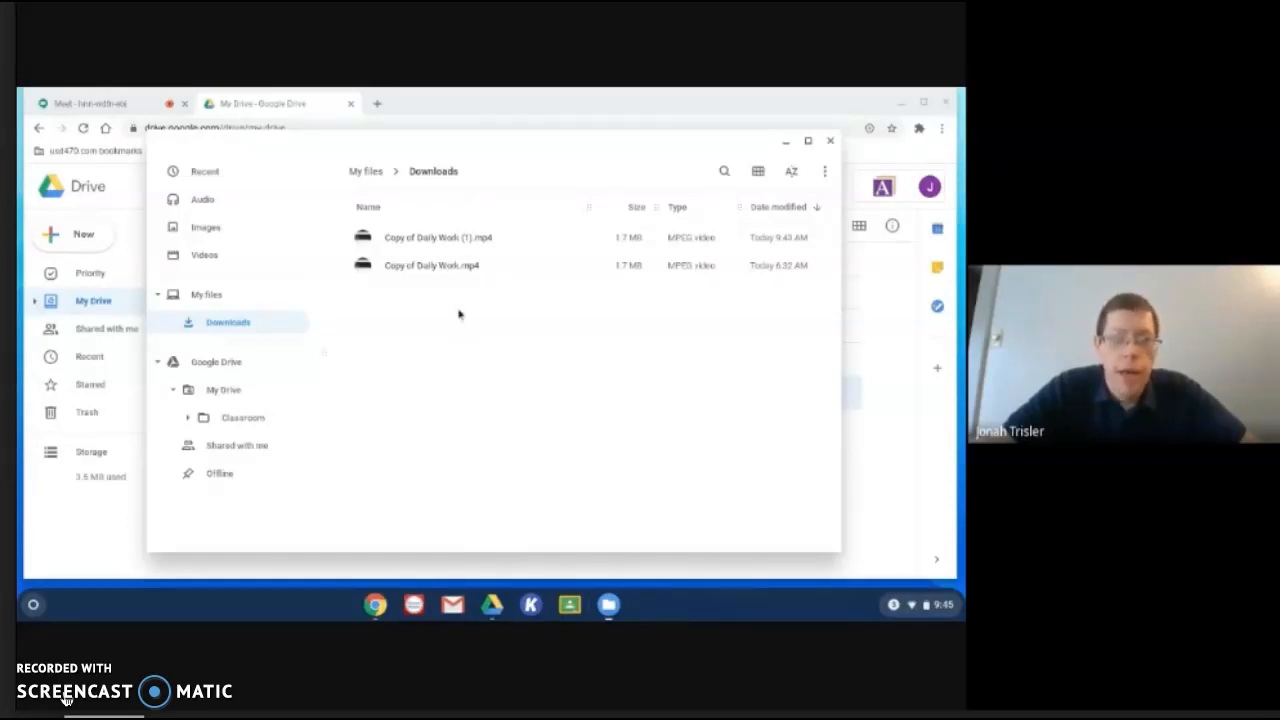
mouse_move(449, 372)
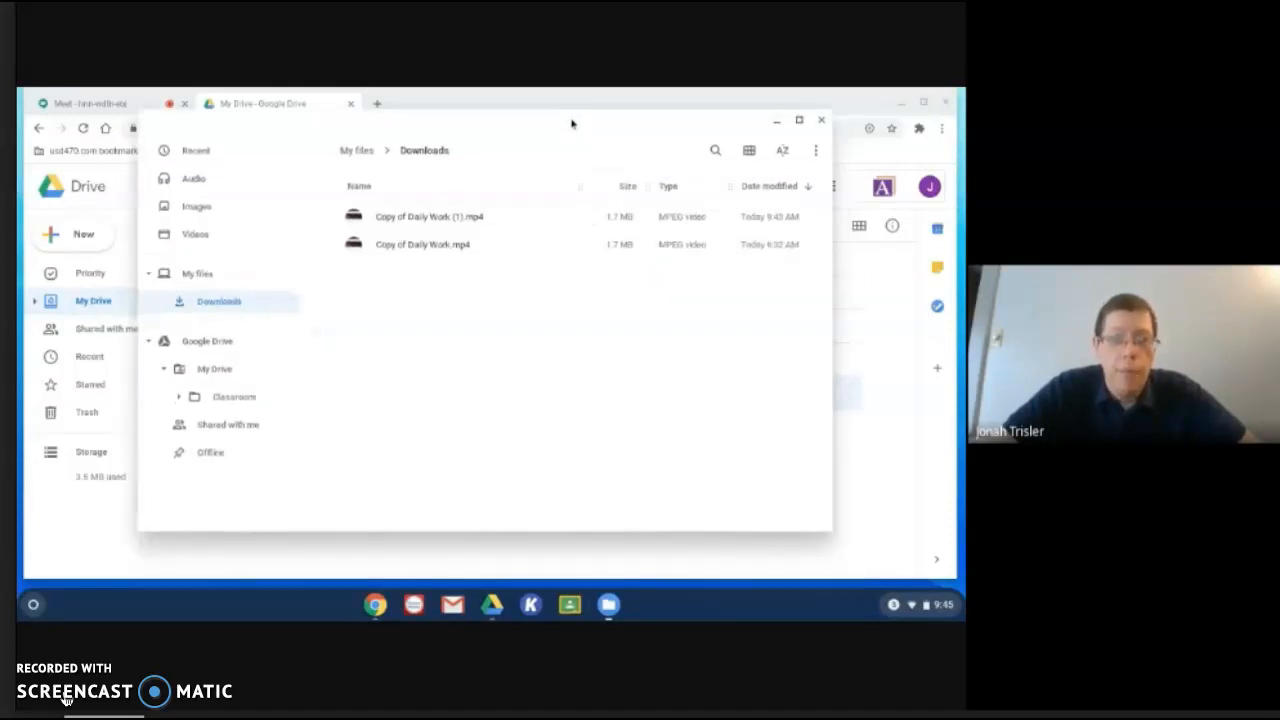
mouse_move(440, 240)
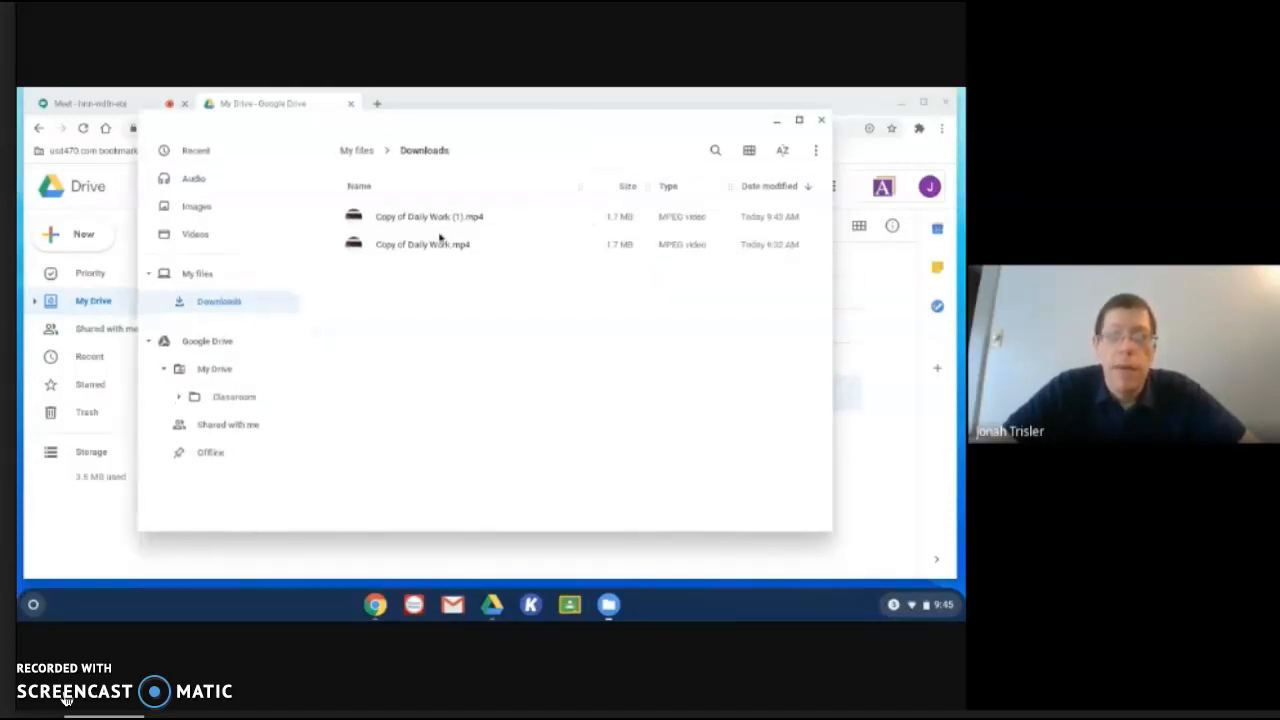
click(422, 244)
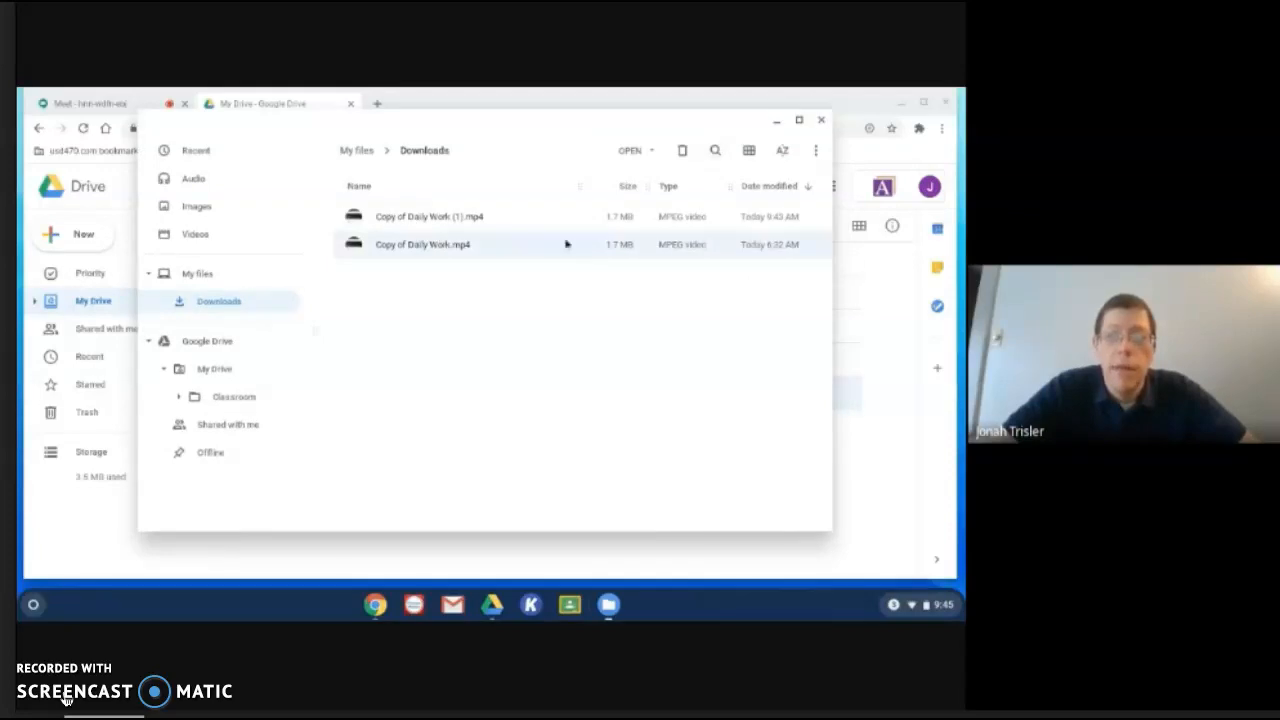
right_click(422, 244)
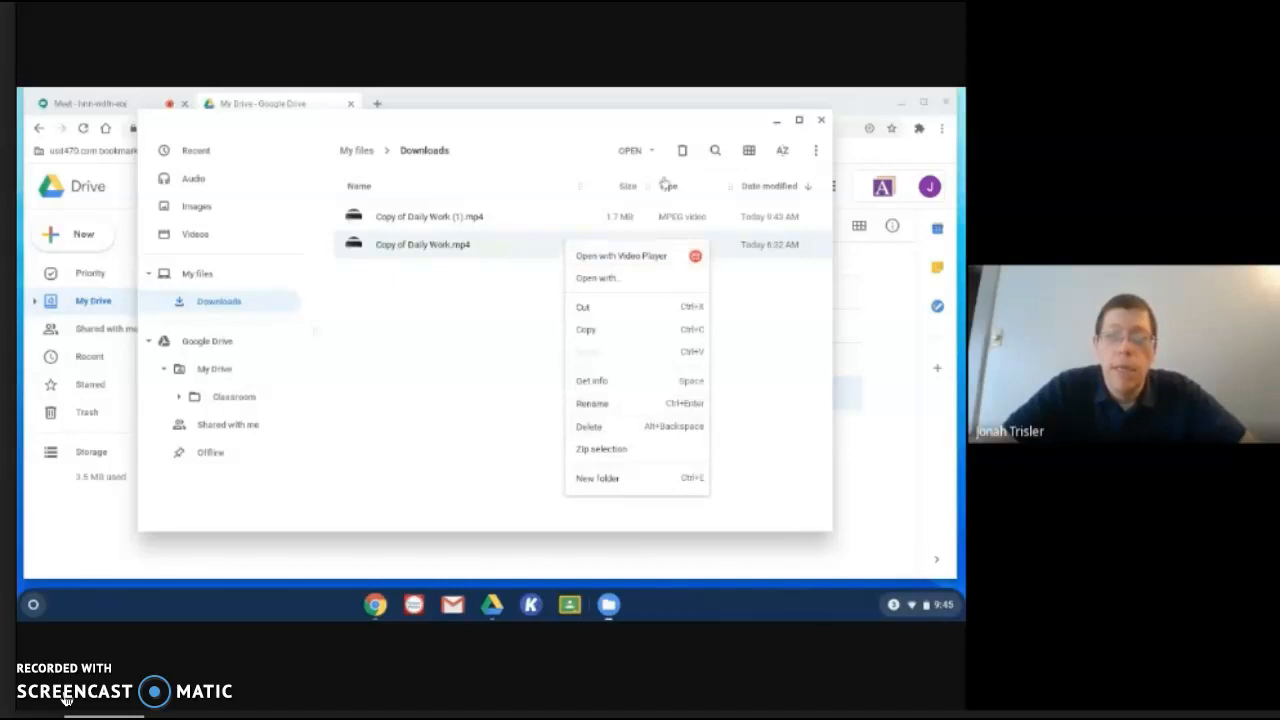
mouse_move(432, 373)
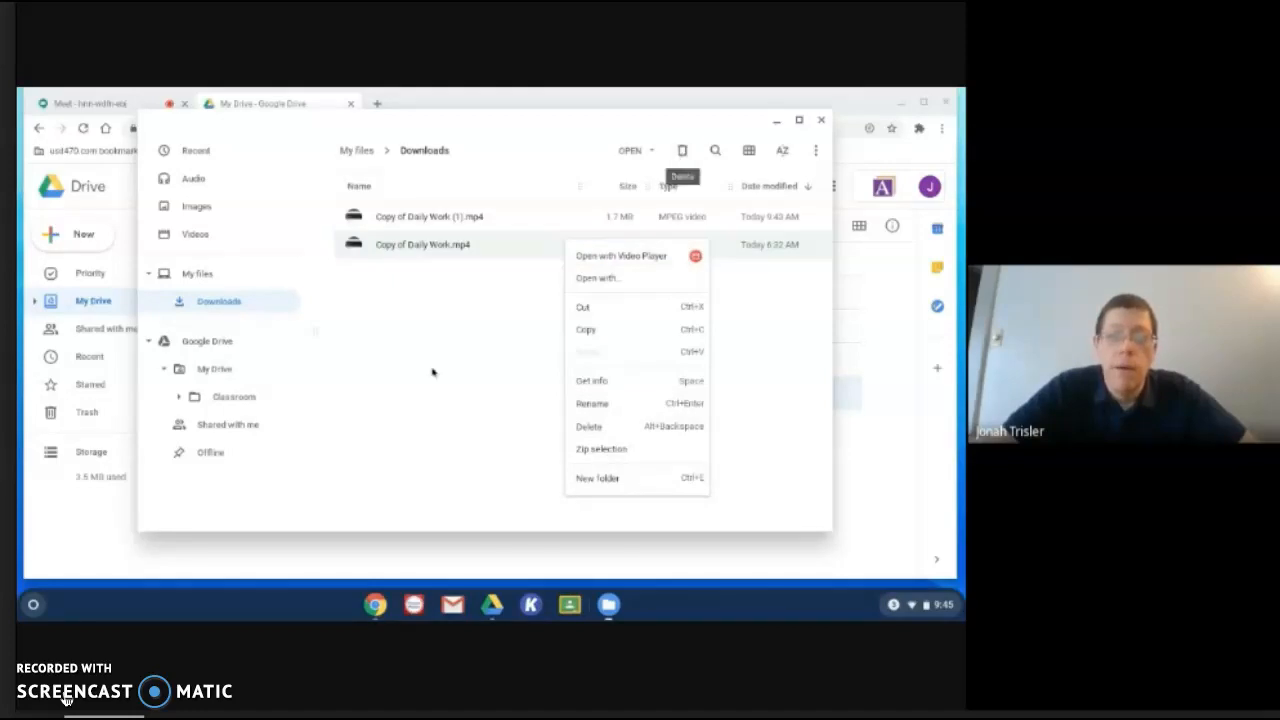
click(437, 375)
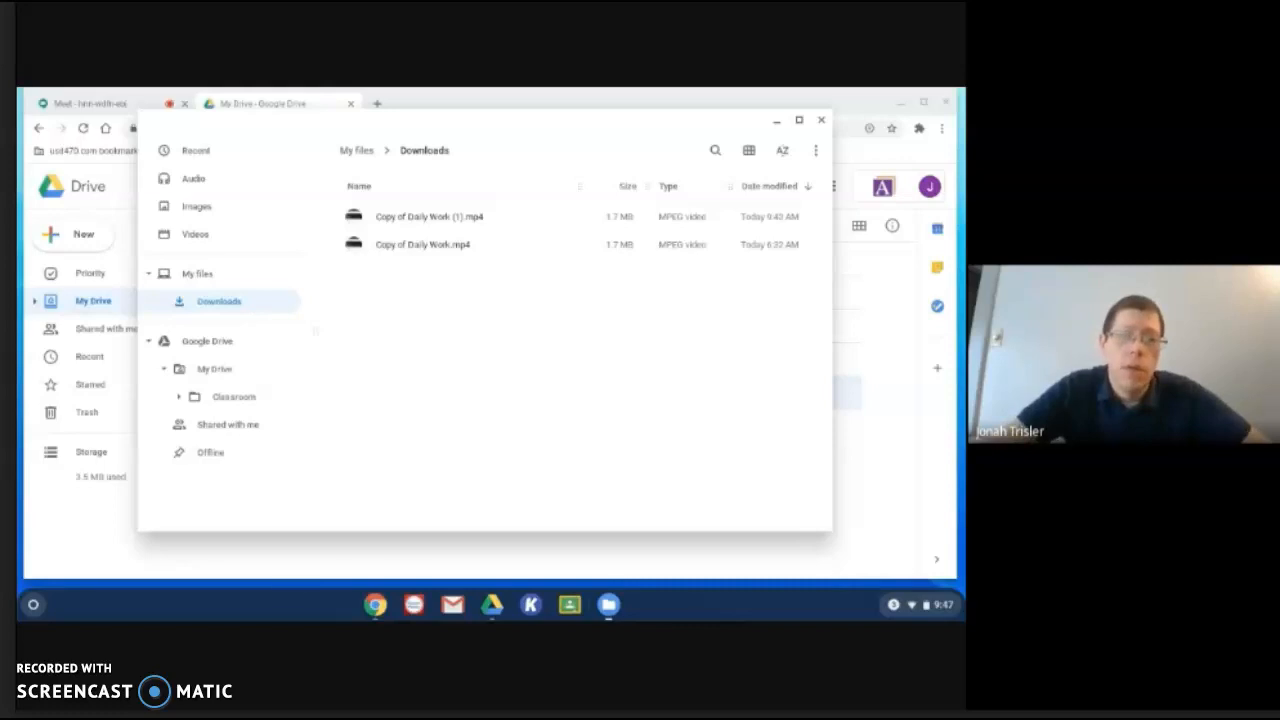
mouse_move(400, 310)
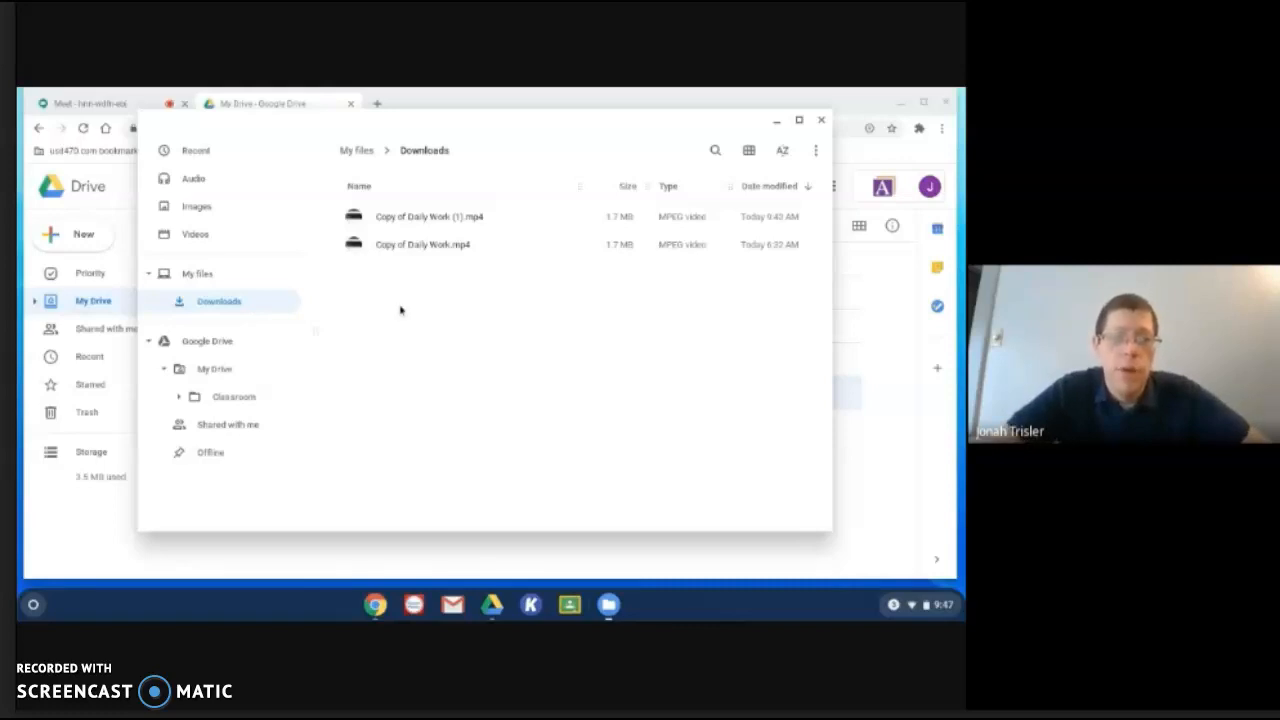